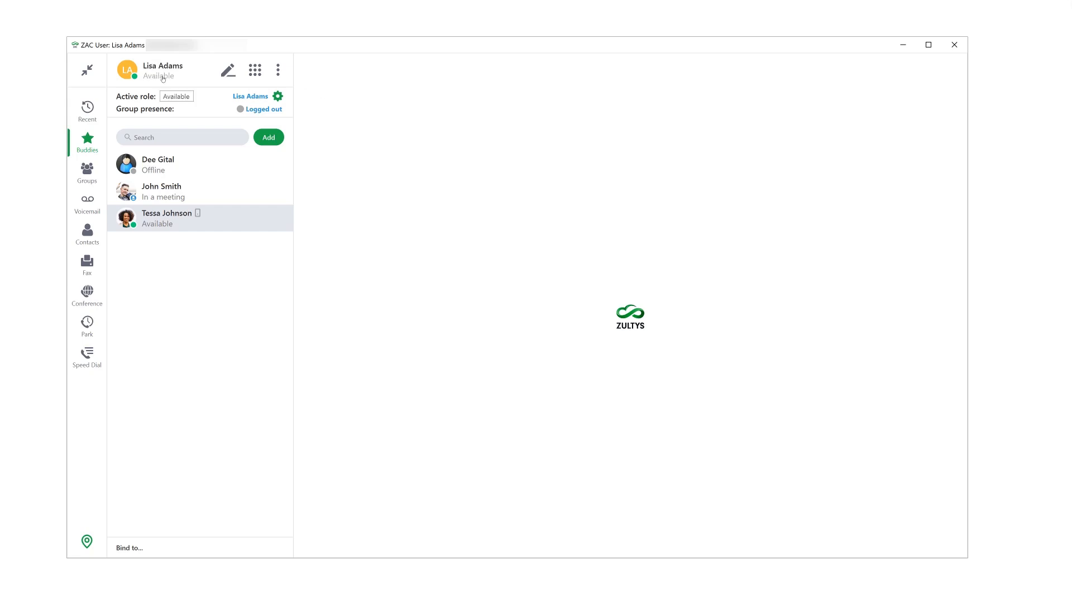
click(158, 72)
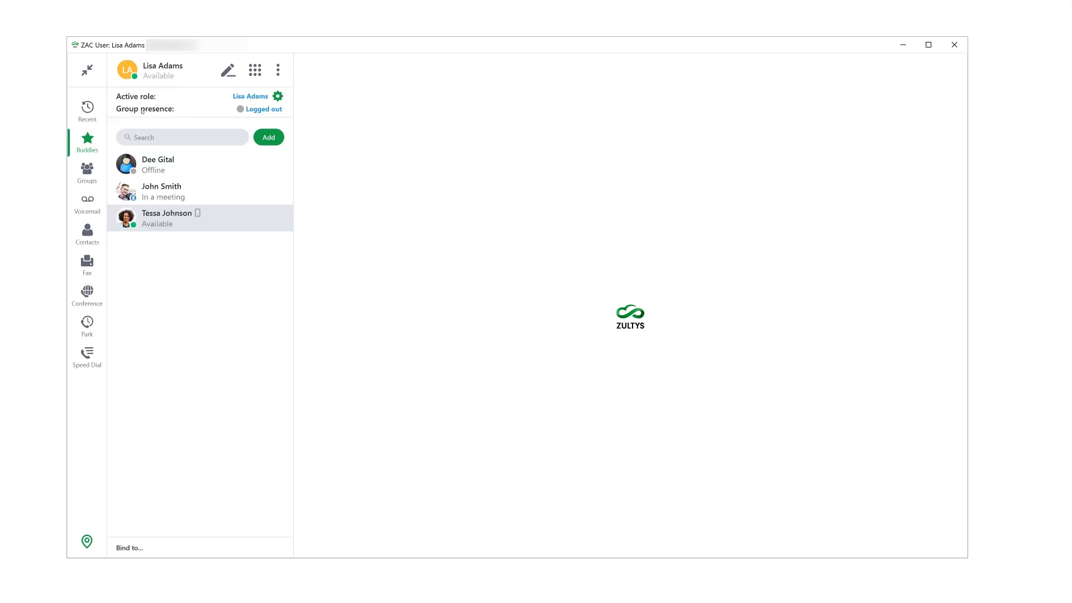
click(126, 69)
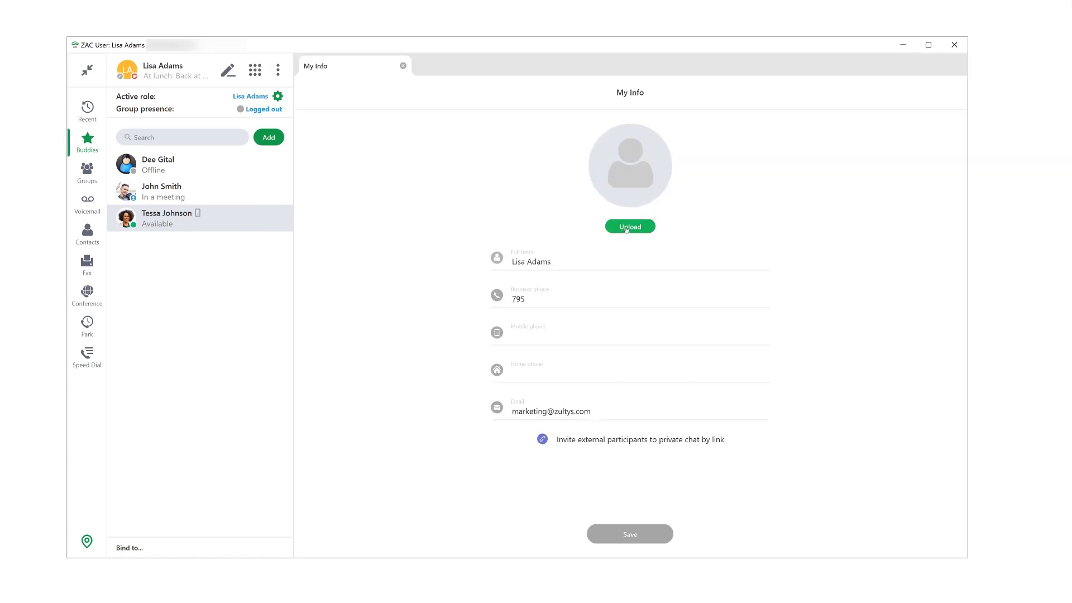
click(629, 226)
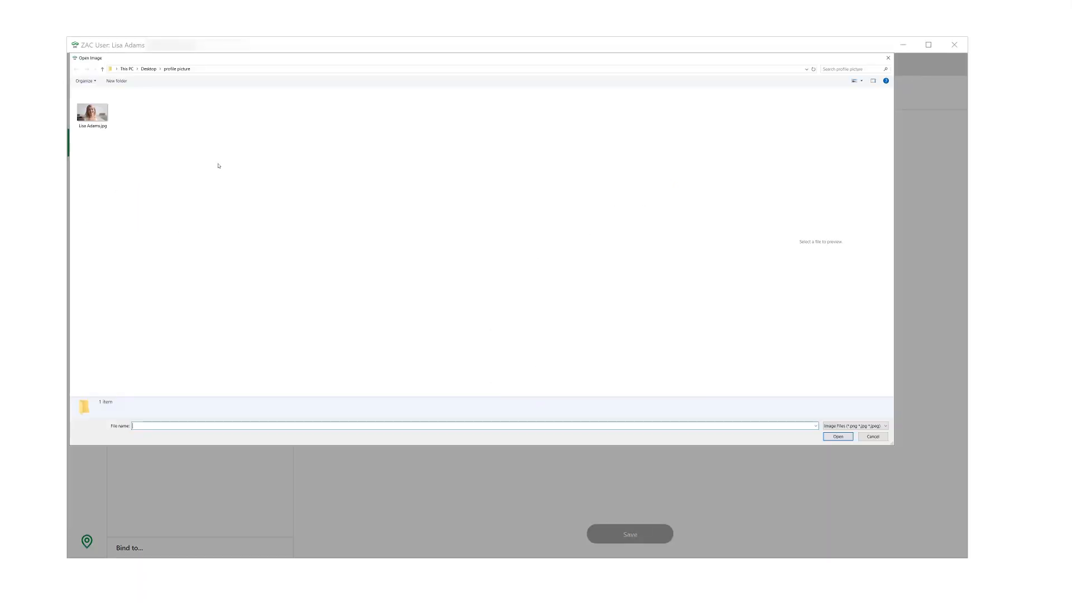
click(91, 110)
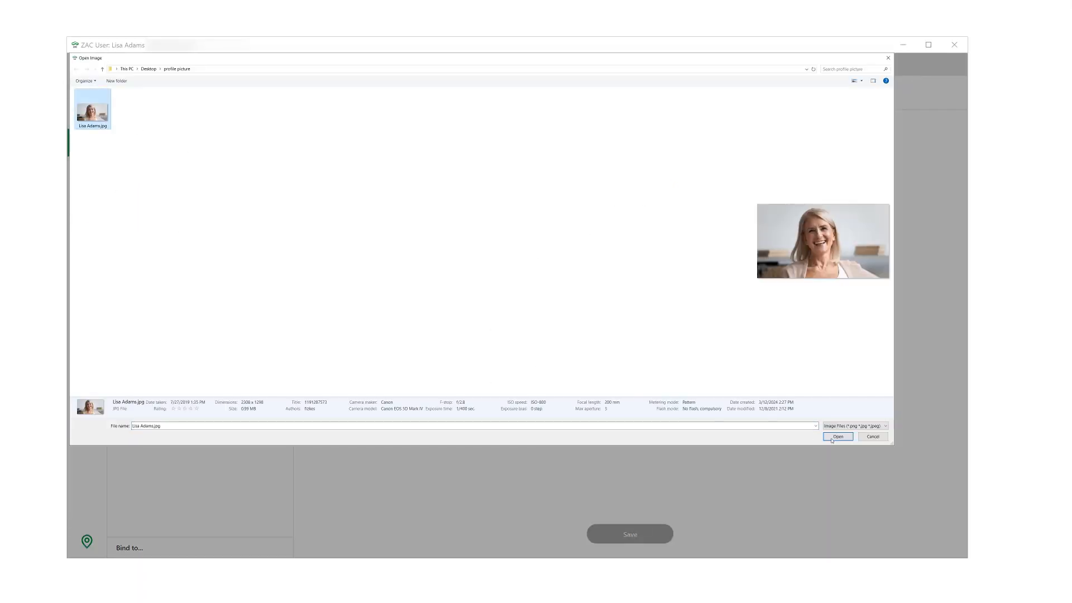
click(837, 437)
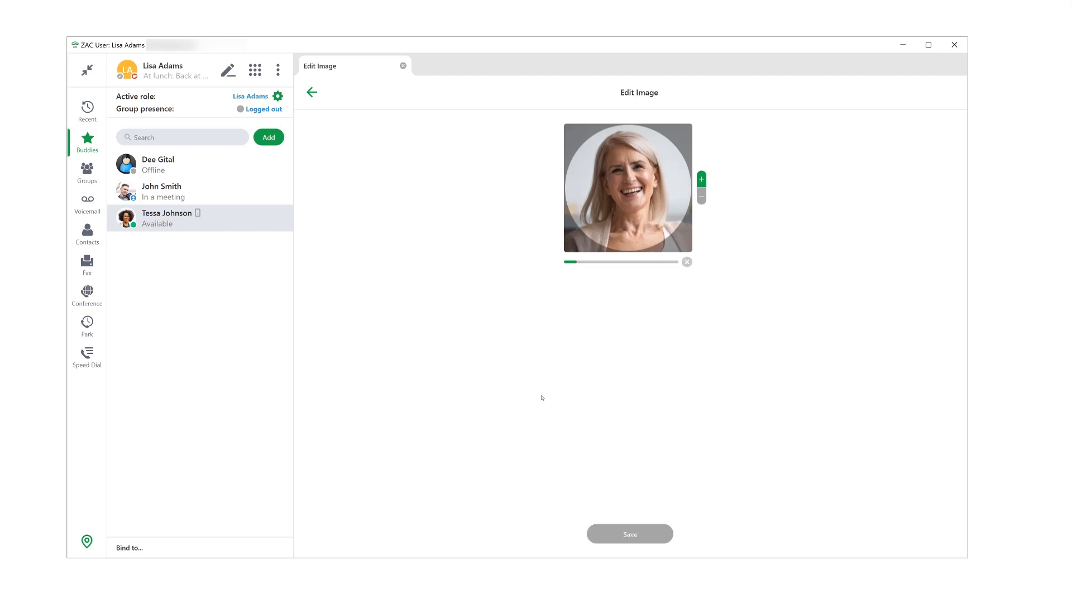
click(628, 534)
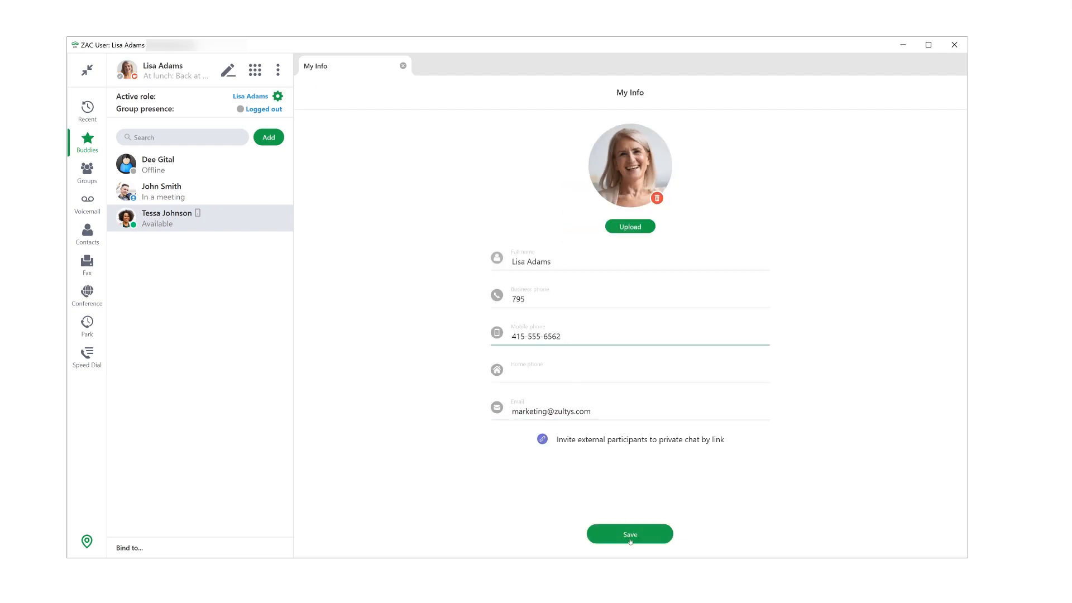
click(629, 533)
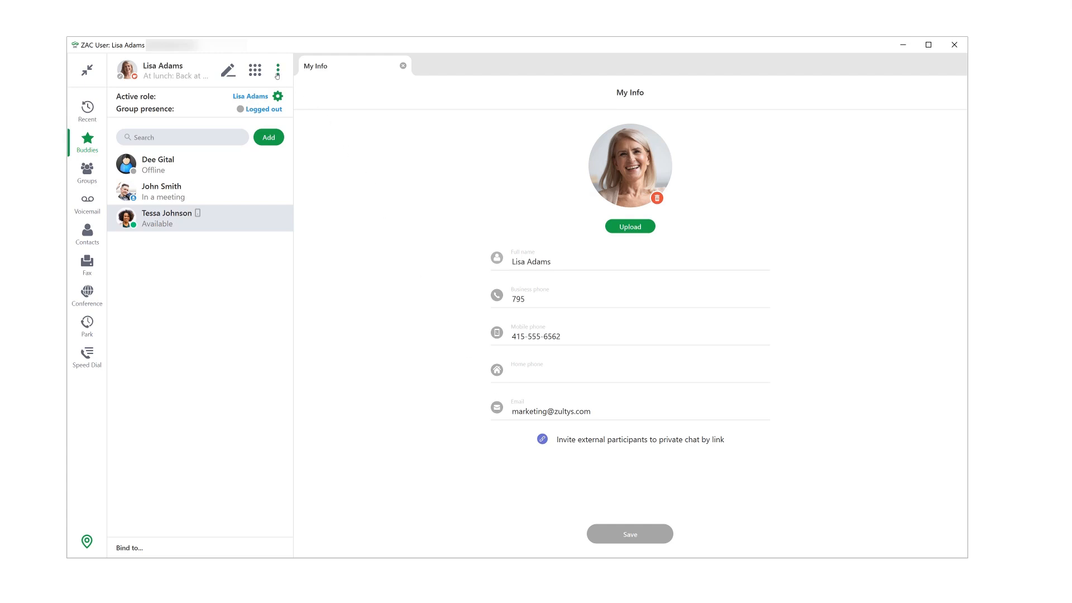
click(278, 69)
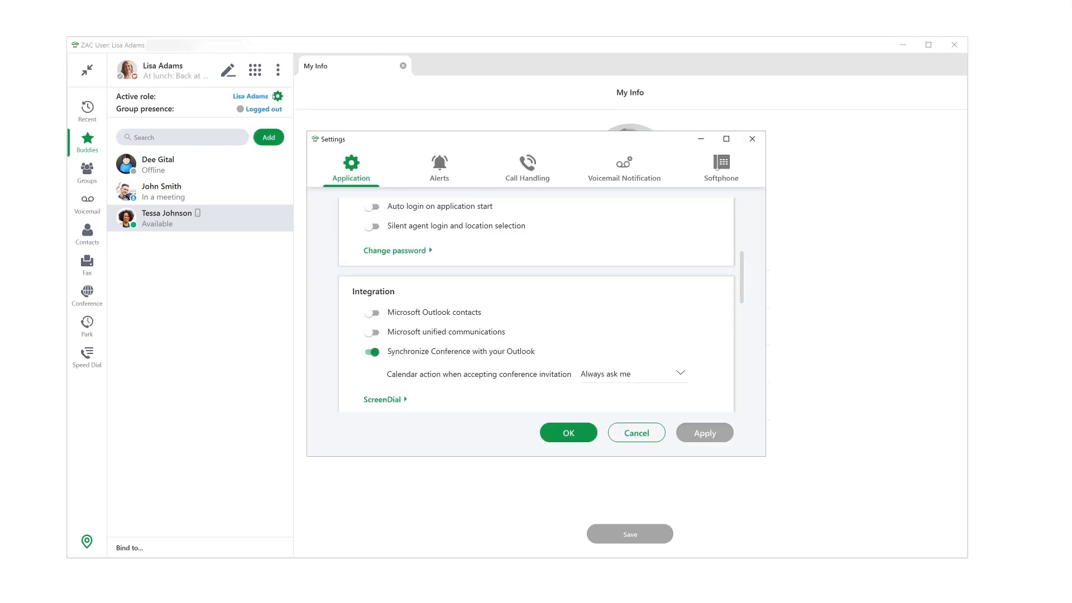
scroll(down, 3)
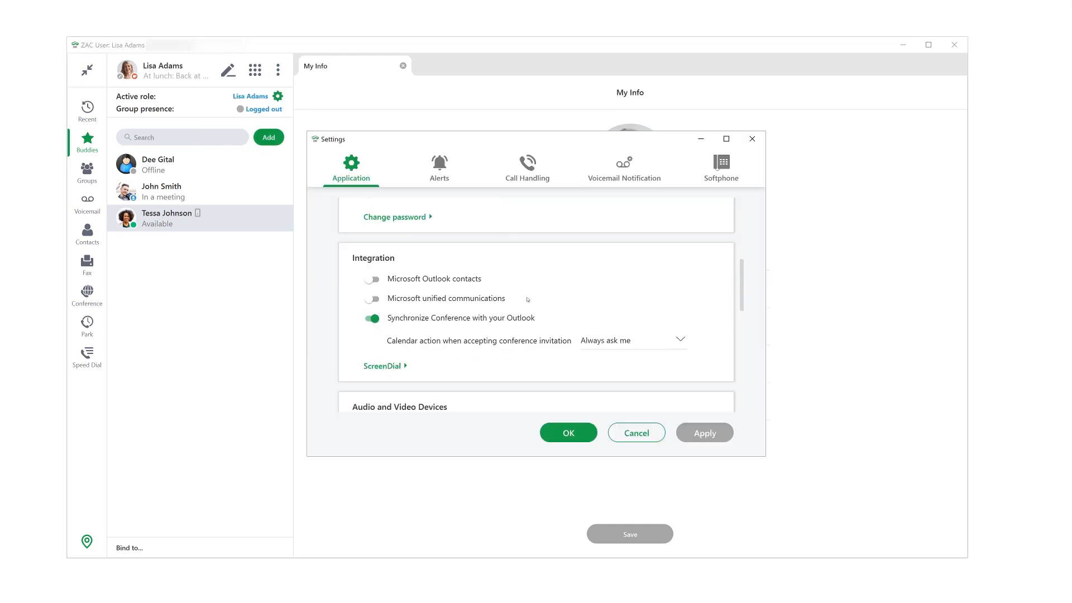
scroll(down, 3)
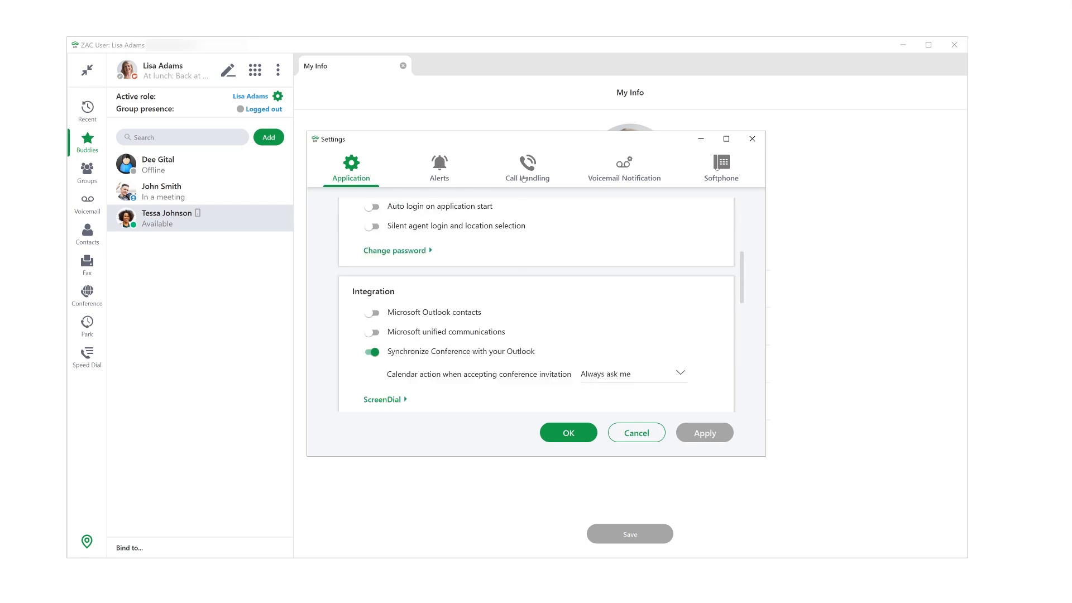
mouse_move(614, 184)
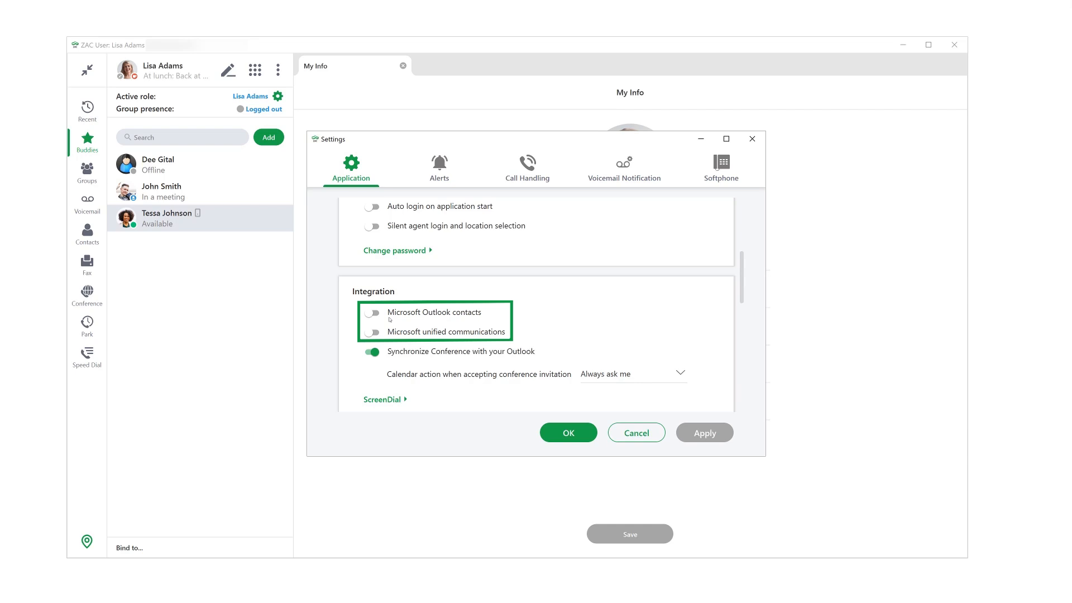
mouse_move(387, 336)
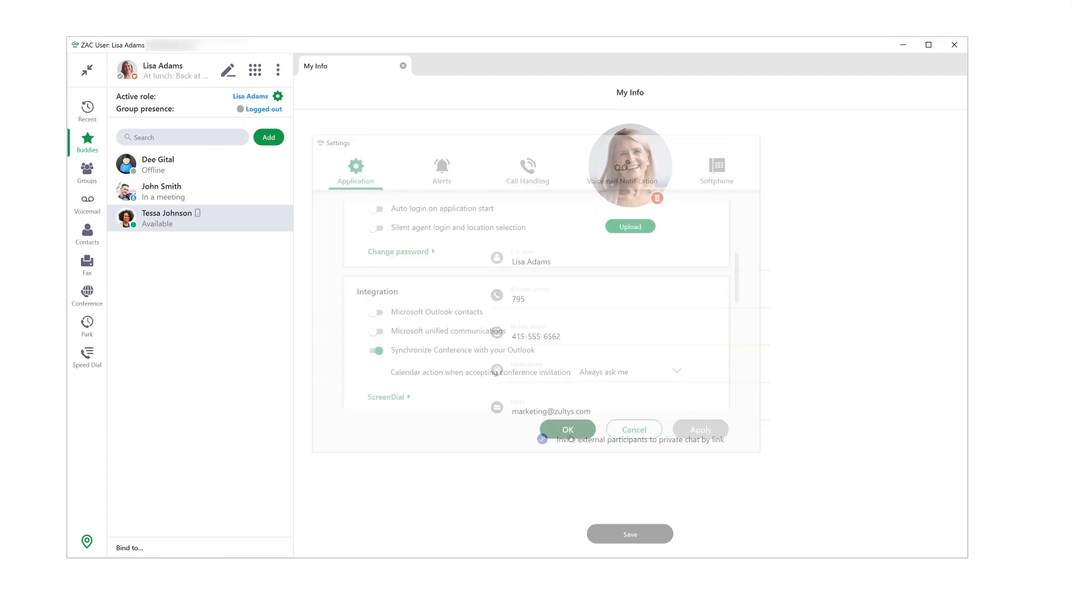
Step: Bind ZAC to the softphone through the Bind to… menu so presence shows Available
click(567, 429)
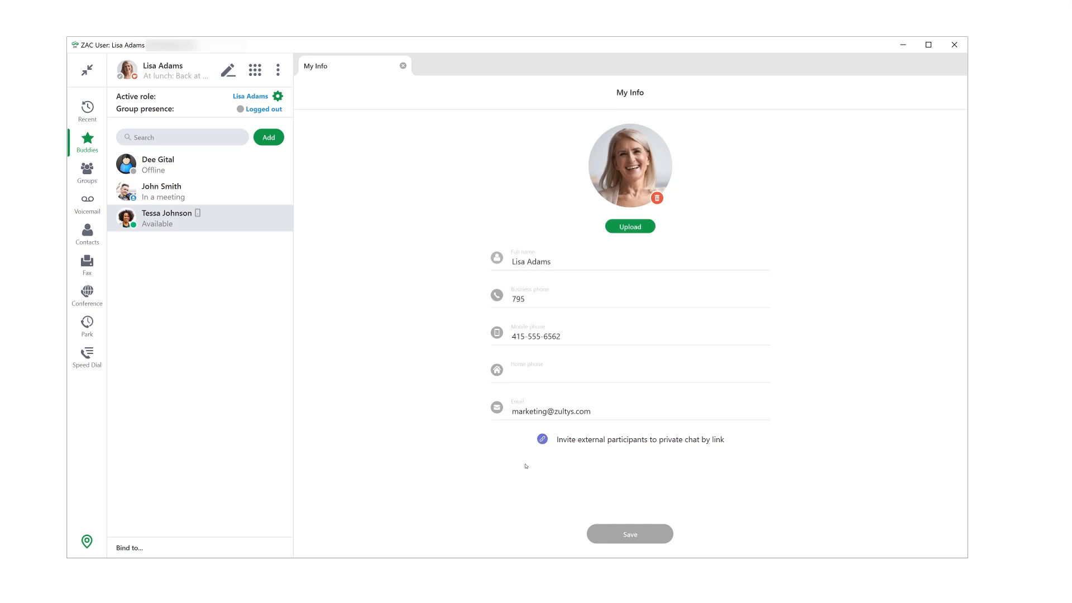
mouse_move(251, 500)
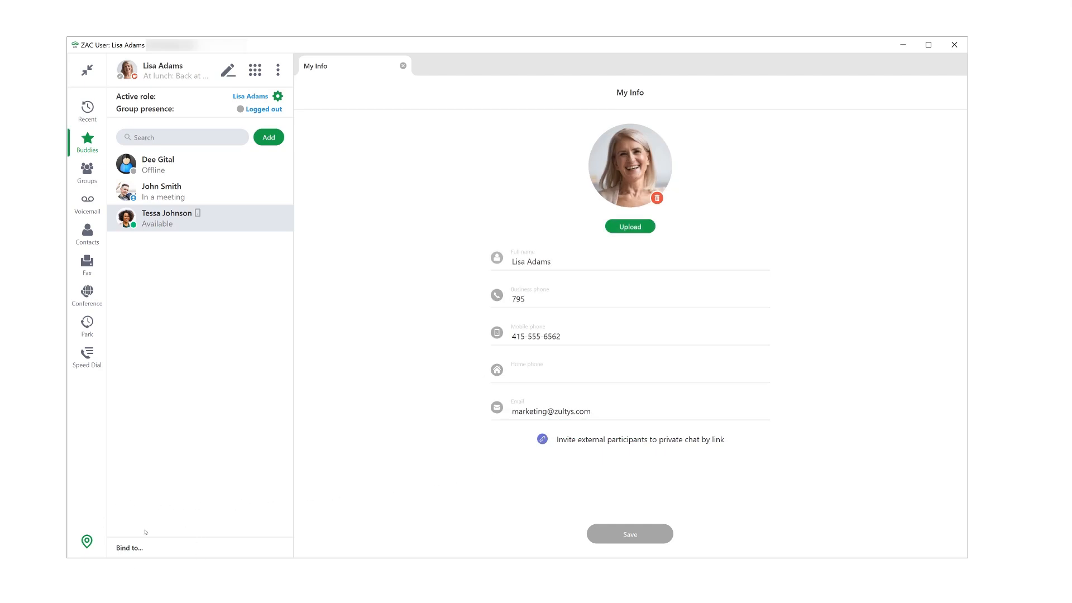
click(130, 547)
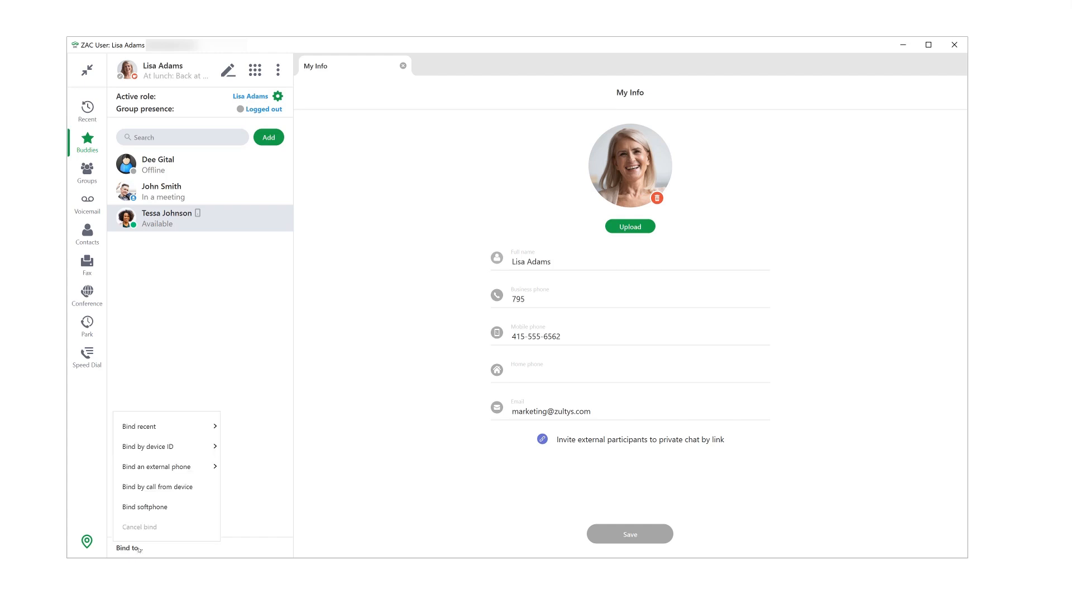
mouse_move(153, 539)
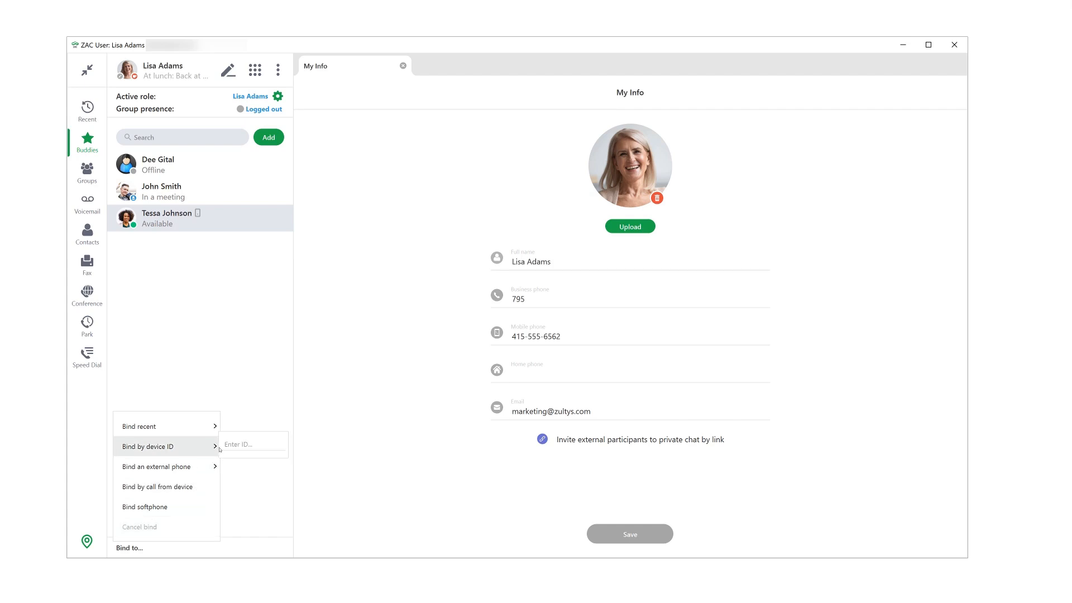
mouse_move(166, 467)
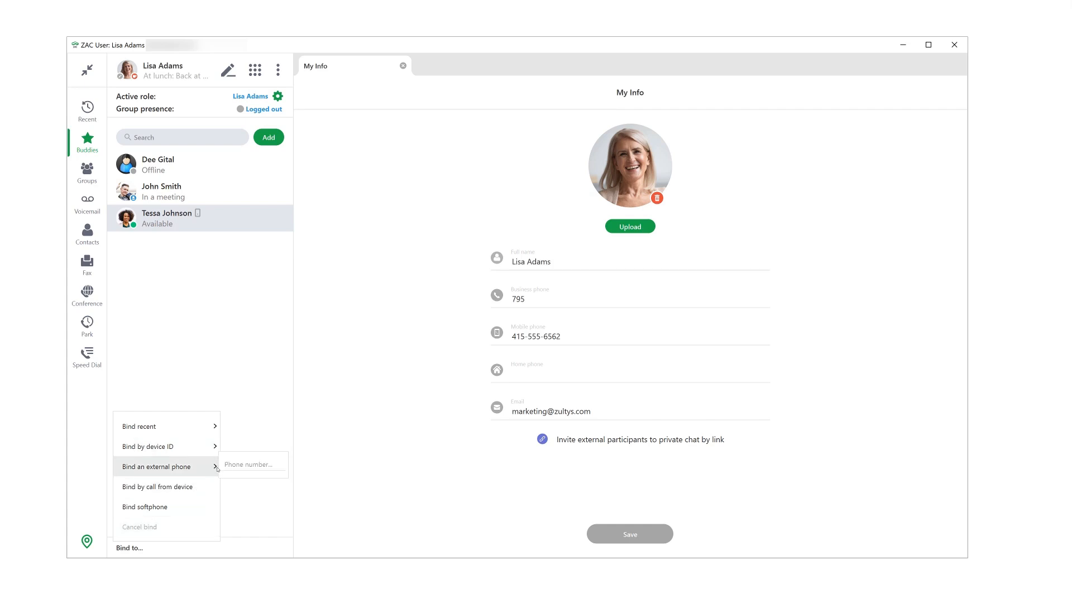
mouse_move(166, 485)
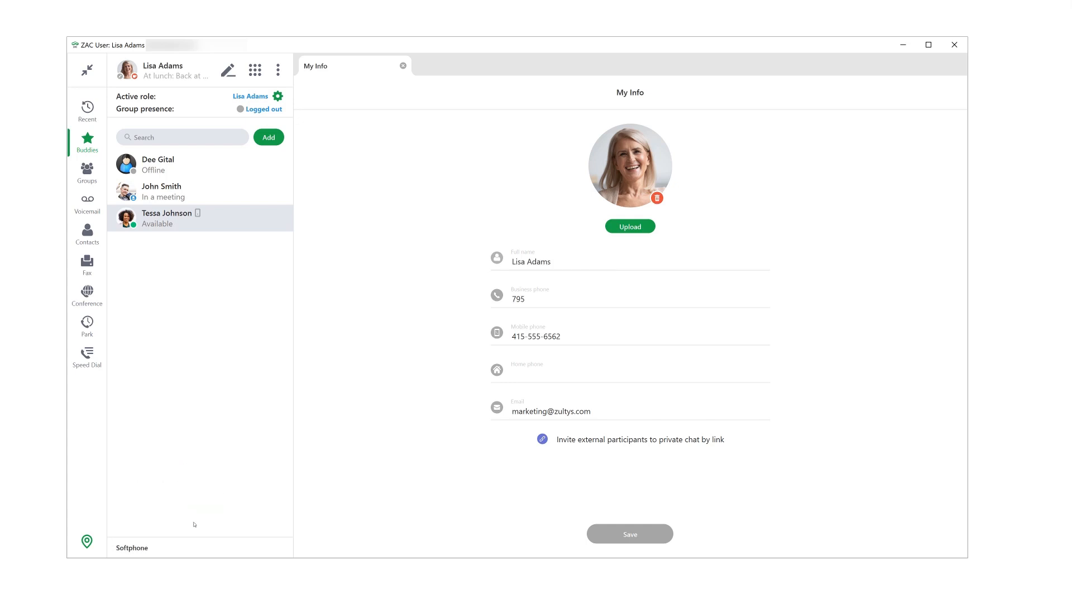
mouse_move(199, 529)
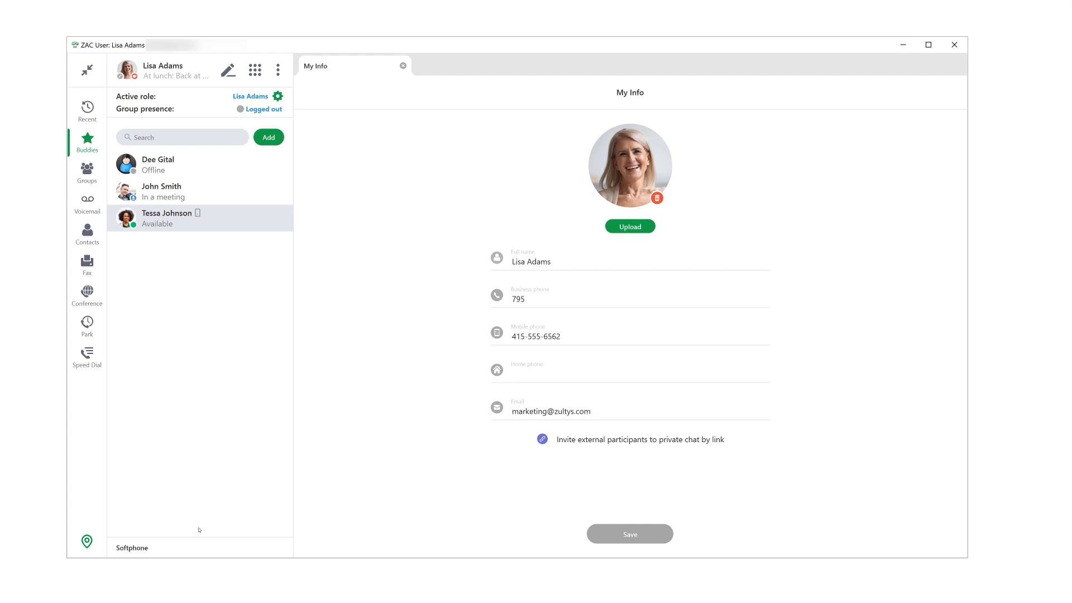
mouse_move(216, 537)
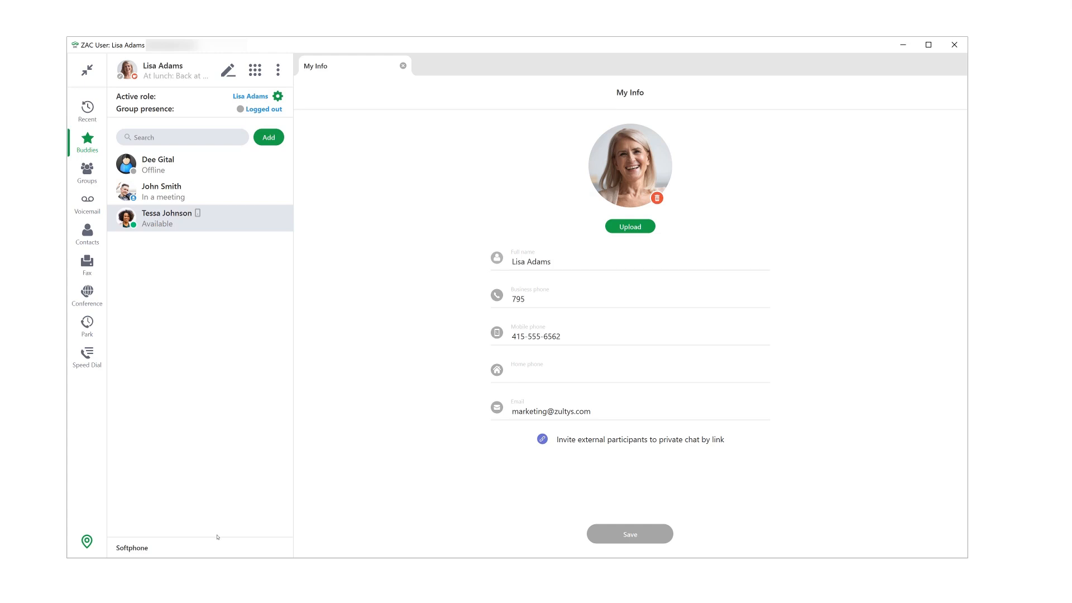
click(87, 110)
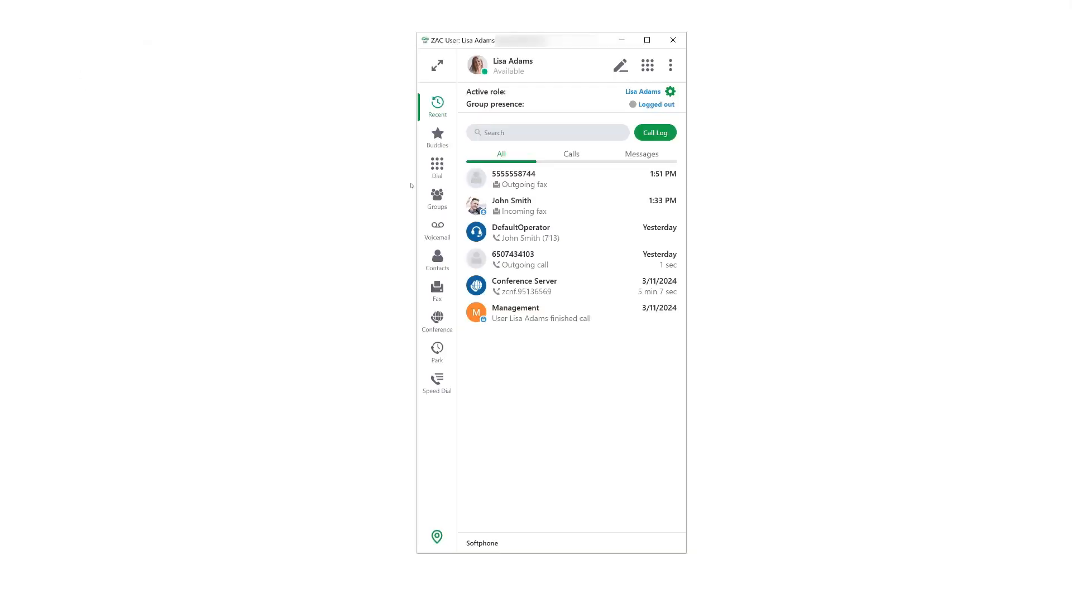
mouse_move(540, 312)
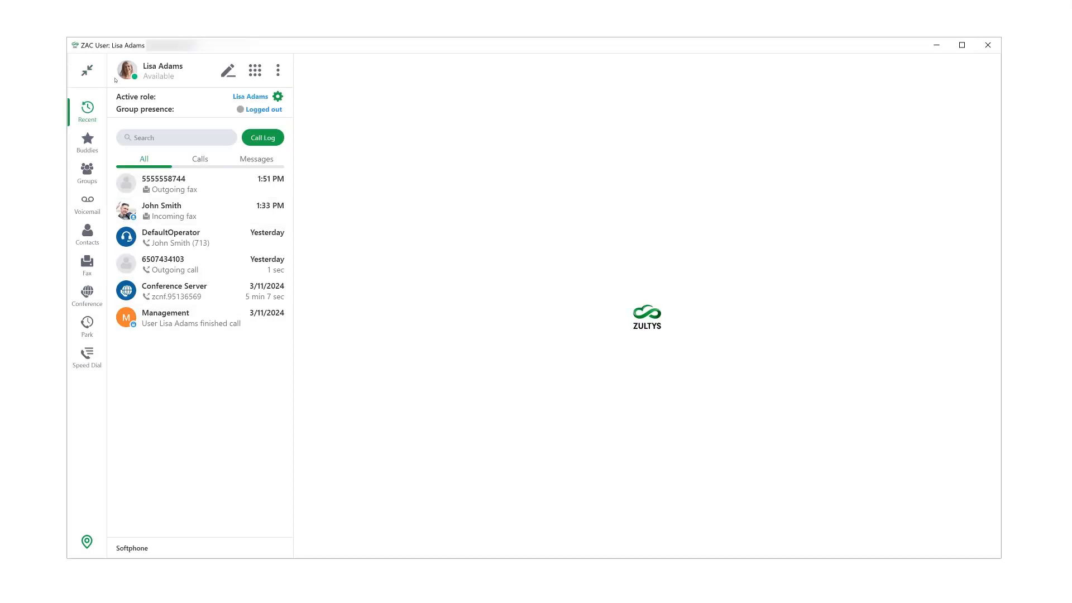
mouse_move(102, 102)
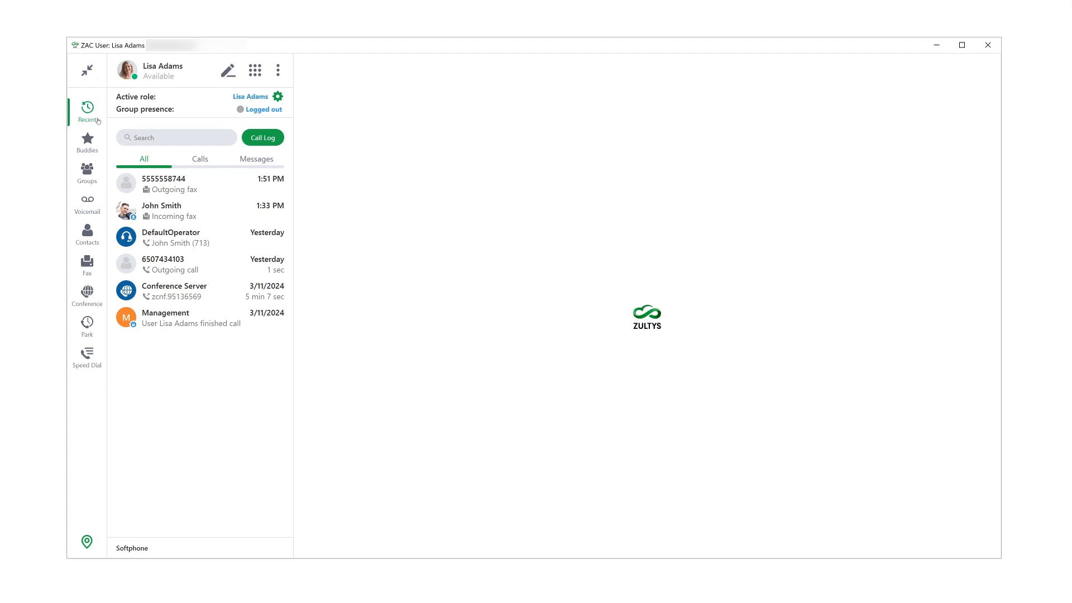
mouse_move(97, 124)
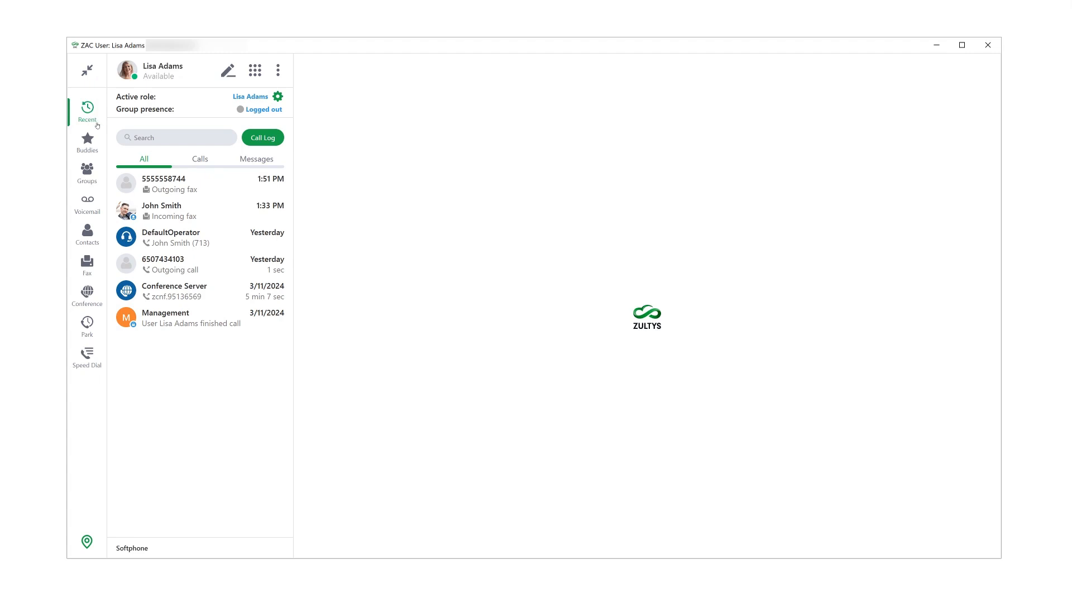
Step: Browse Buddies and Groups, then land on the Voicemail inbox with John Smith and Tessa Johnson messages
click(87, 142)
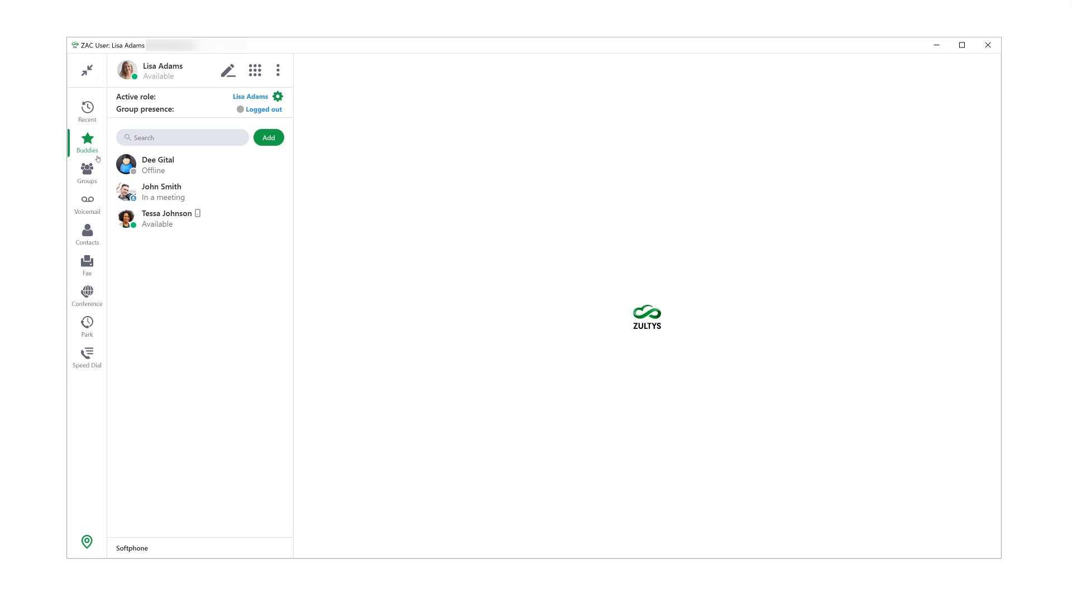
click(87, 170)
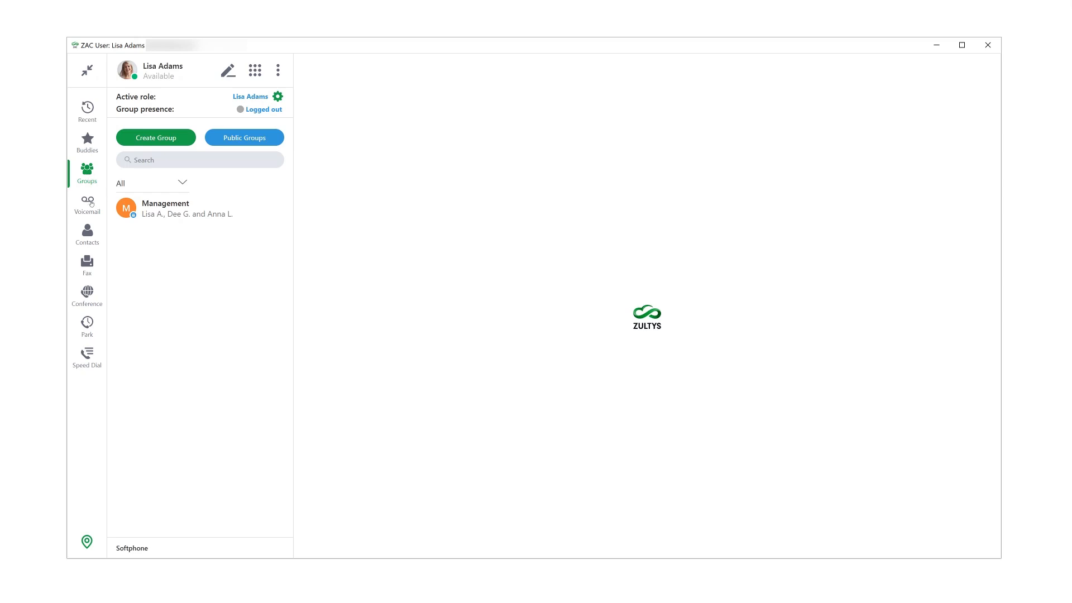
click(87, 204)
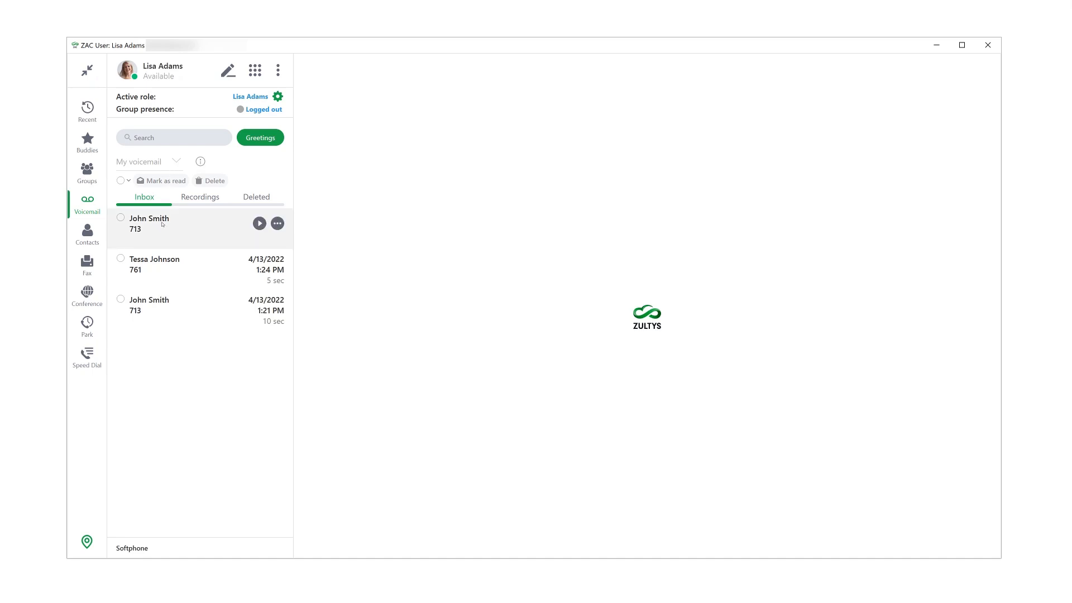
Step: Remove John Smith's June 15 voicemail via the item's more menu
click(149, 223)
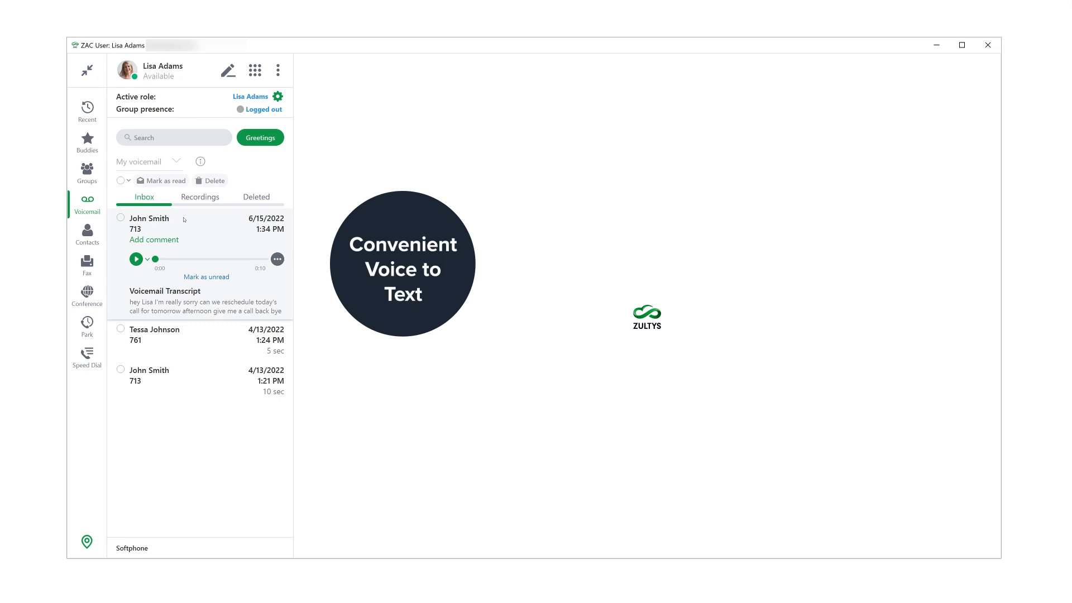
mouse_move(225, 223)
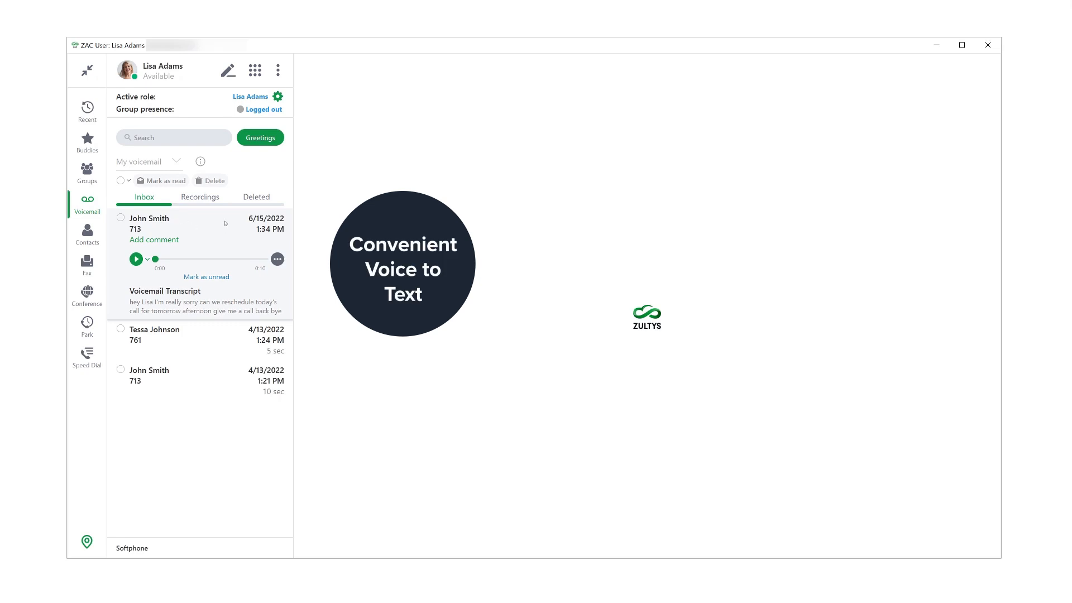
click(200, 161)
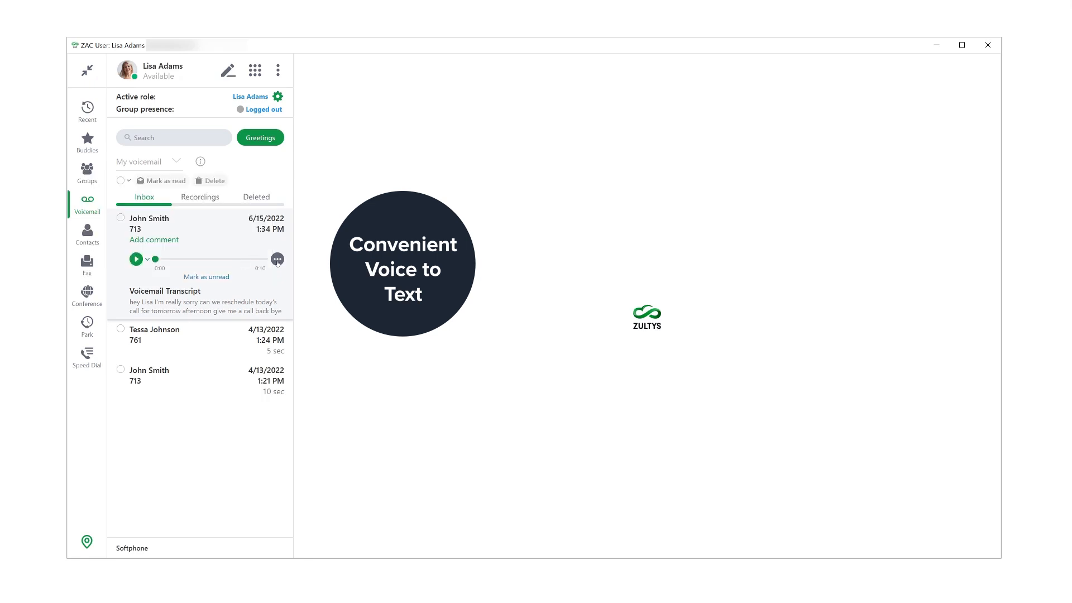
click(277, 258)
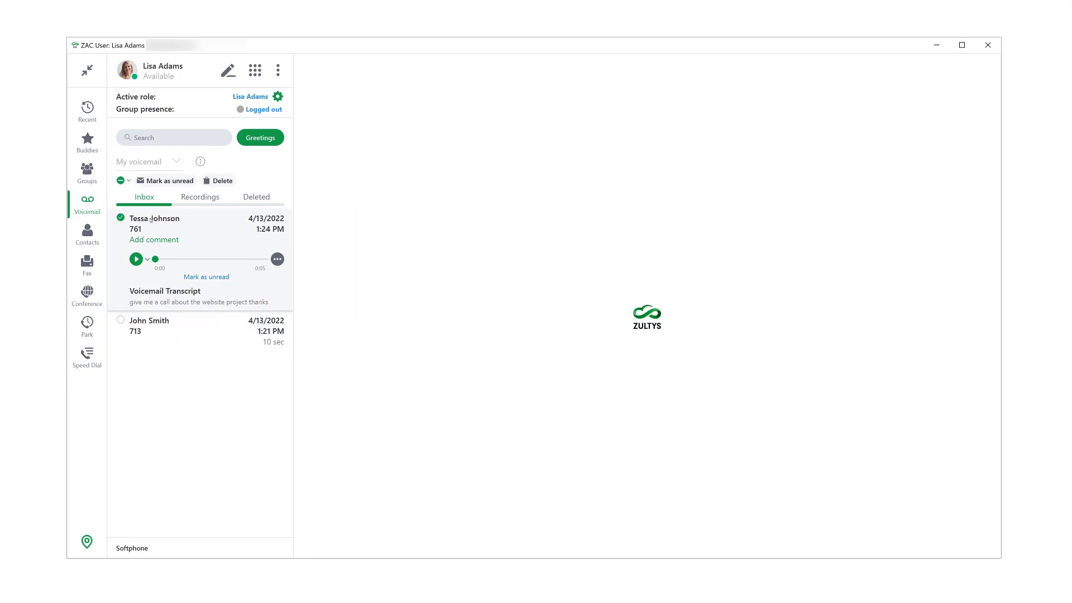
Step: Select all remaining voicemails, mark them unread, and move to the Fax inbox
click(127, 180)
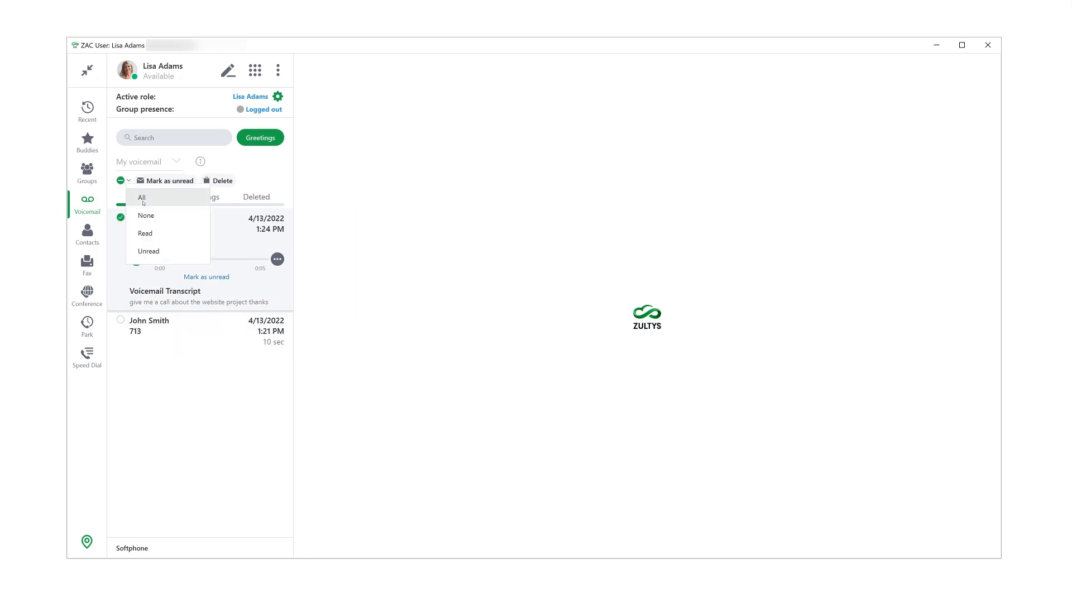
click(142, 198)
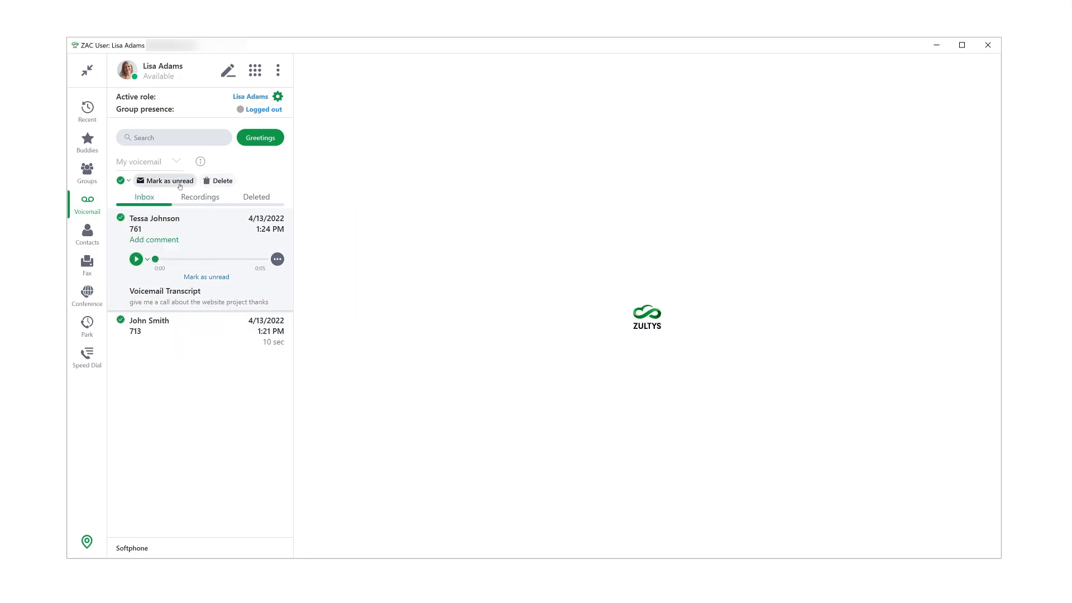
click(87, 234)
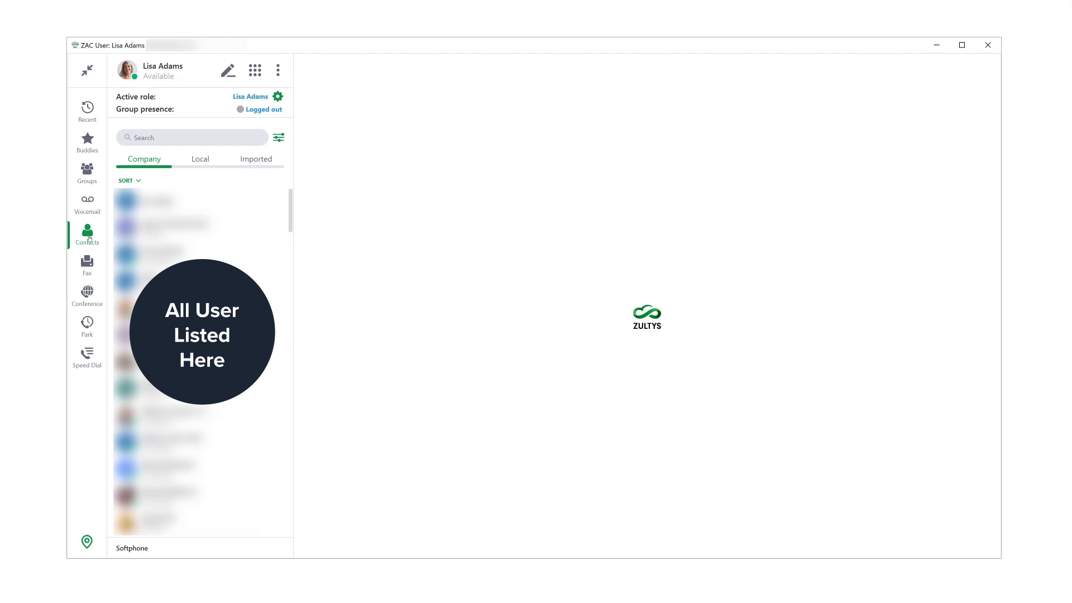
click(87, 265)
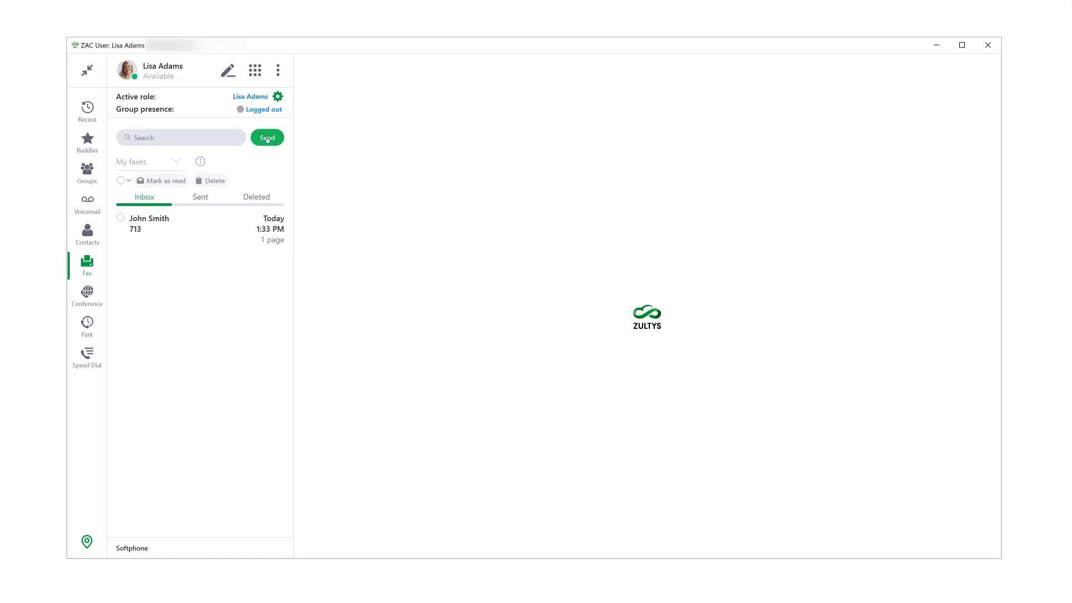
Step: Start a new fax addressed to 5555 and select the John Smith fax
click(267, 137)
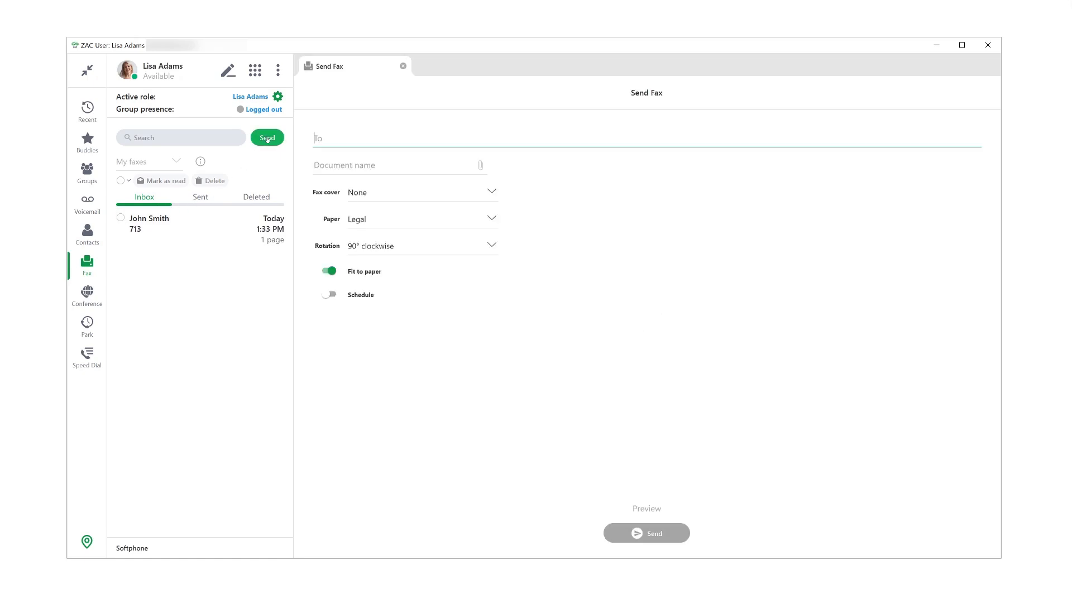
text(5555)
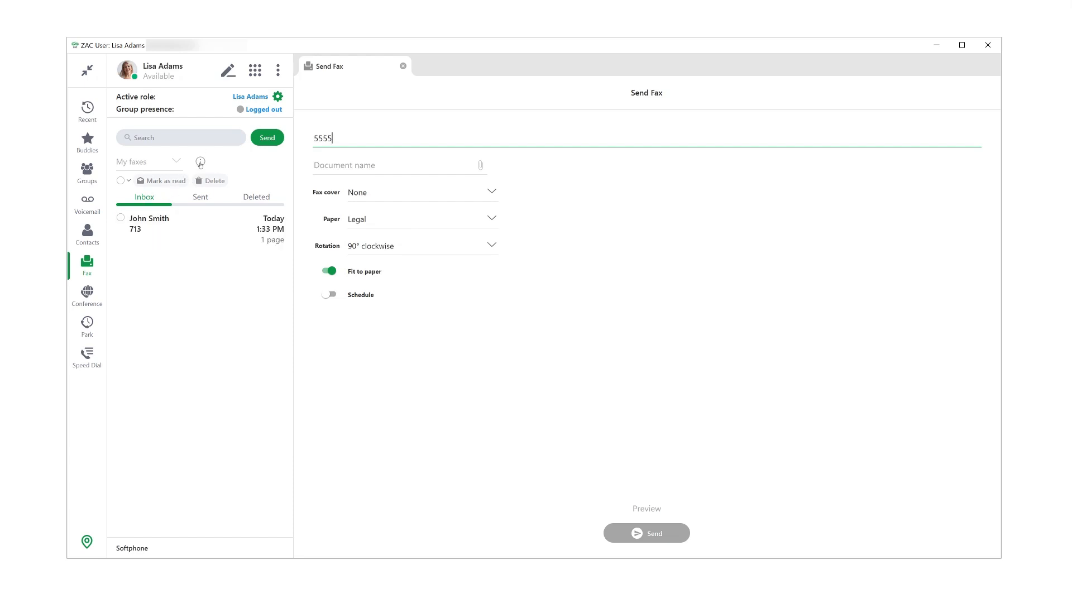
click(121, 217)
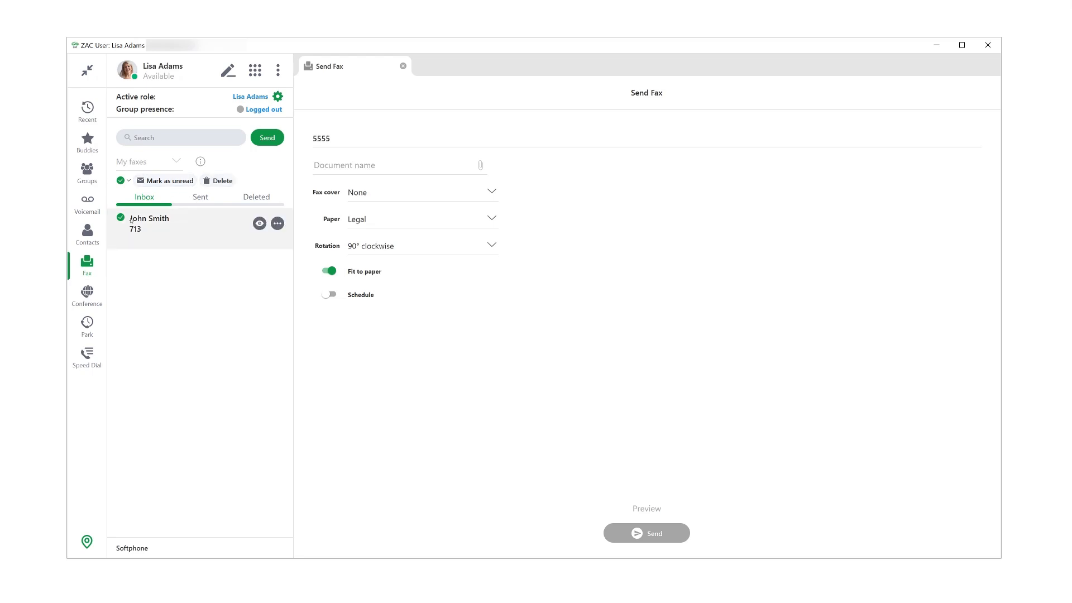
Step: Review the Sent faxes, then bring up the Conference list with the Website Redesign Project meeting
click(200, 196)
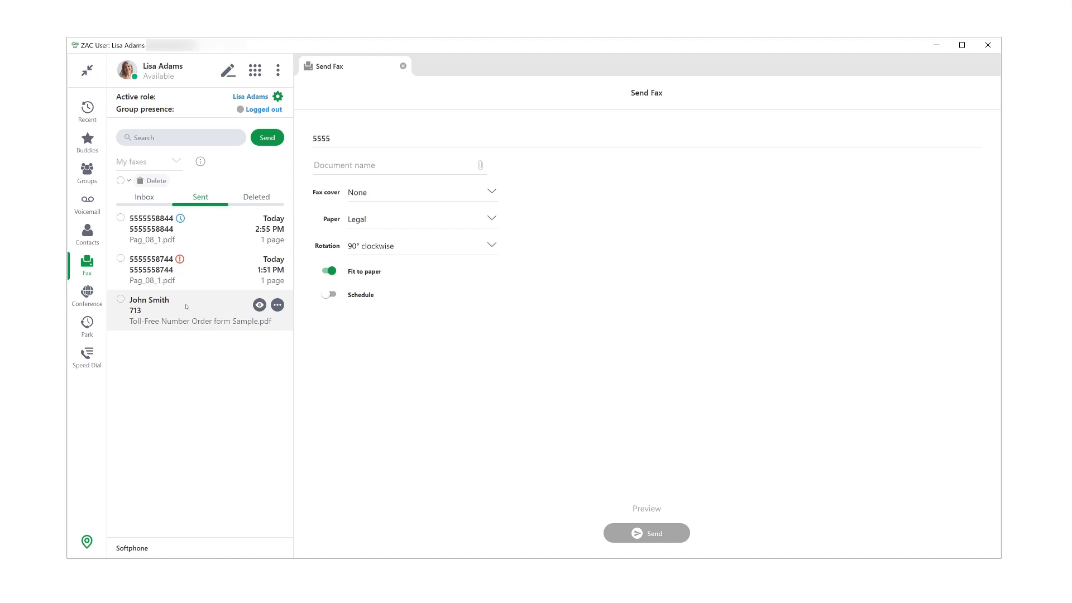
click(86, 297)
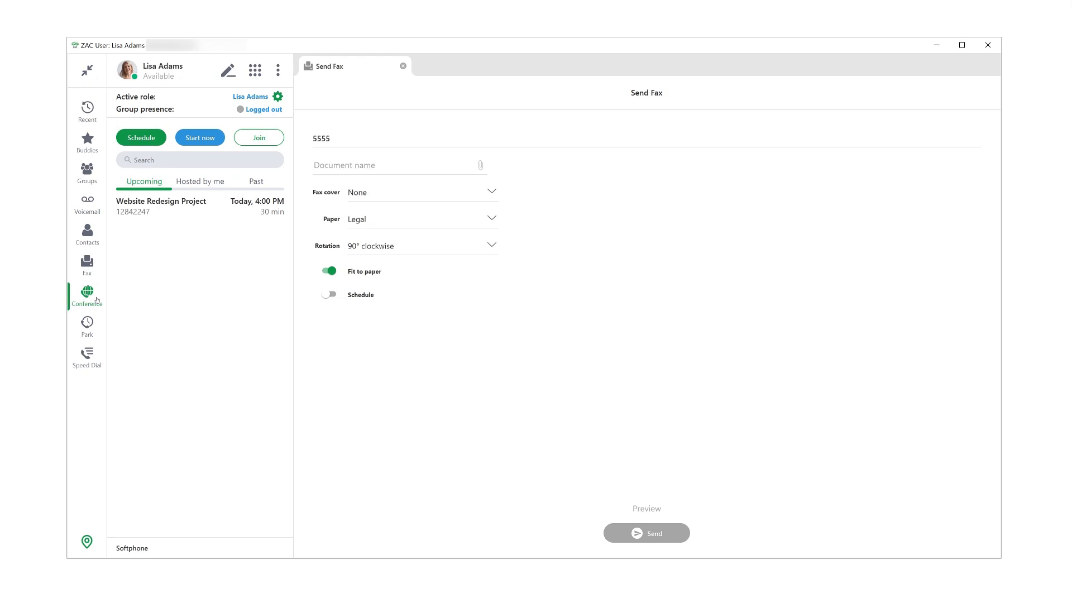
mouse_move(98, 327)
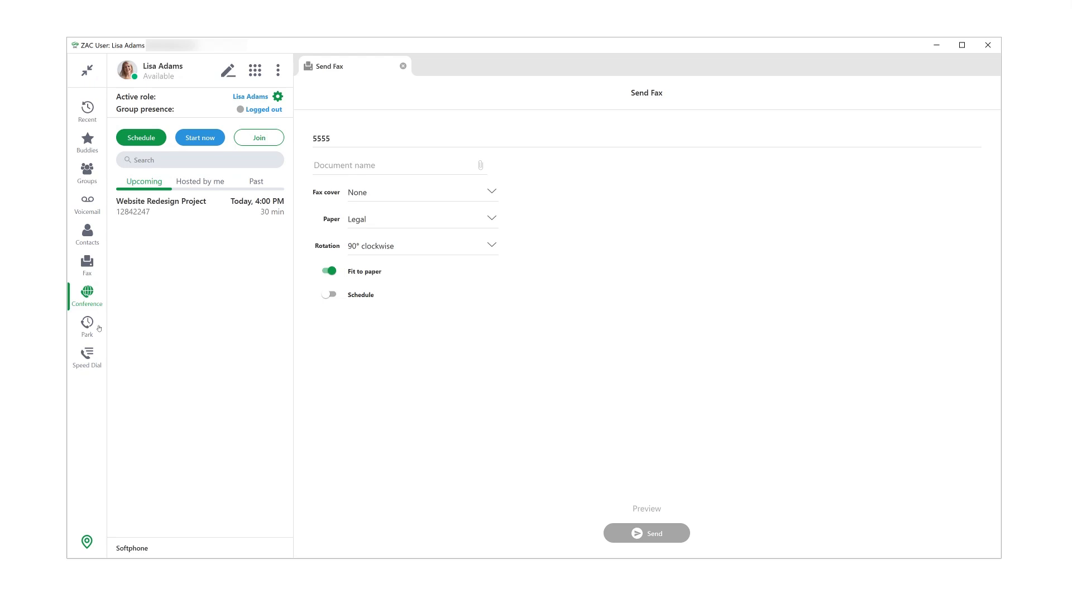
Step: View parked calls, then the Speed Dial list with Zultys Inc, Acme Corp, Network Admin and Zultys Fax
click(88, 326)
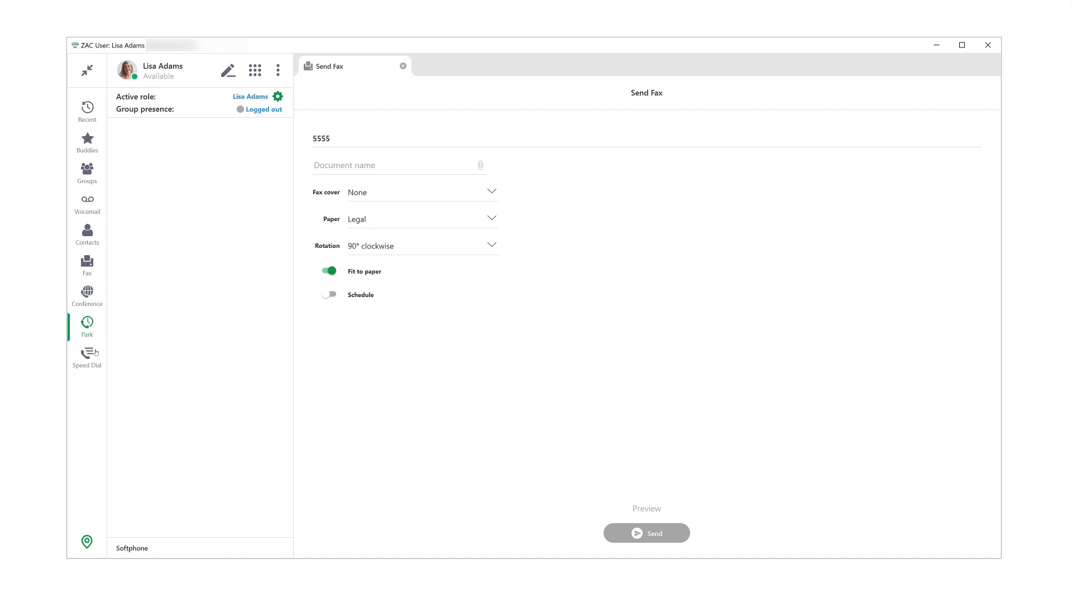
click(87, 355)
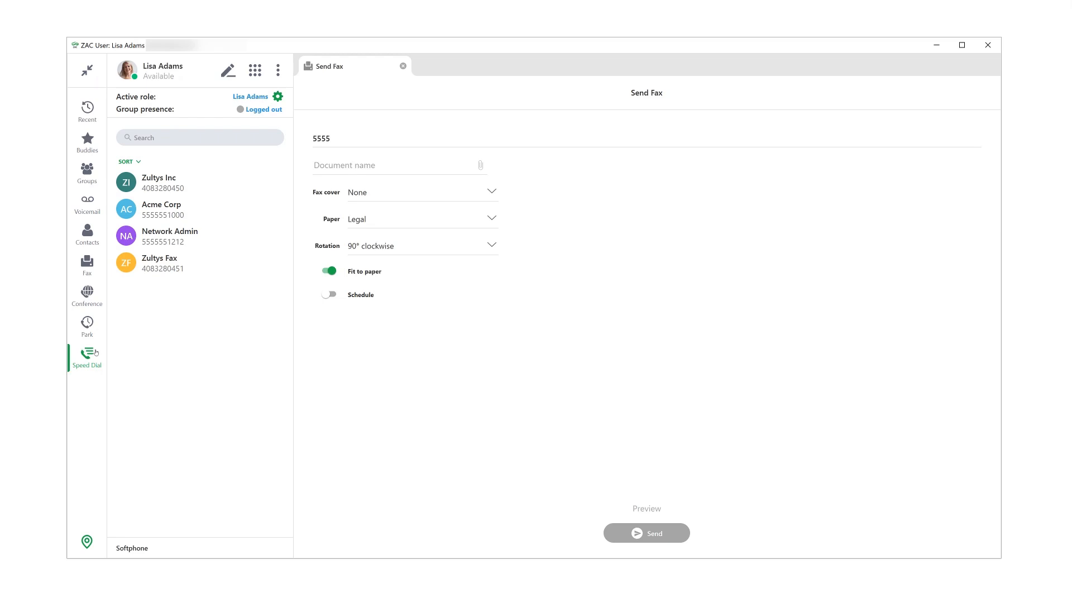
mouse_move(89, 409)
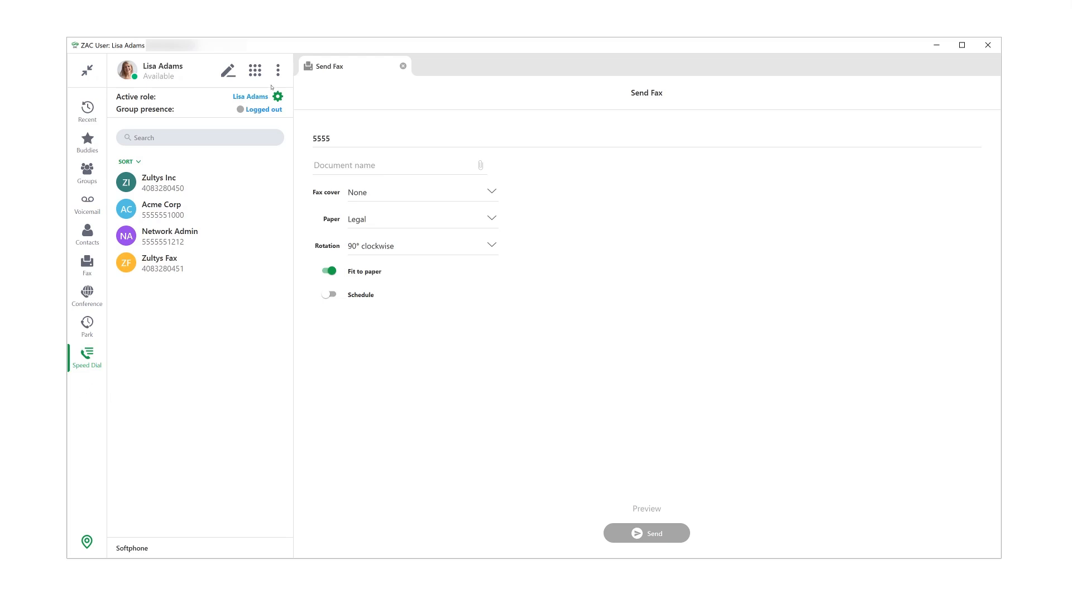
Step: Make DefaultOperator the active role from the role gear and confirm it
click(278, 96)
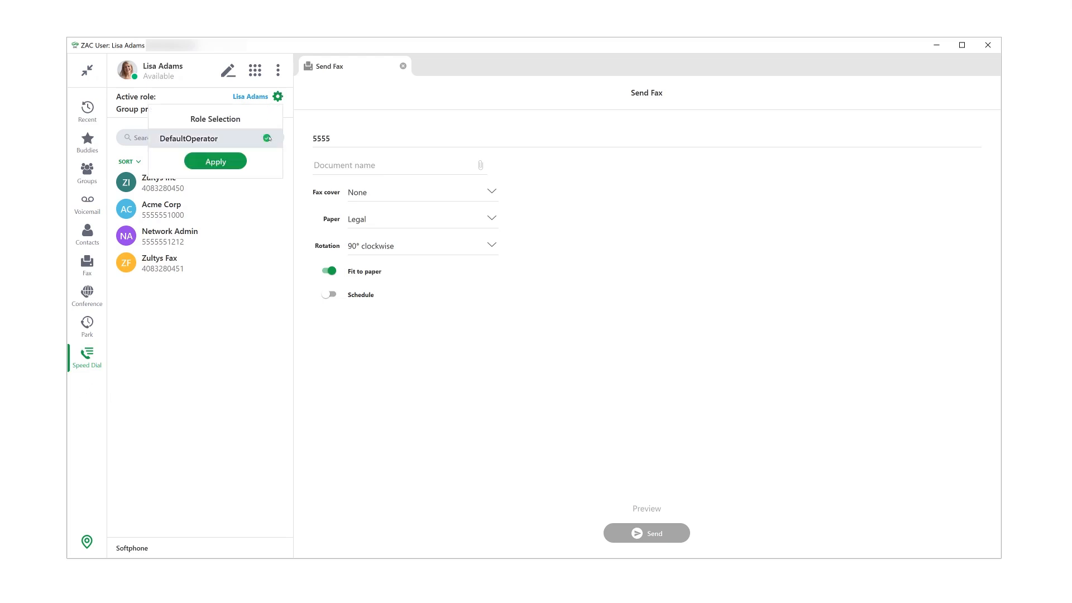
click(215, 161)
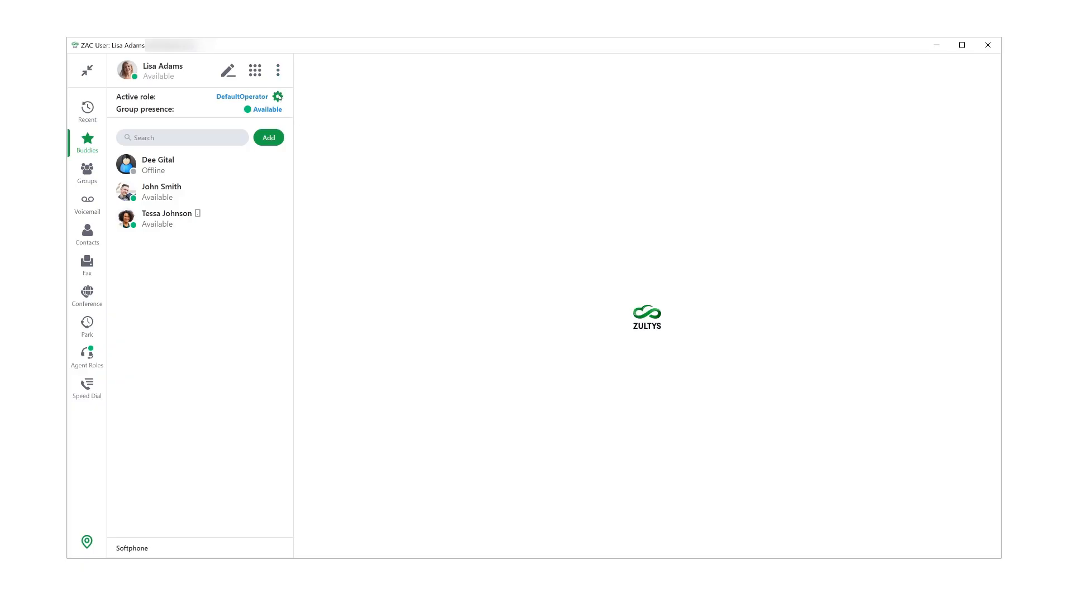
click(278, 96)
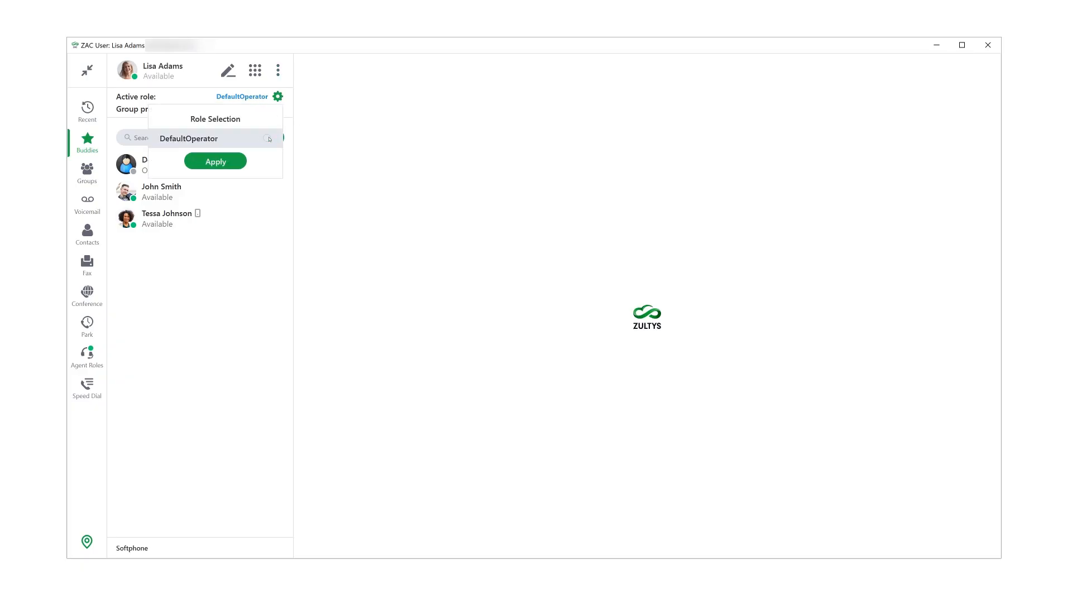
click(215, 160)
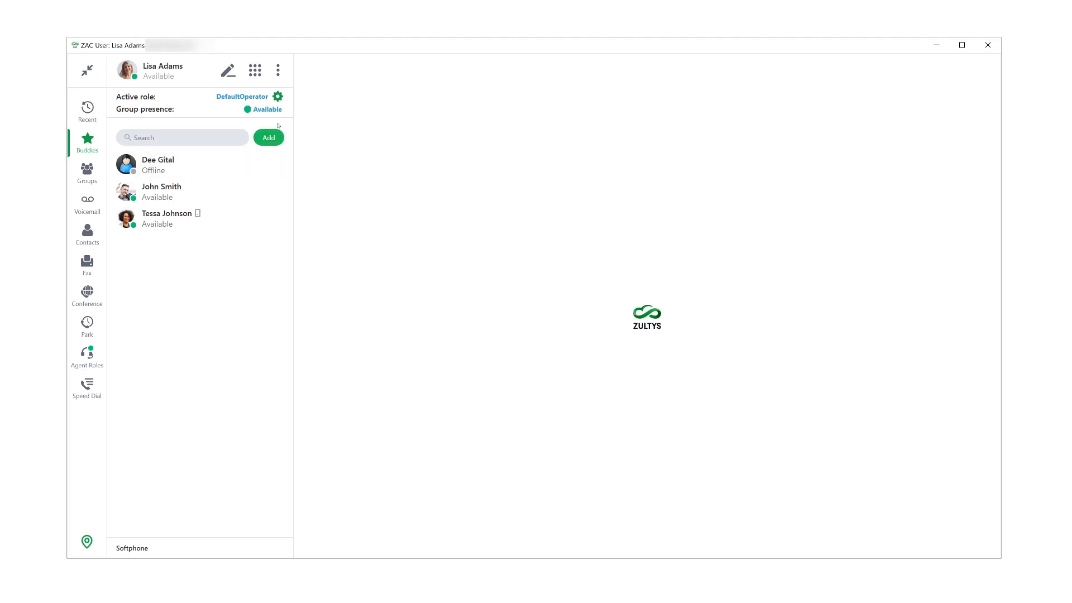
mouse_move(266, 109)
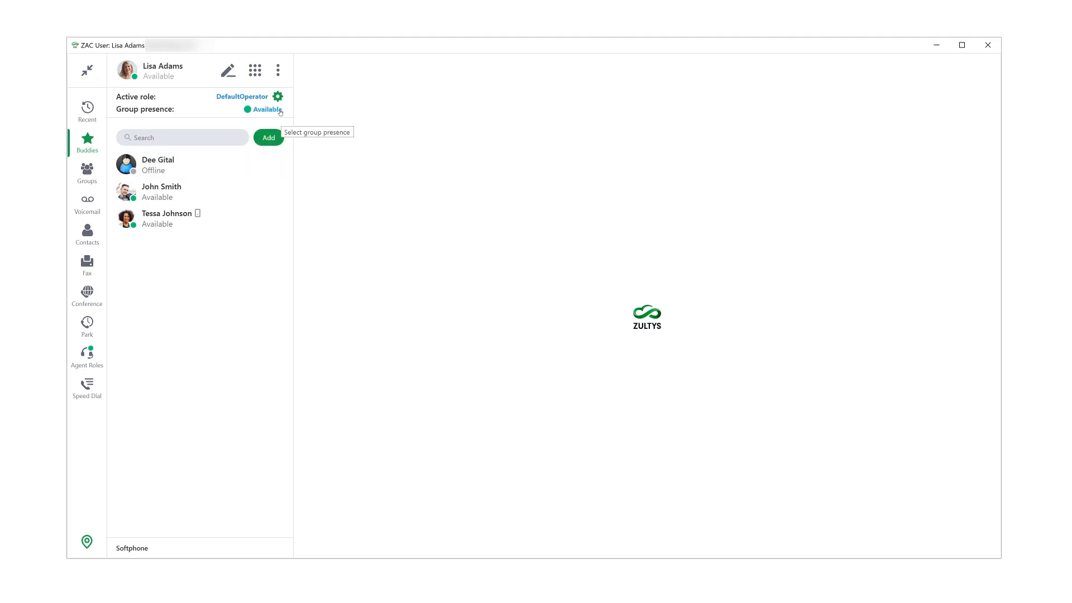
Step: Toggle group presence to Not available and back to Available
click(266, 109)
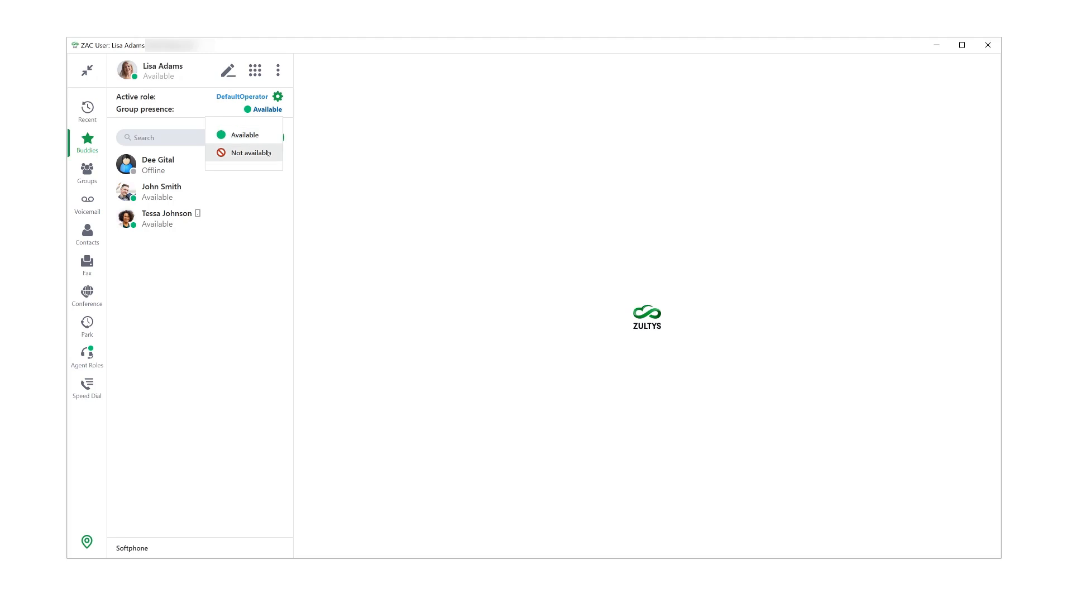
click(249, 153)
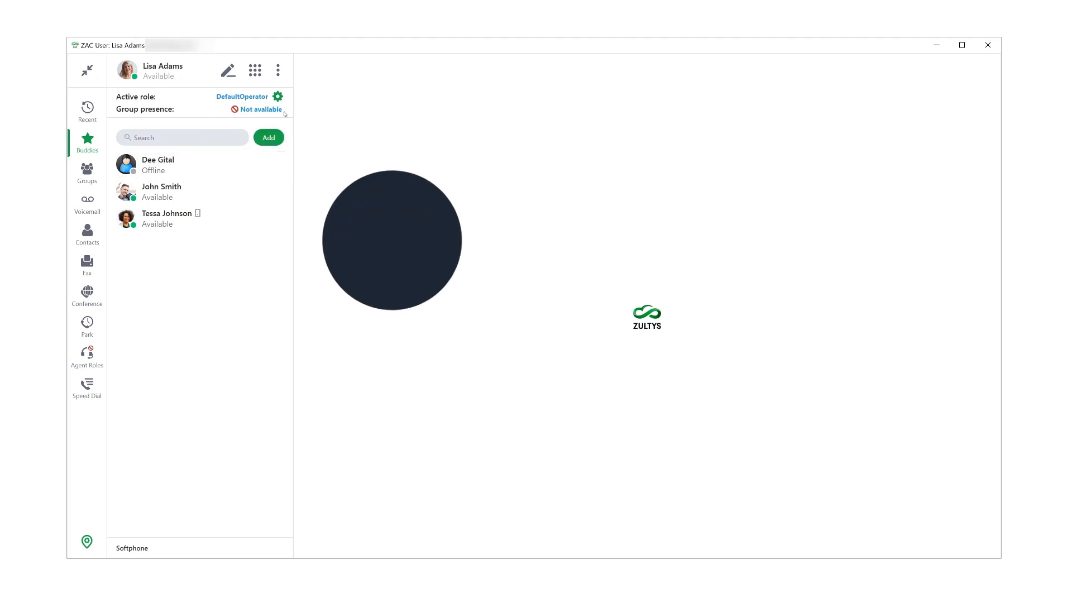
click(258, 109)
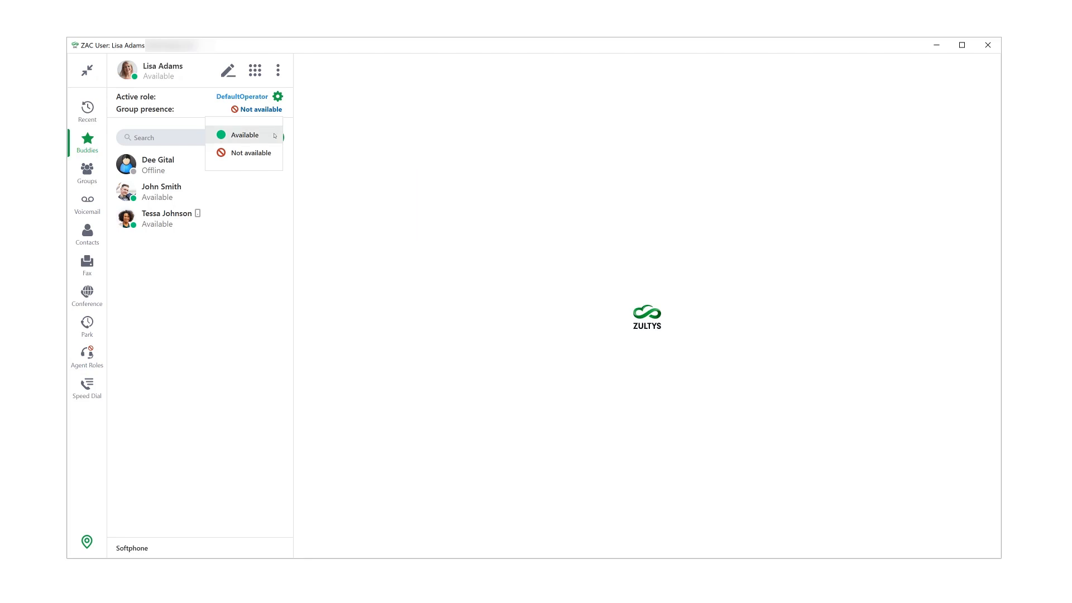
click(244, 135)
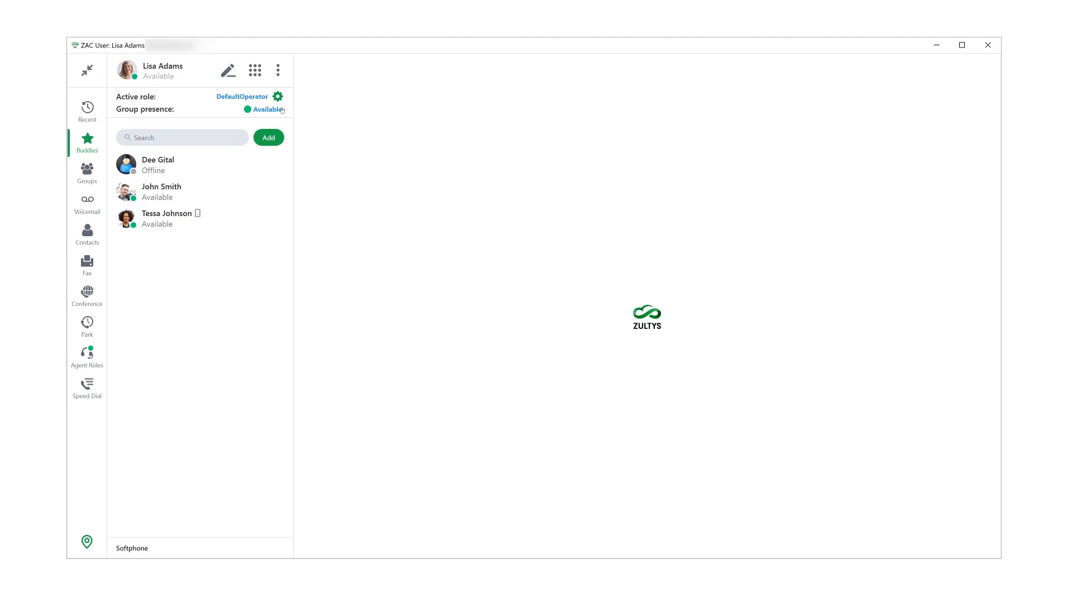
Step: Return to the Buddies list showing Dee Gital, John Smith and Tessa Johnson
click(243, 96)
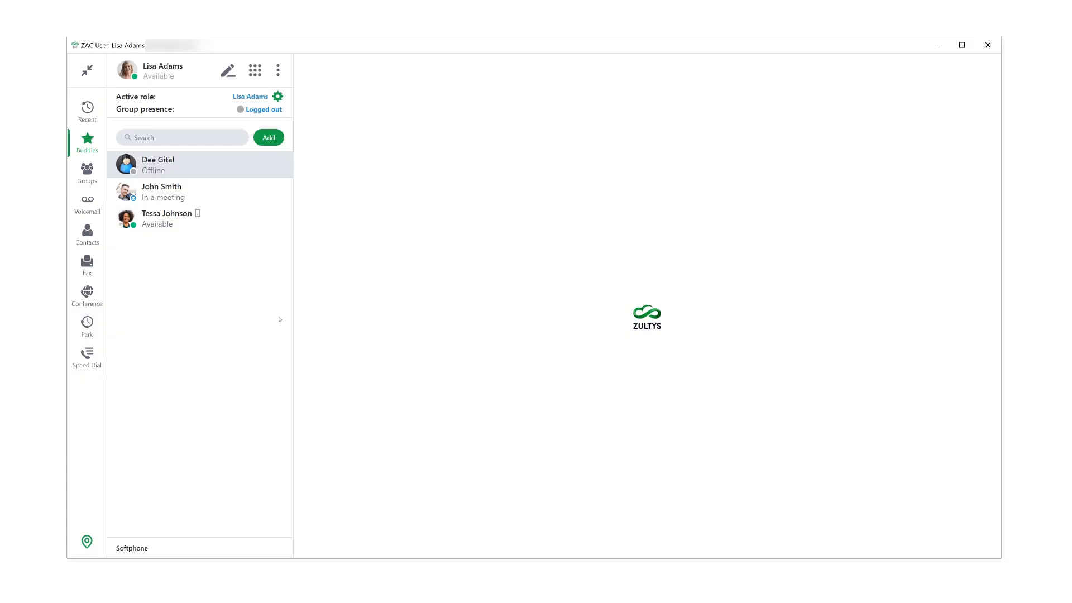
mouse_move(273, 299)
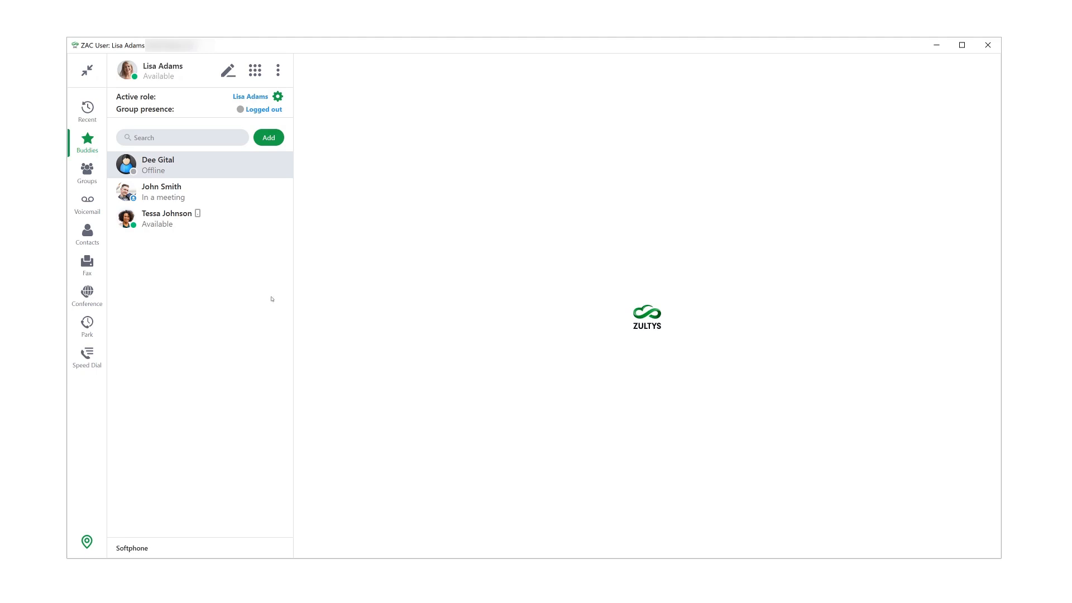
mouse_move(261, 266)
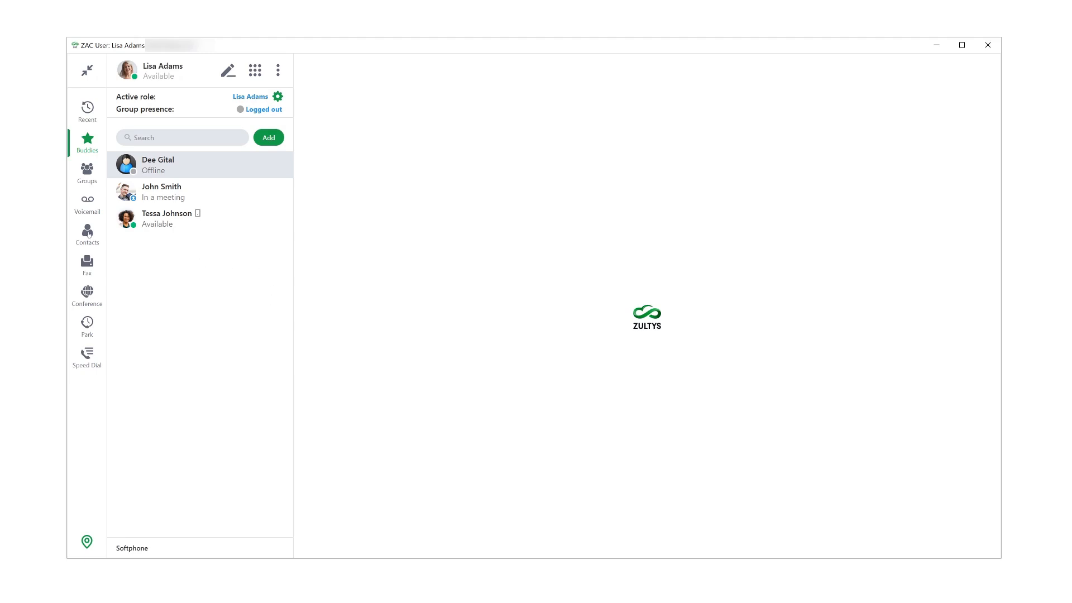
Step: Find Anna Log in company Contacts and add her to buddies
click(87, 234)
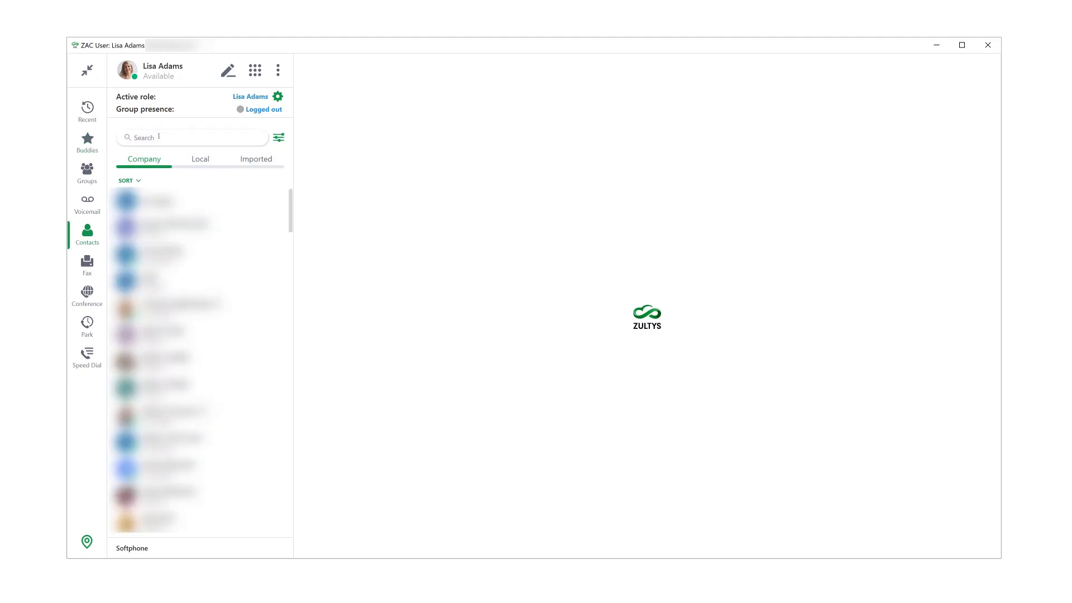
text(Anna Log)
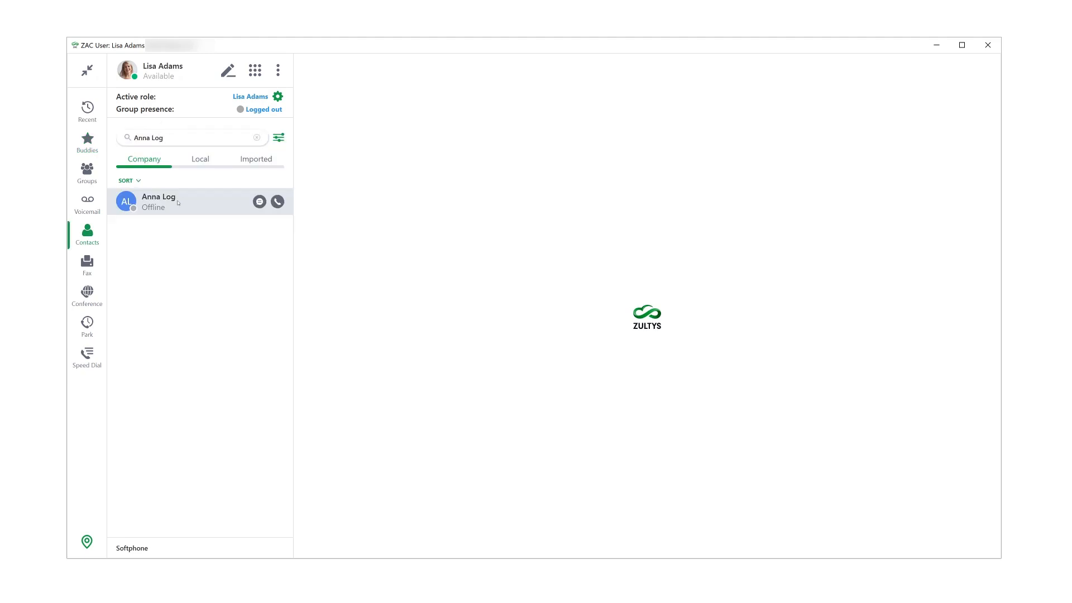
right_click(157, 202)
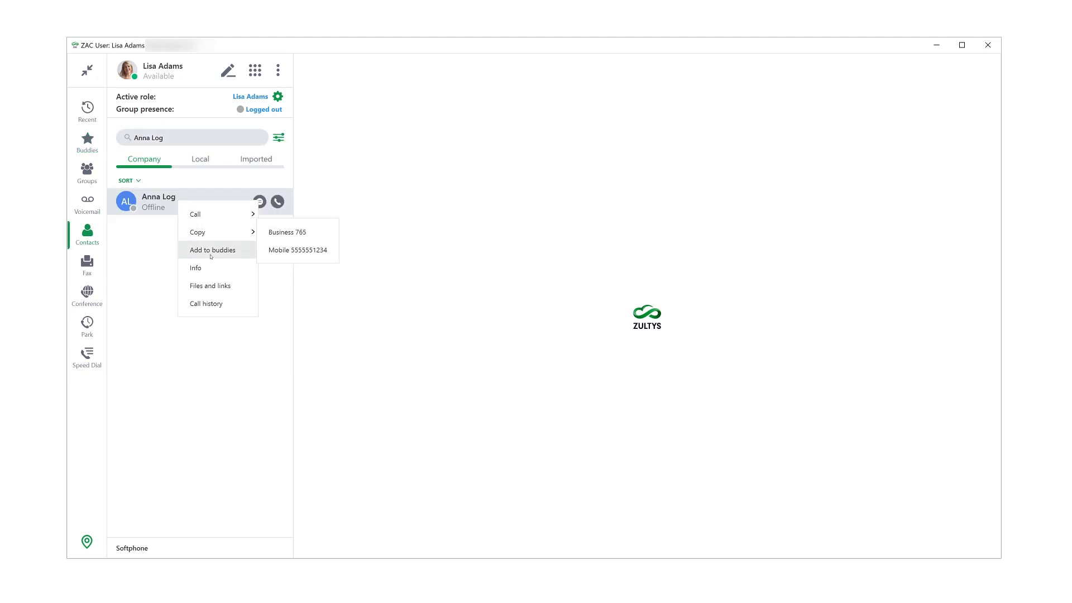
click(212, 249)
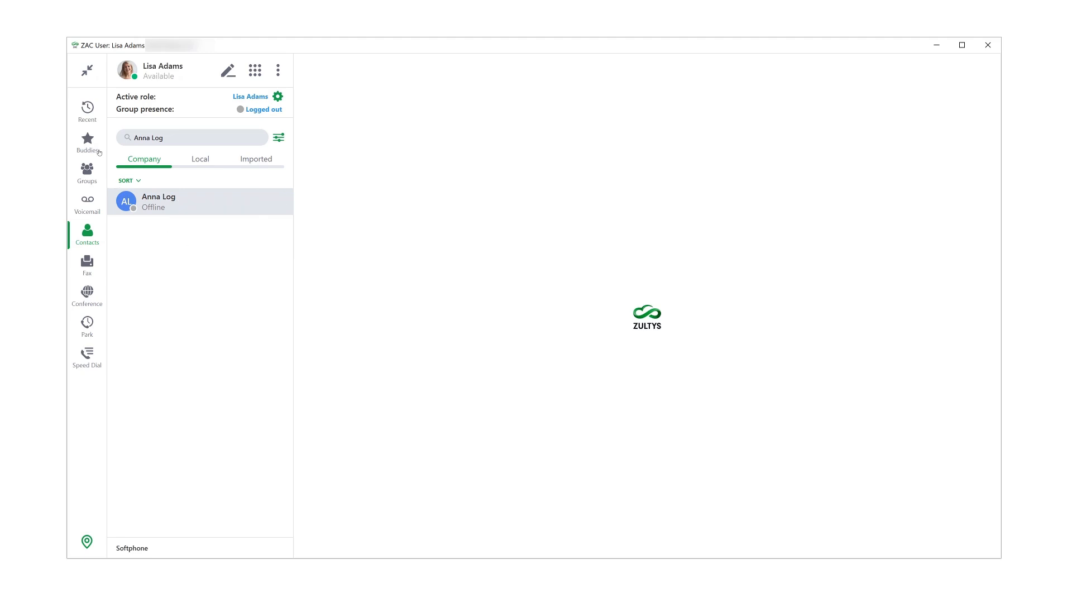
Step: Back on Buddies, begin creating a new buddy group from the Add menu
click(86, 142)
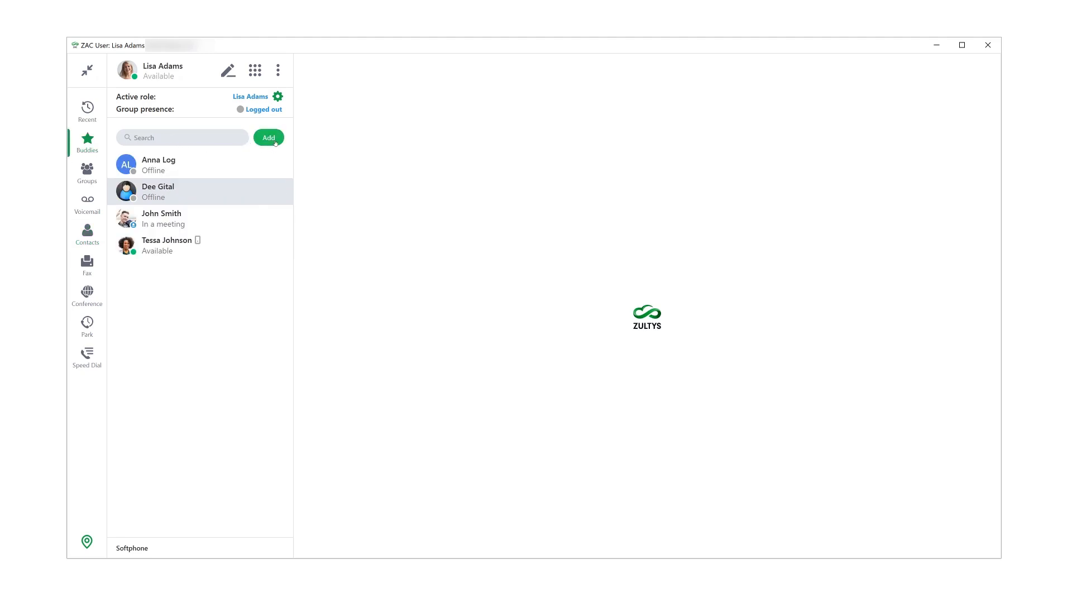
click(269, 138)
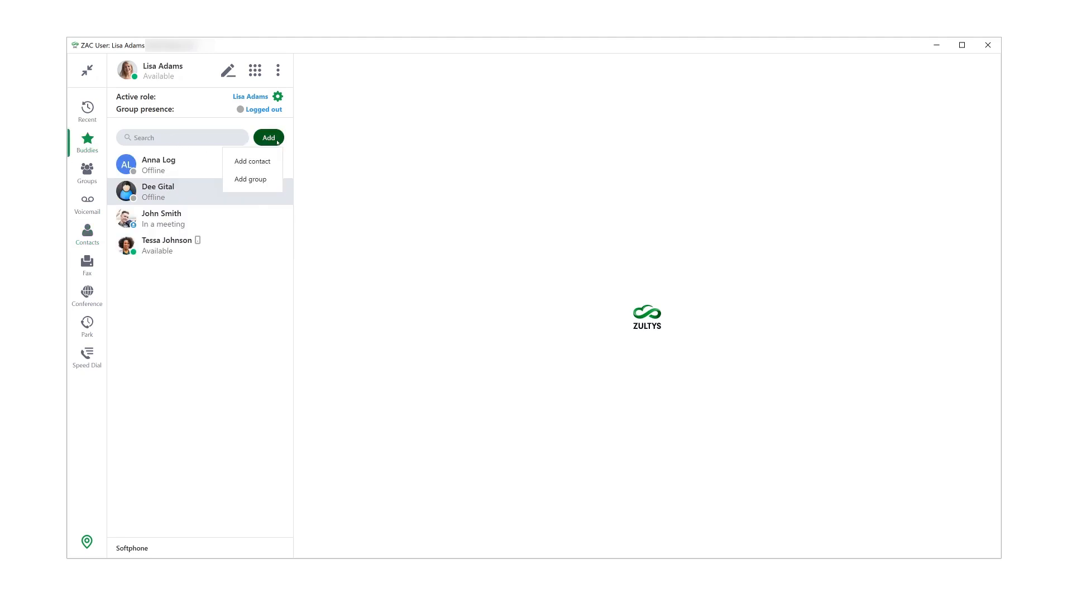
click(251, 161)
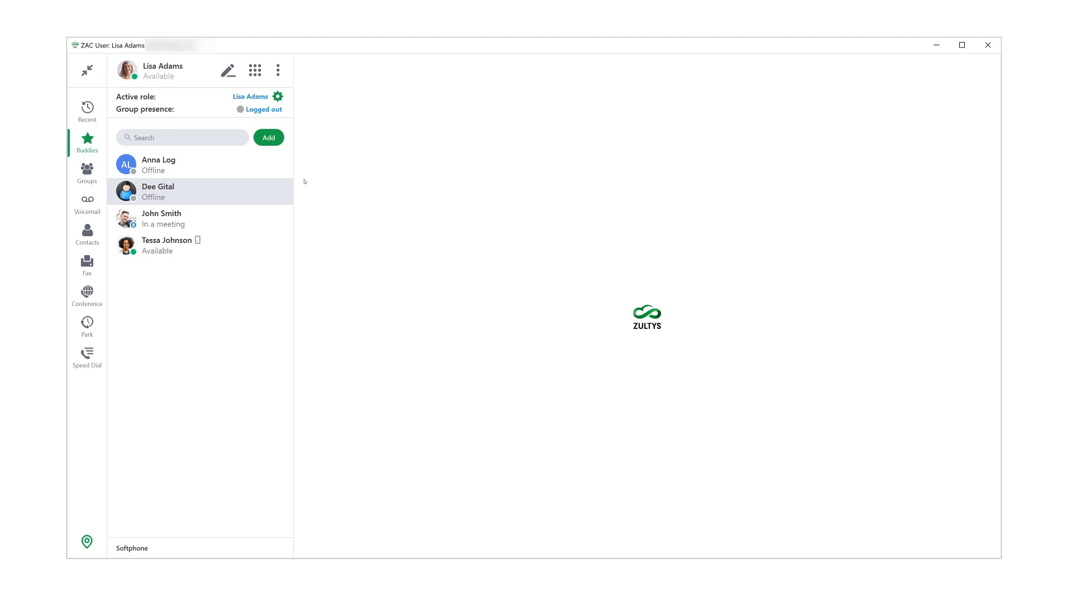
mouse_move(290, 145)
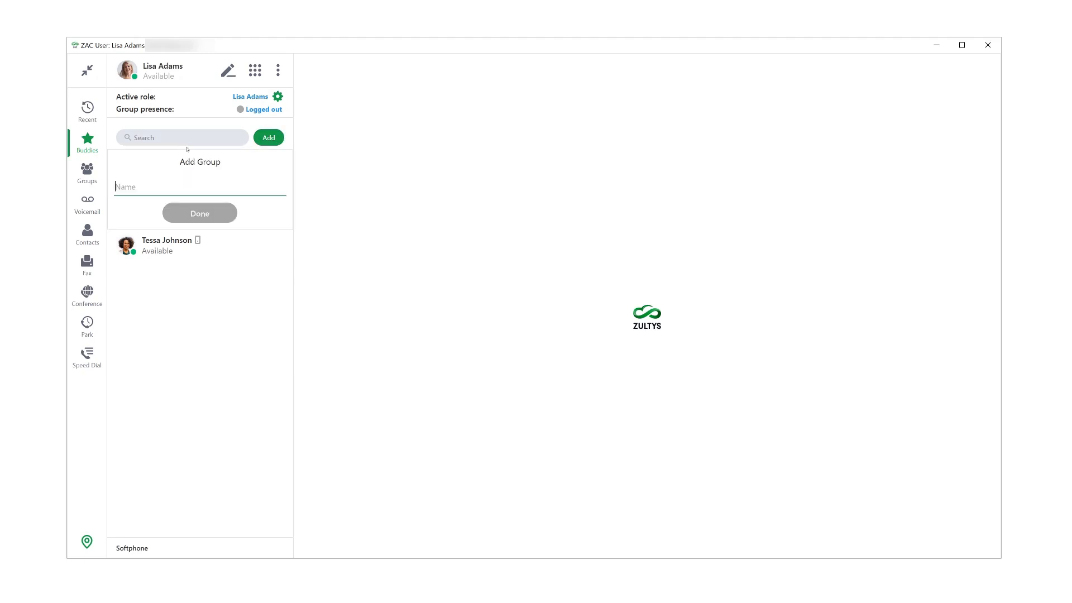
click(198, 212)
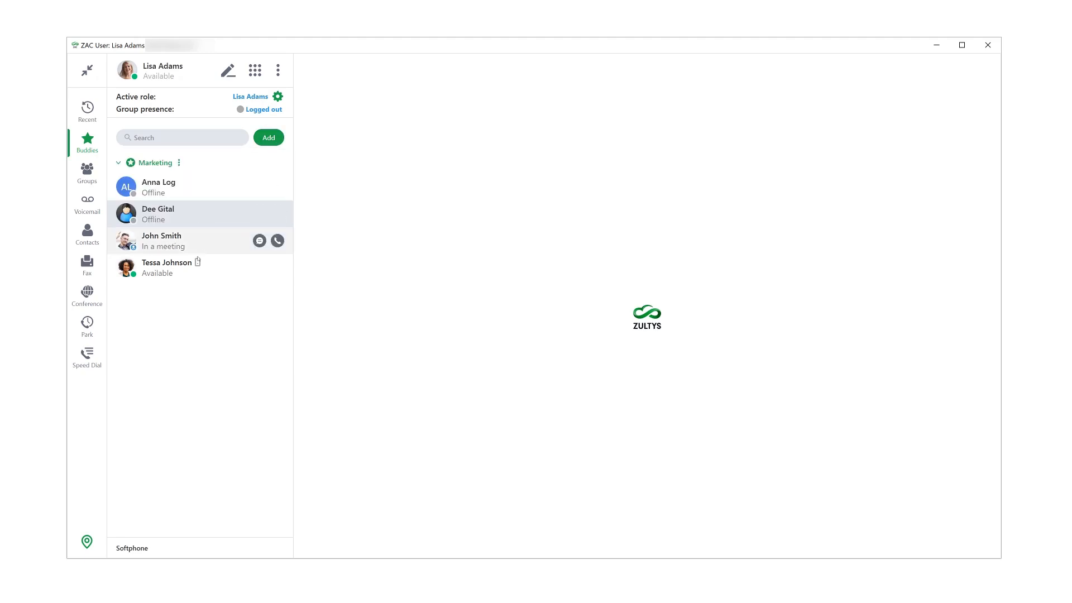
right_click(165, 267)
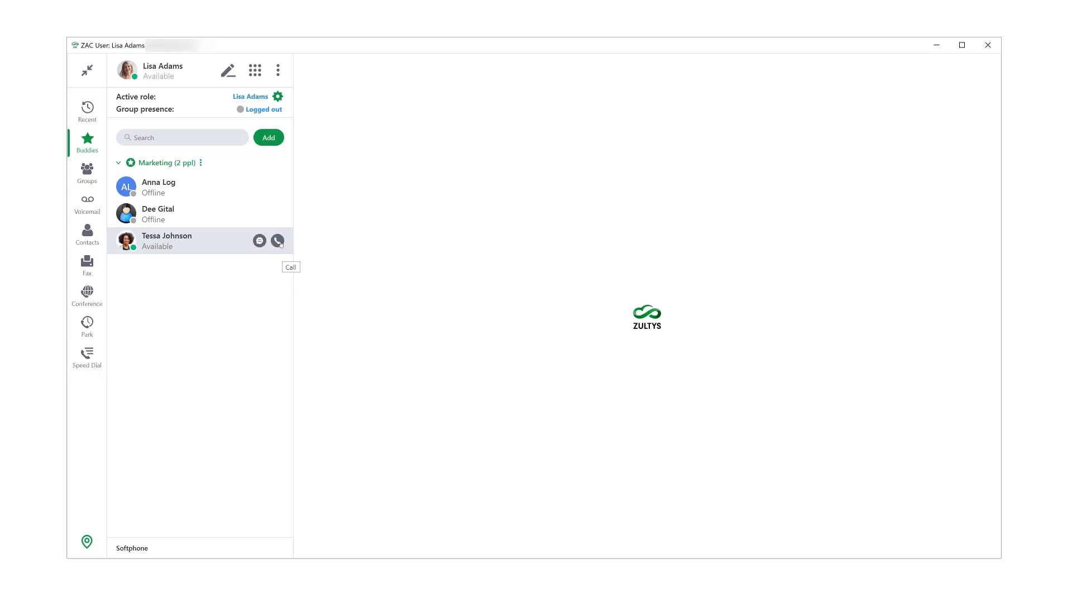
click(258, 242)
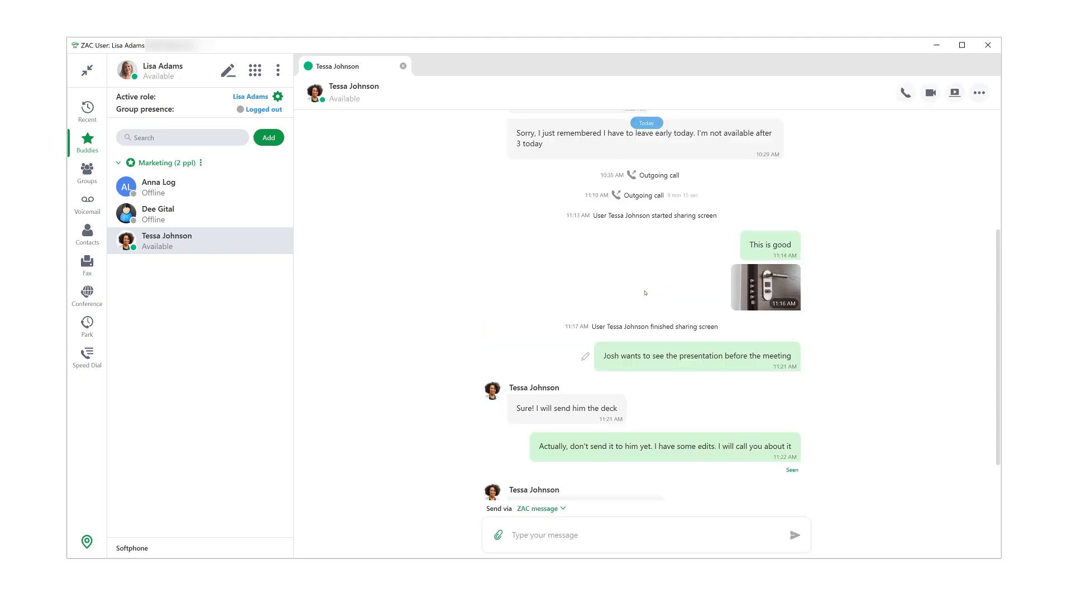
Step: Start forwarding Tessa's latest message, then abandon the forward without sending
scroll(down, 3)
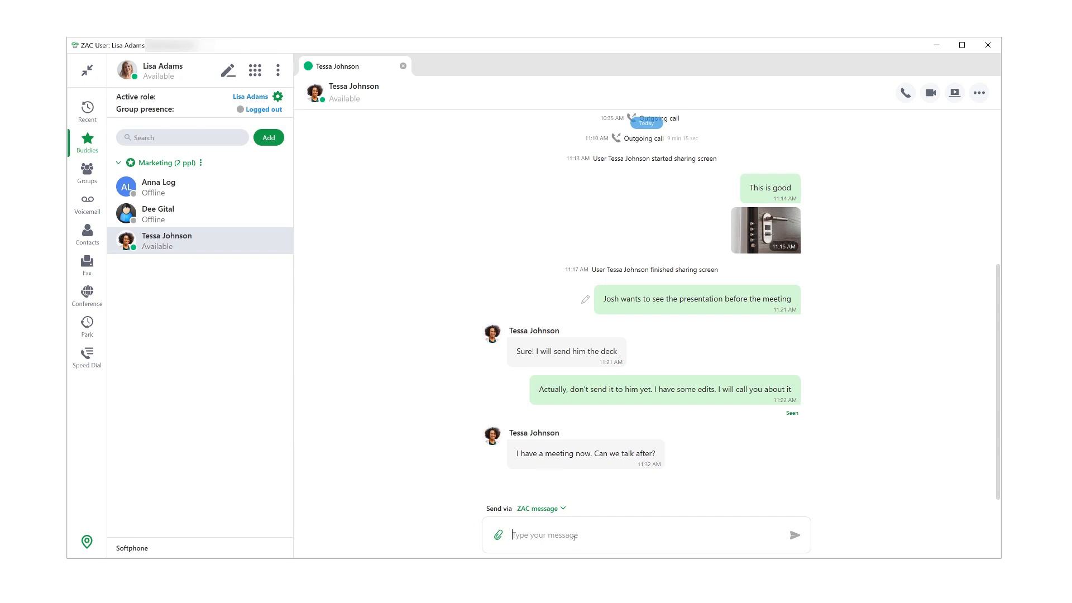
right_click(584, 453)
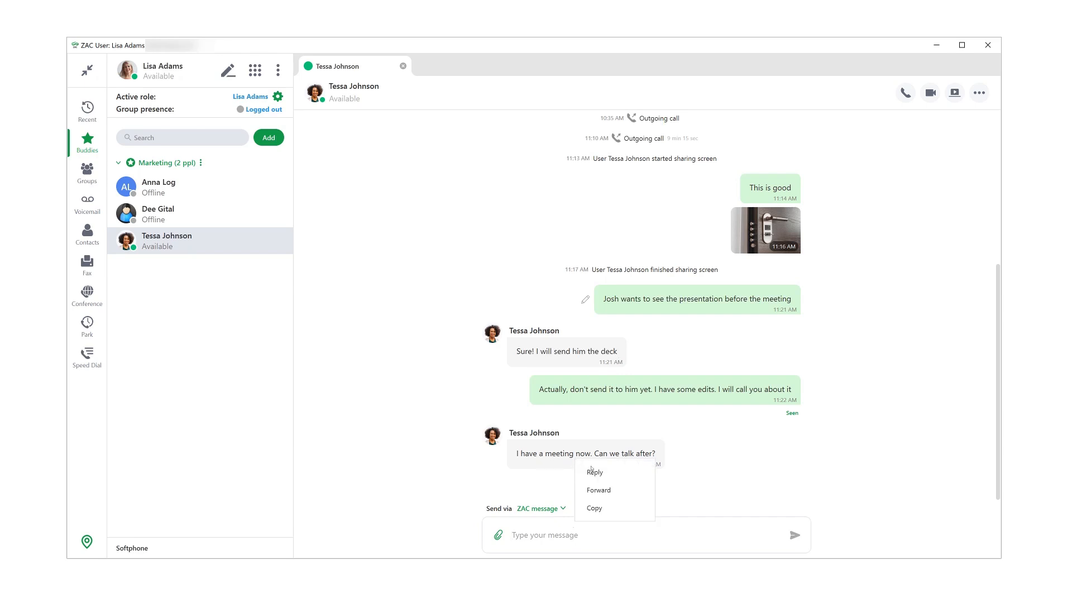
double_click(559, 453)
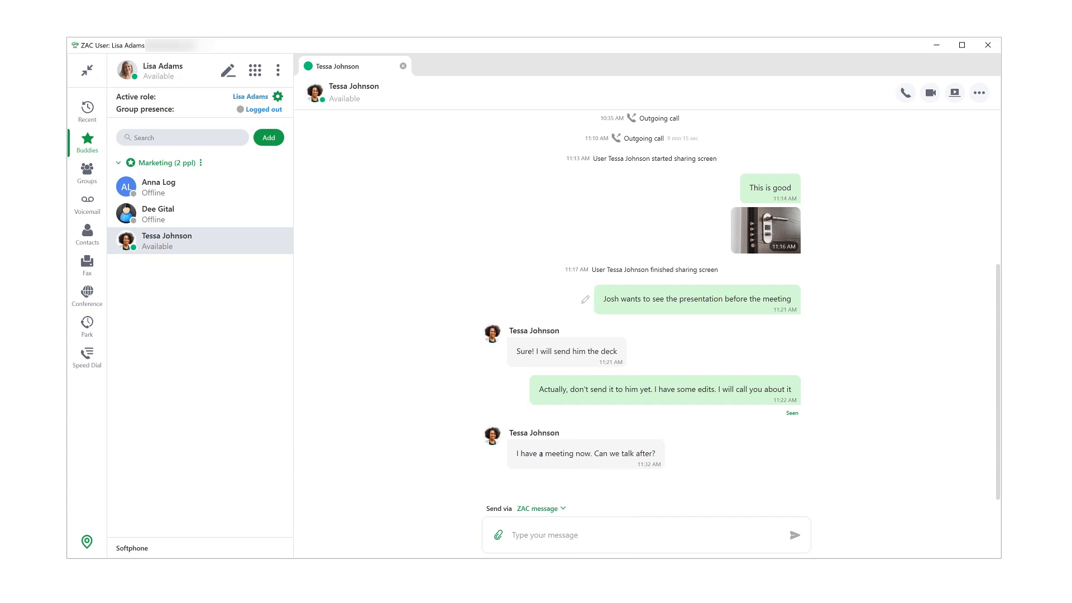
right_click(585, 453)
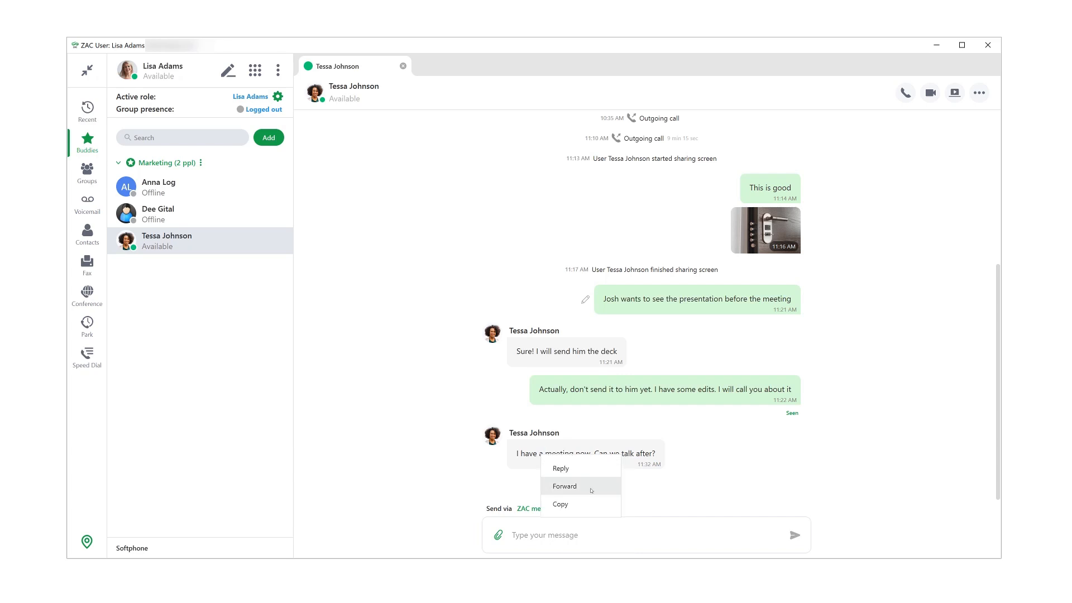
click(565, 485)
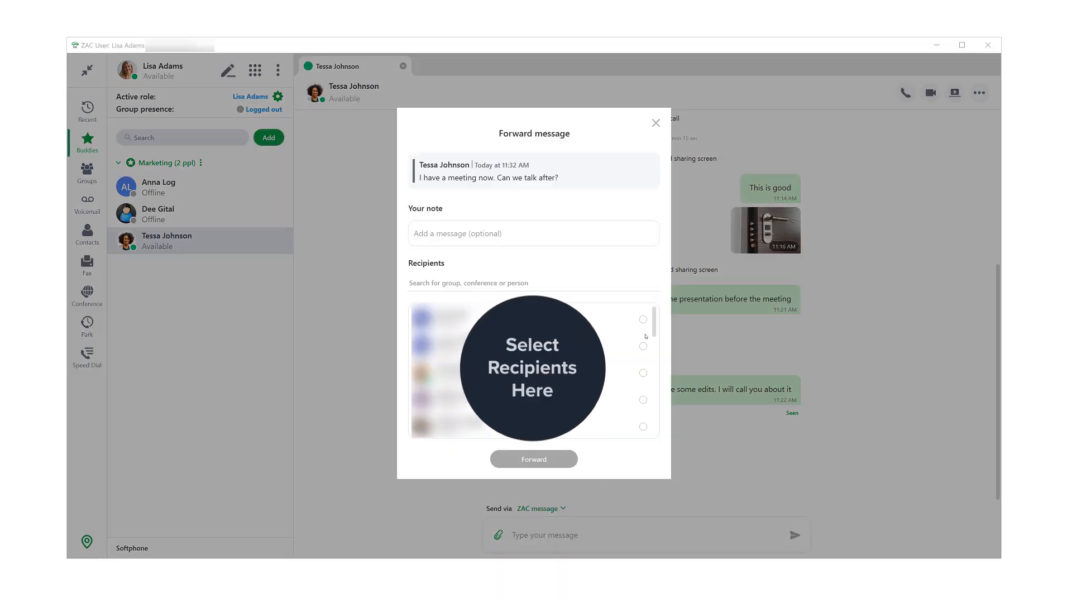
click(655, 123)
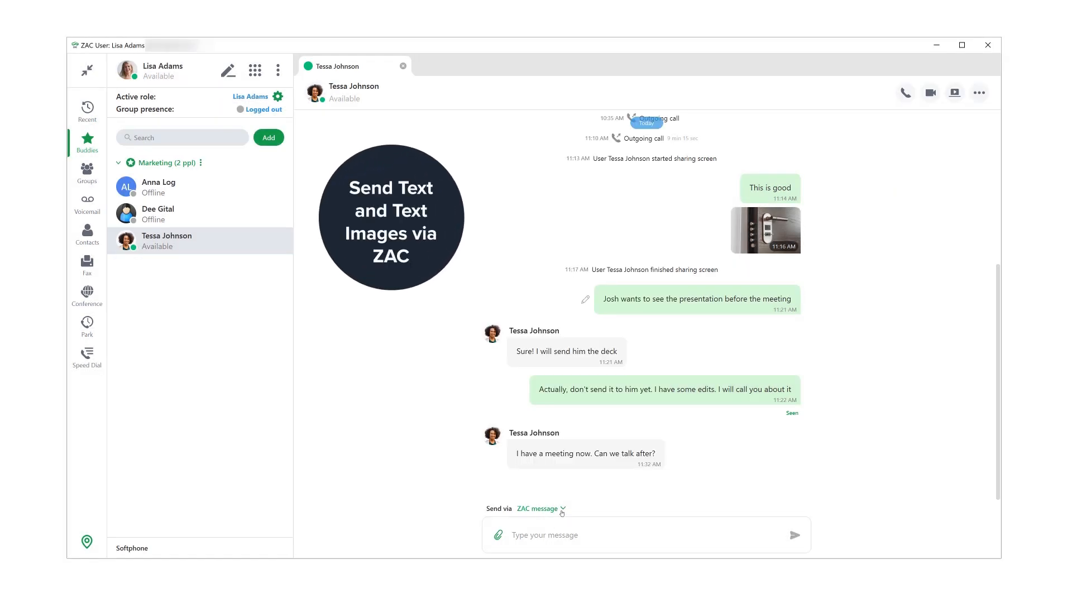
click(539, 510)
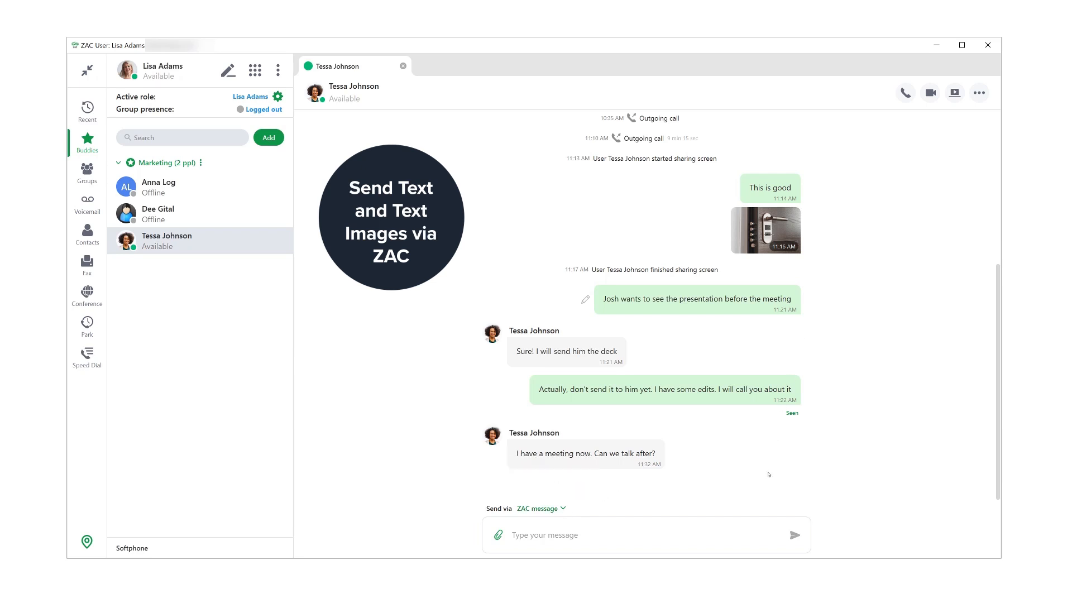
mouse_move(814, 465)
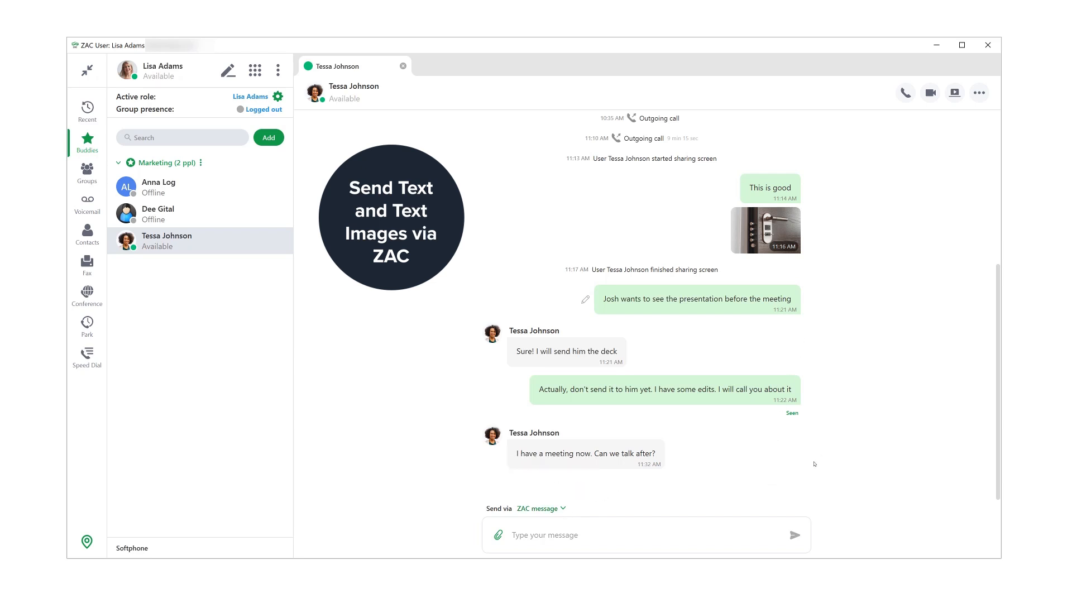
mouse_move(808, 472)
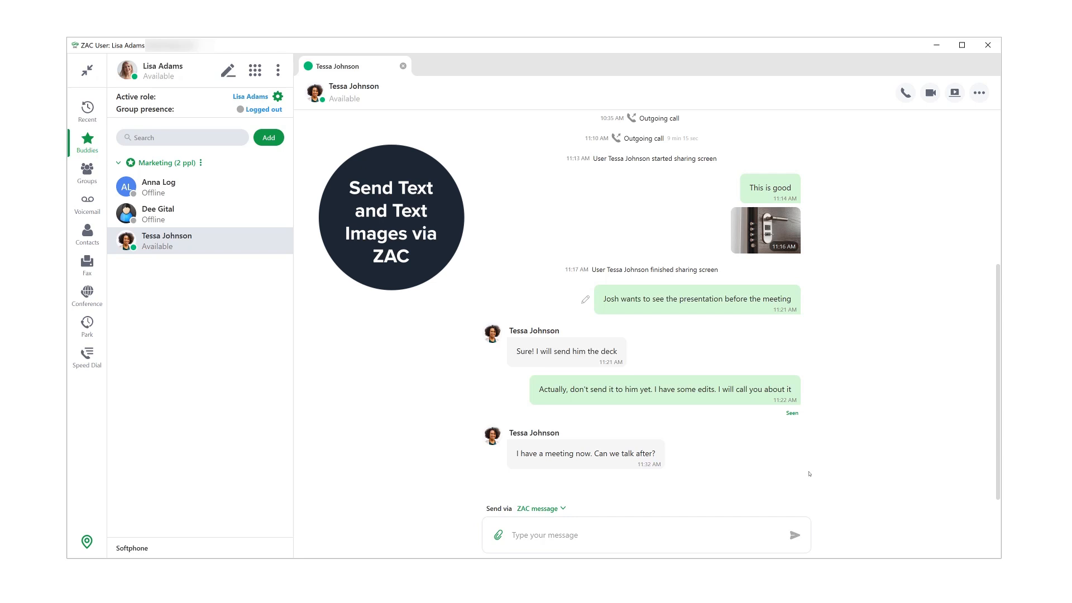
mouse_move(718, 498)
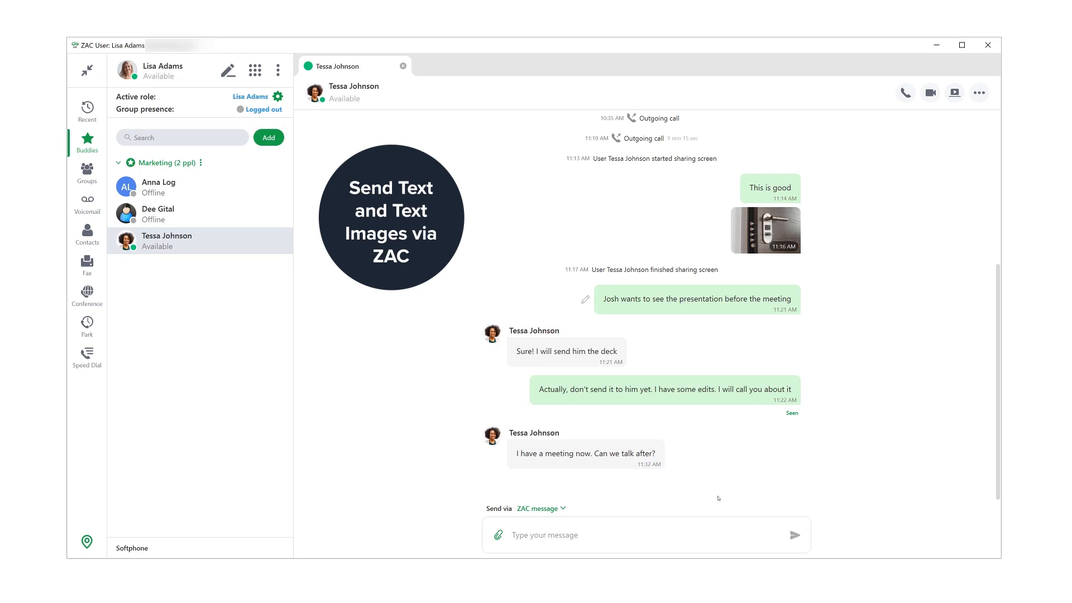
mouse_move(498, 535)
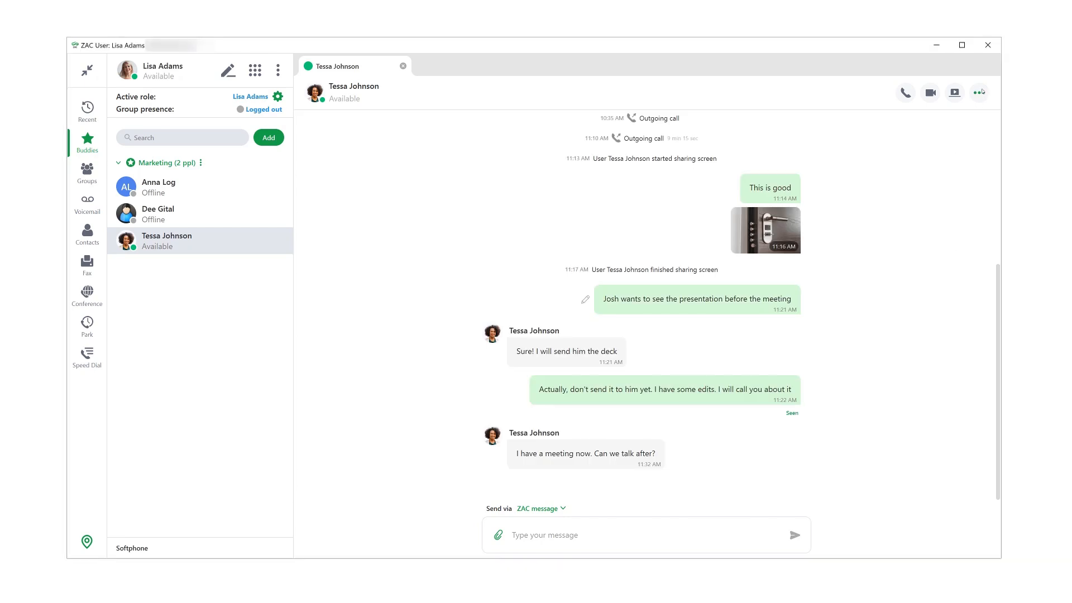
click(979, 93)
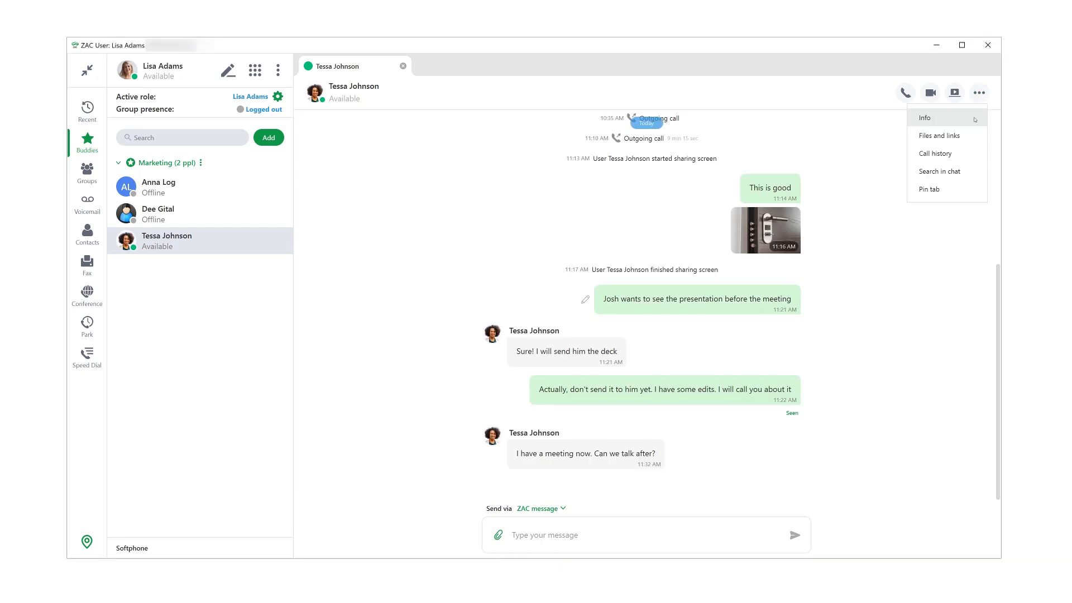
mouse_move(937, 135)
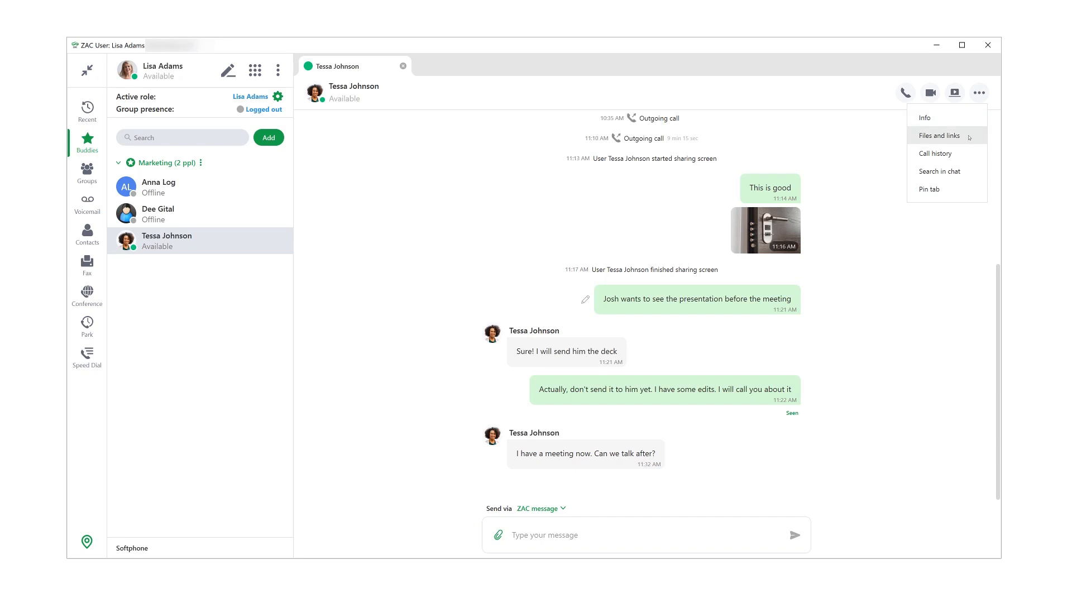
mouse_move(935, 153)
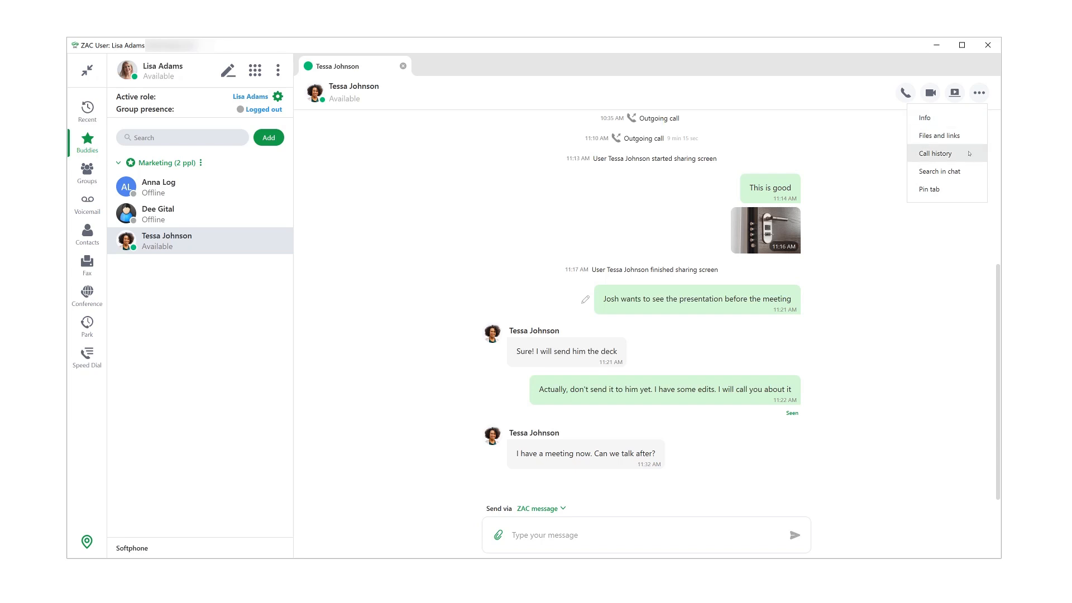
mouse_move(940, 171)
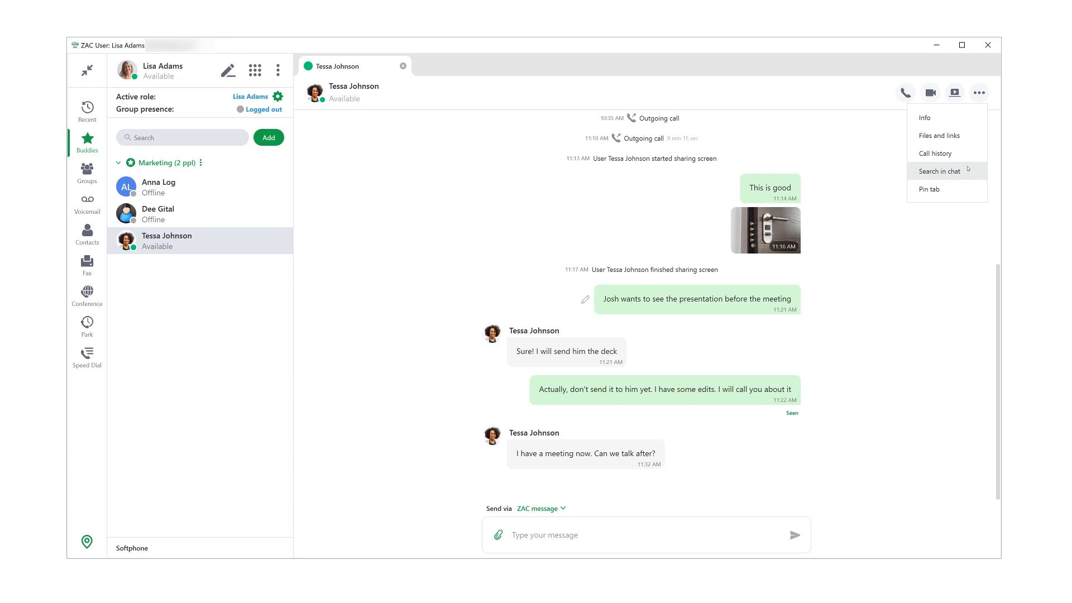
mouse_move(964, 176)
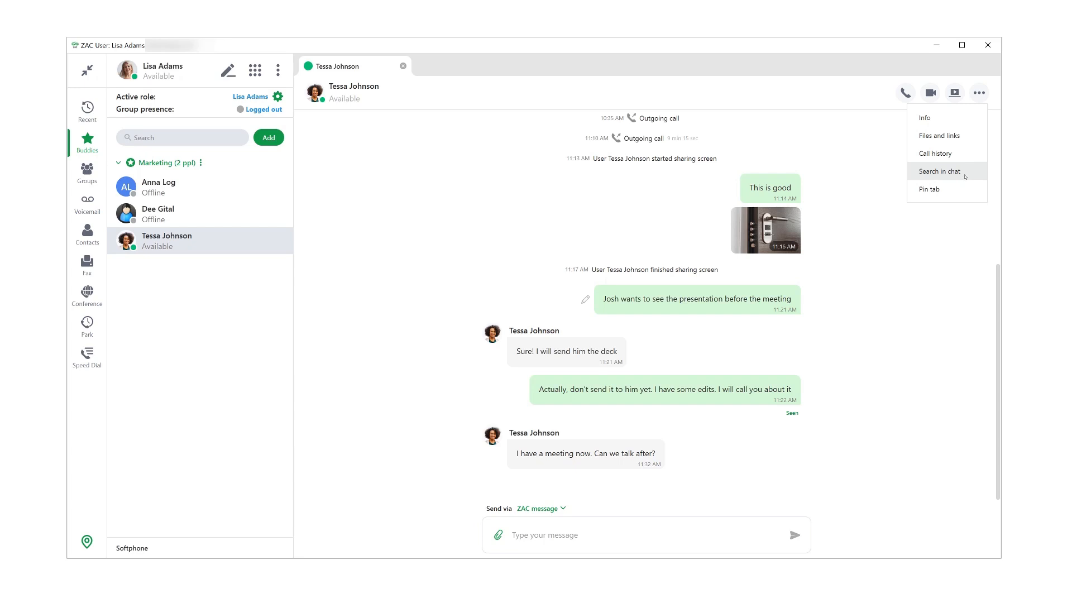
mouse_move(947, 190)
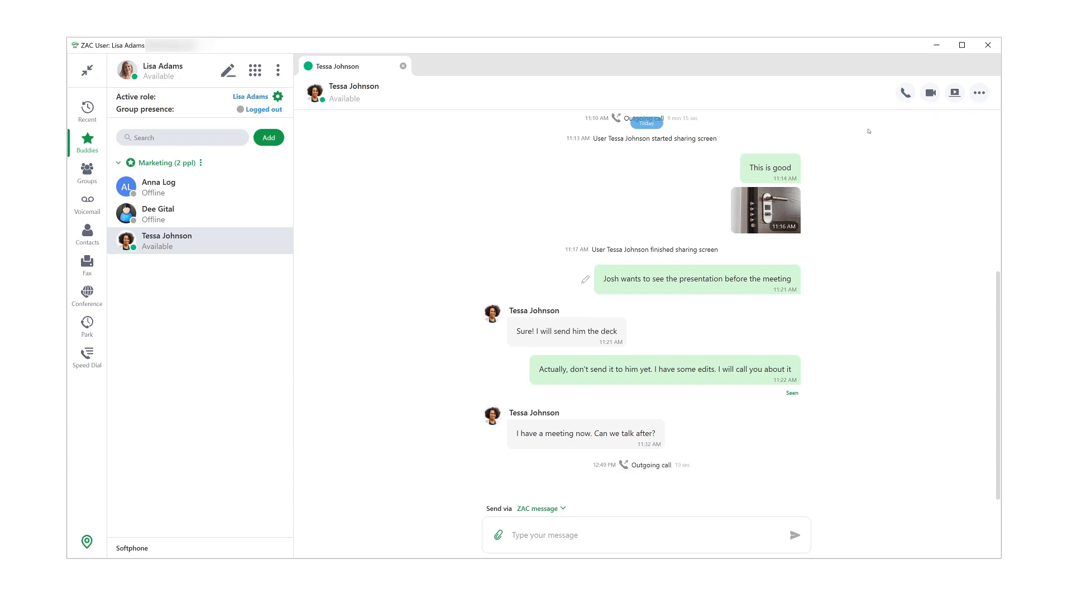
click(903, 93)
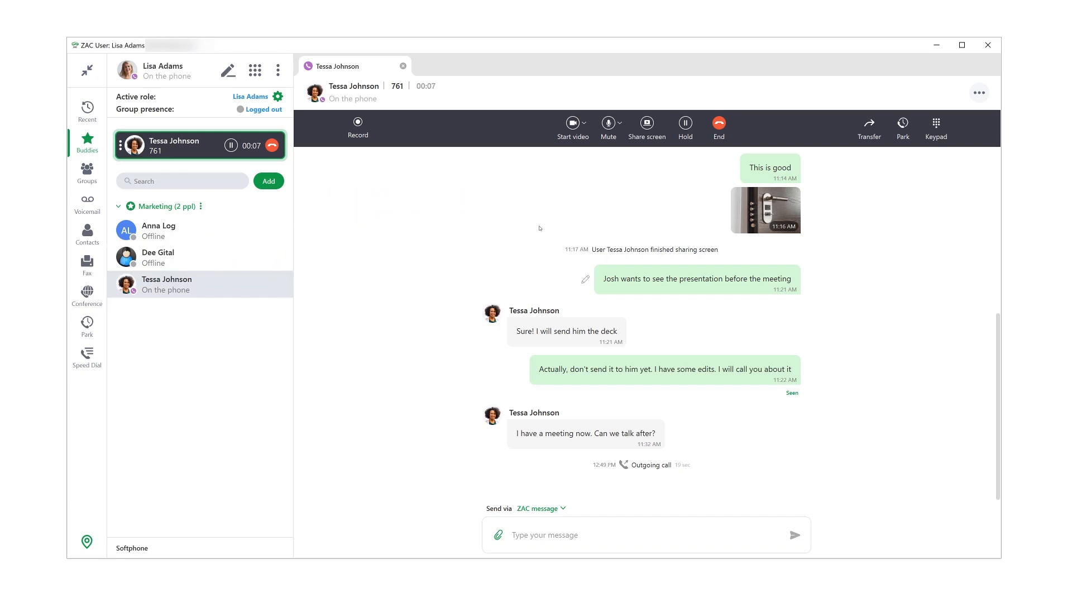
mouse_move(634, 157)
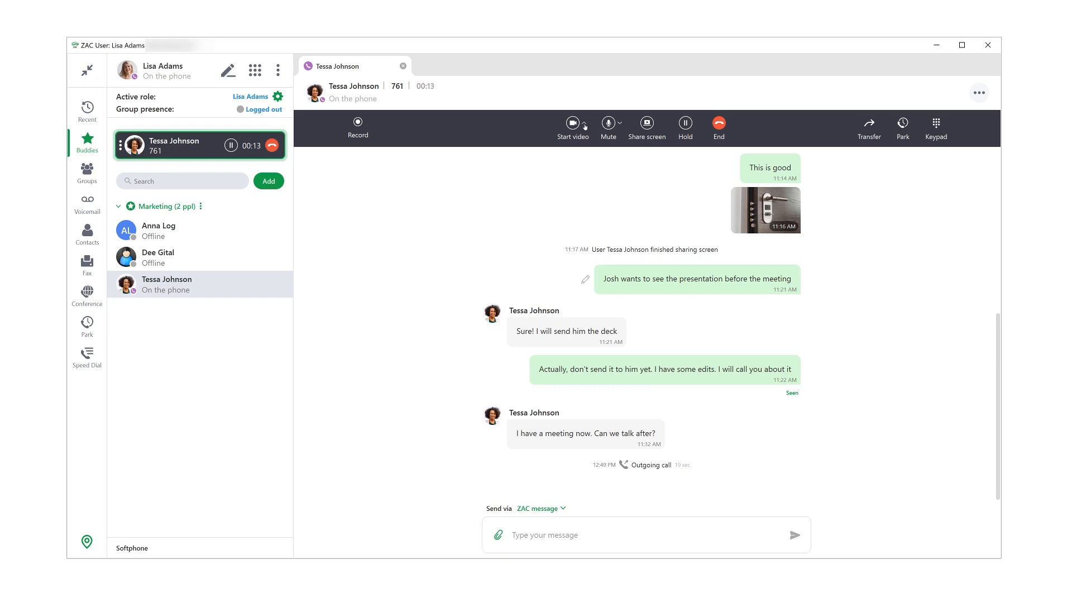
click(584, 124)
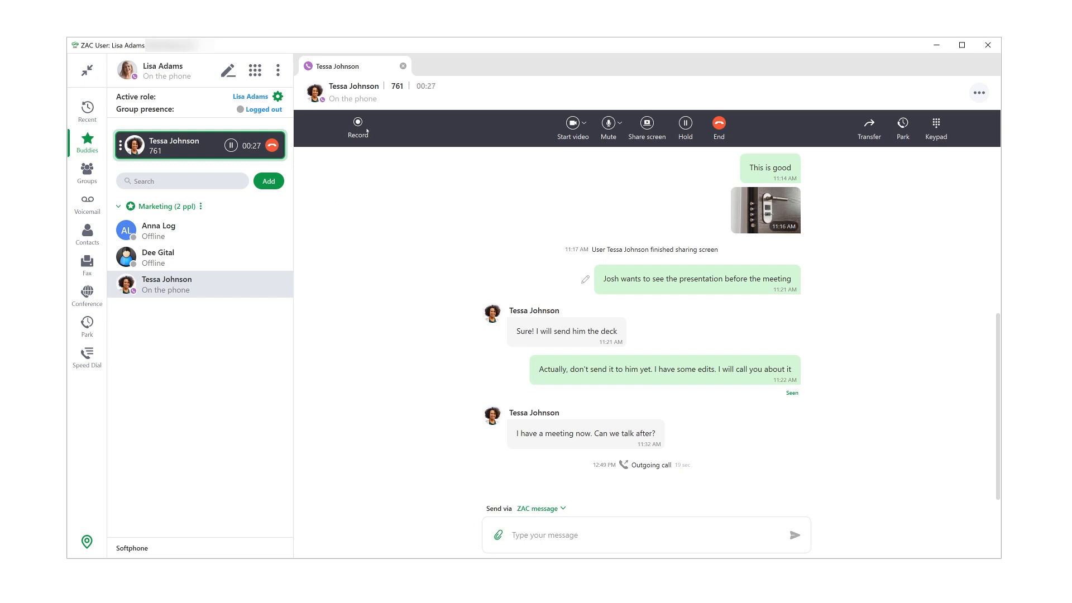
mouse_move(502, 138)
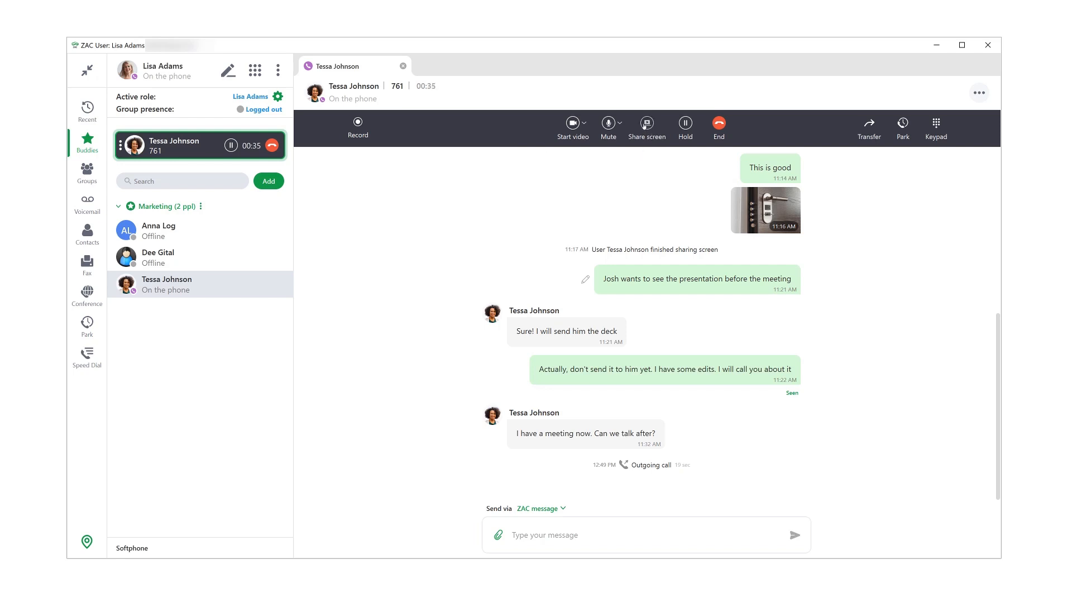
mouse_move(891, 275)
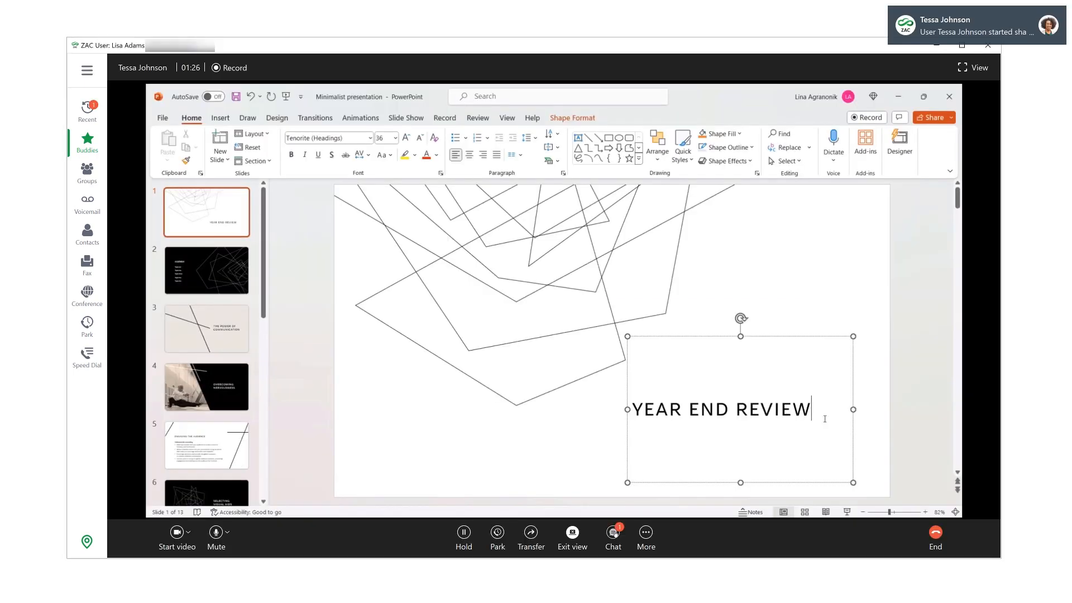
click(612, 537)
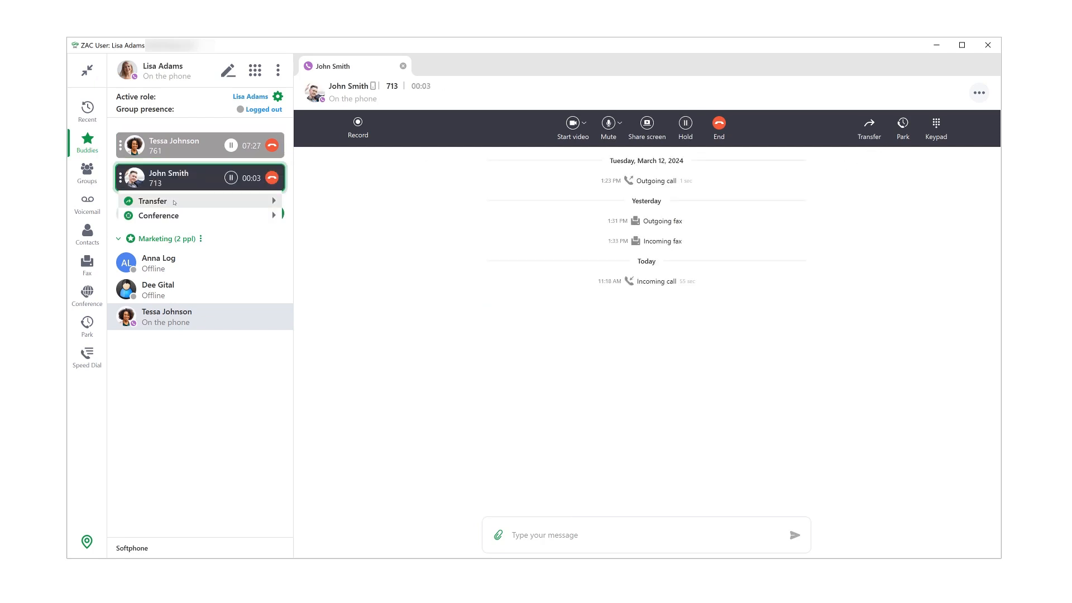
click(158, 215)
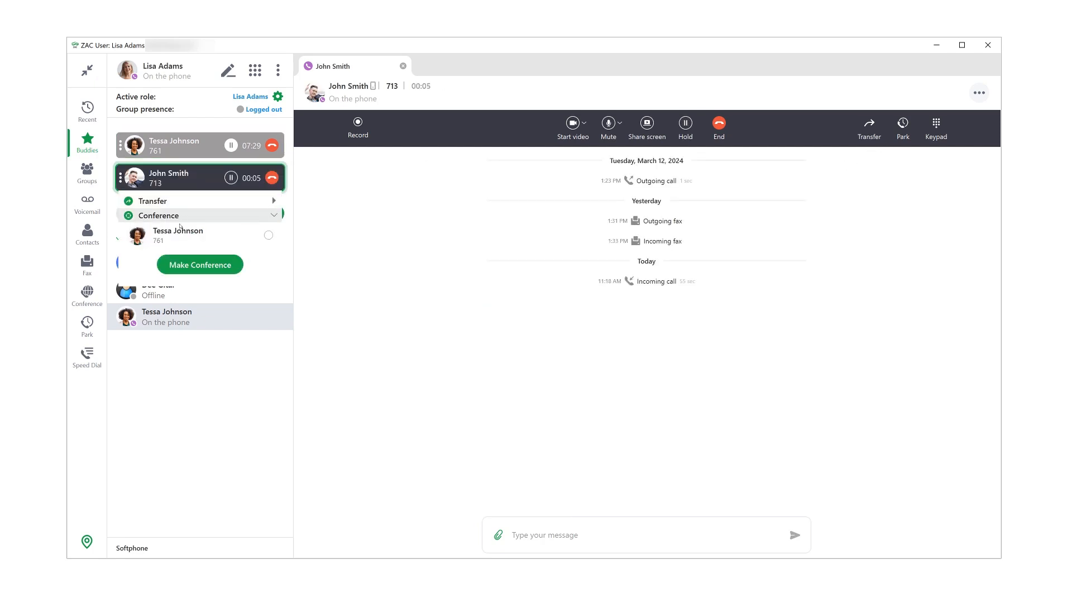
click(268, 235)
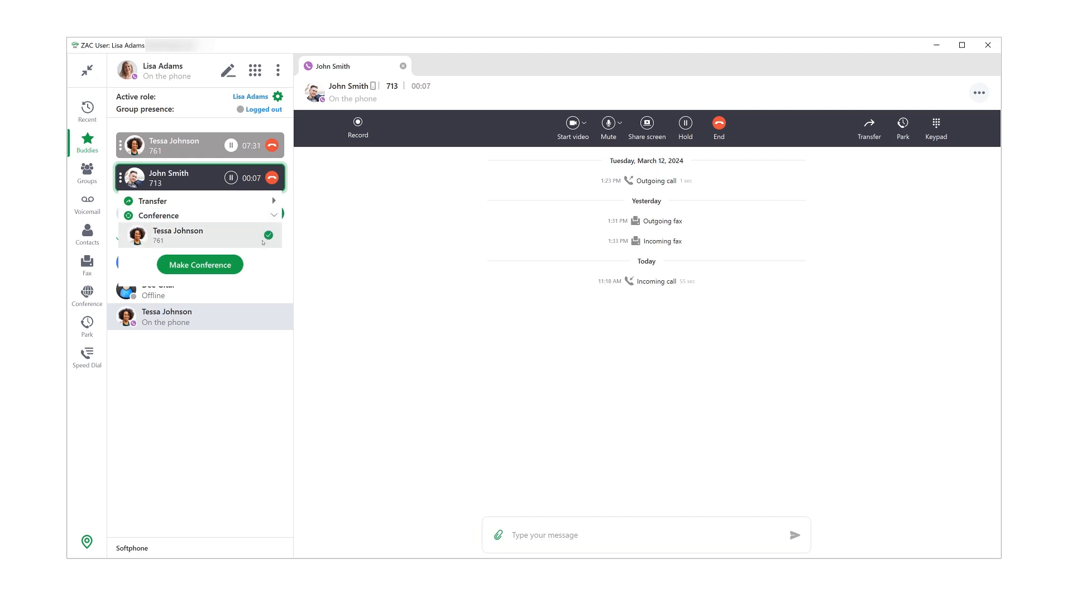
click(200, 263)
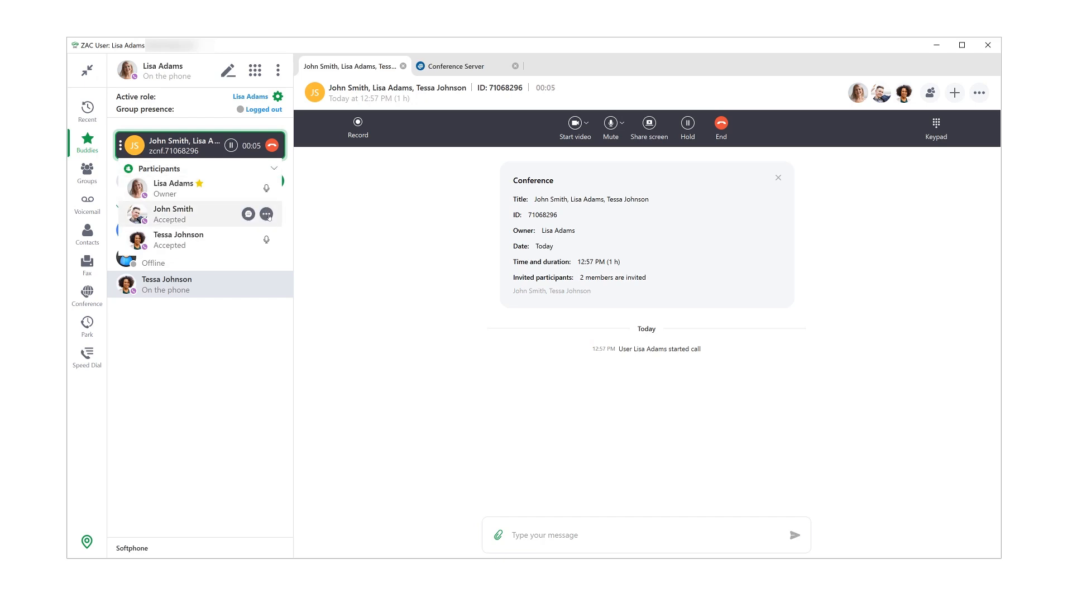
click(265, 214)
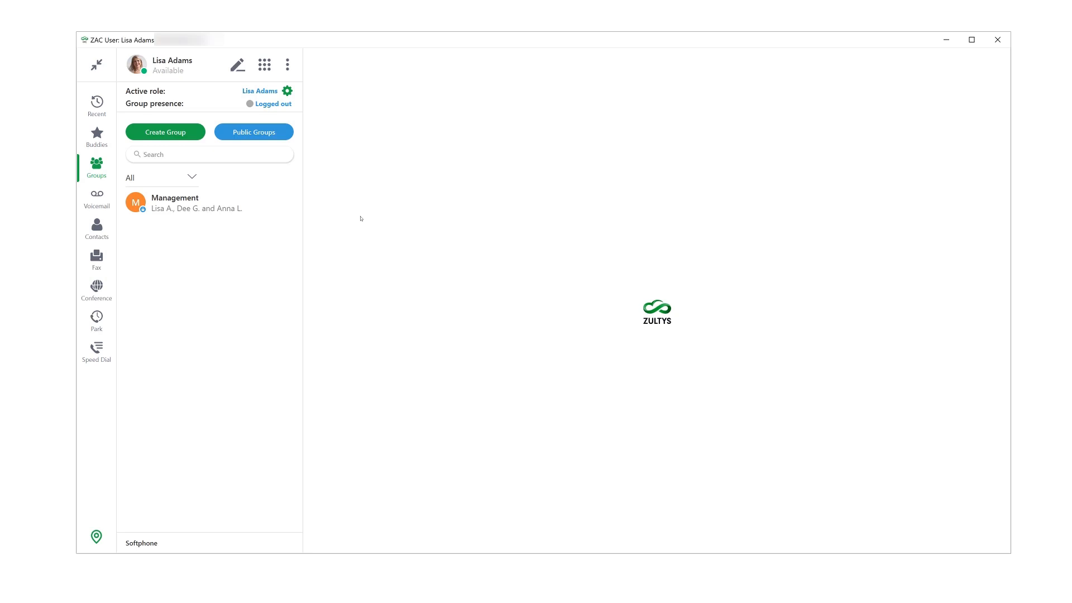
Step: Search public groups for 'website' and join New Website Feedback
click(254, 132)
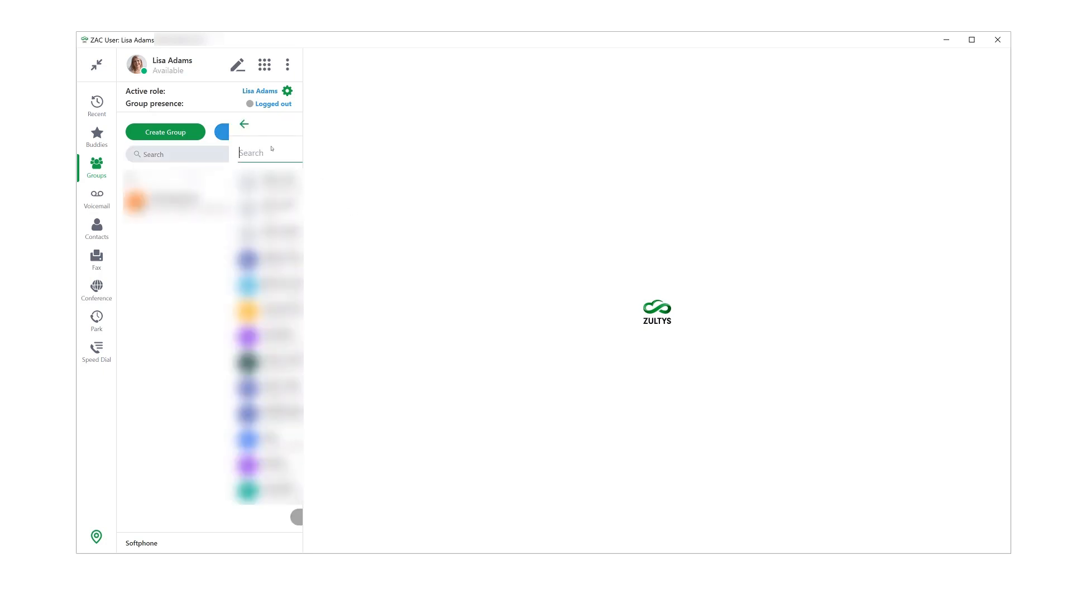
text(website)
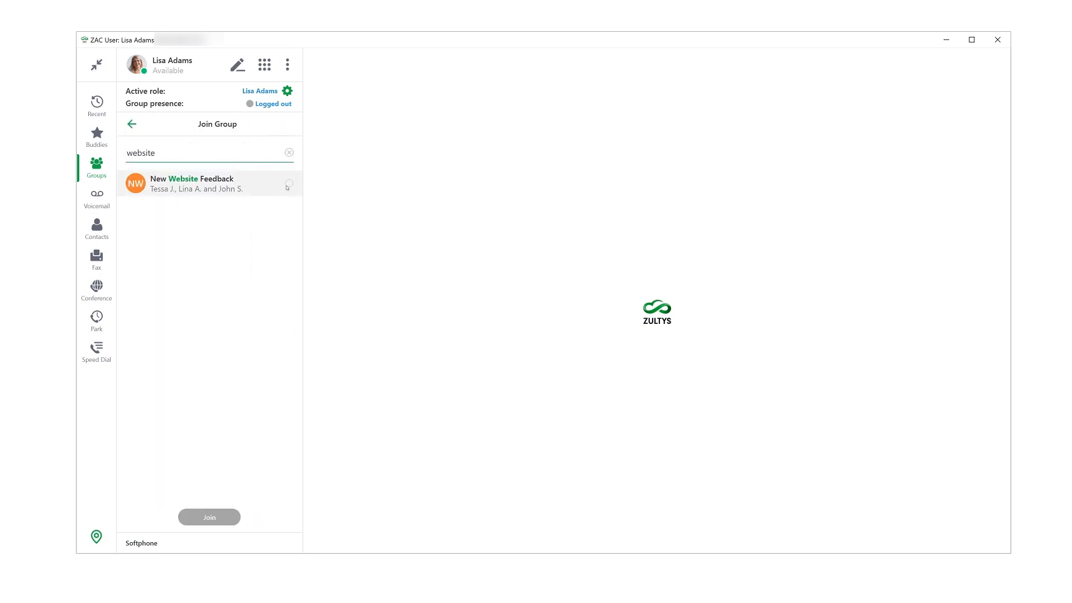
click(132, 124)
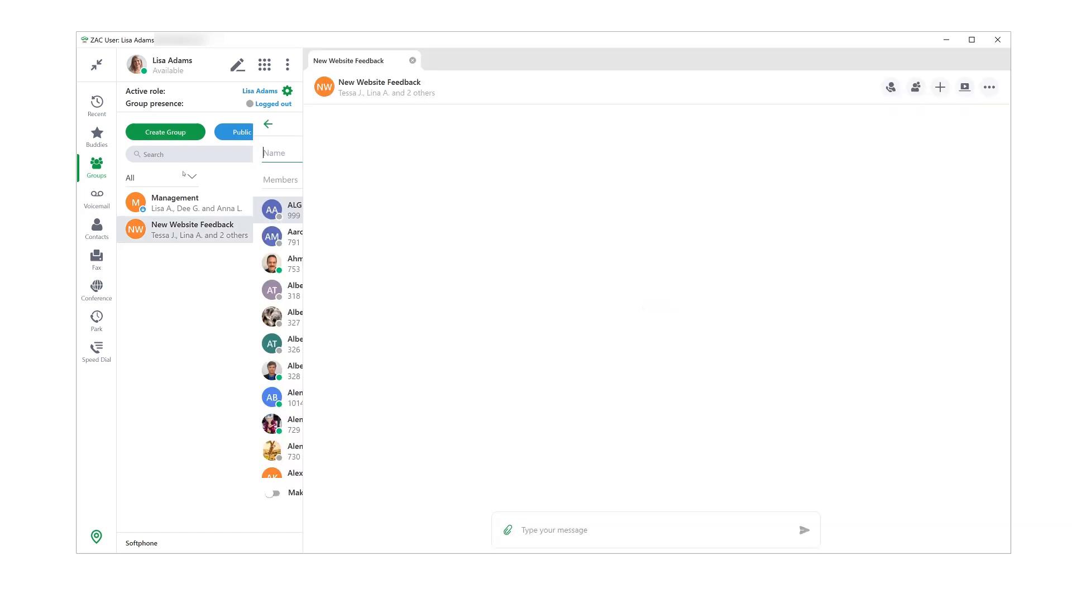
Step: Begin a new group named Marketing Team and search 'John' for members
text(Marketing Team)
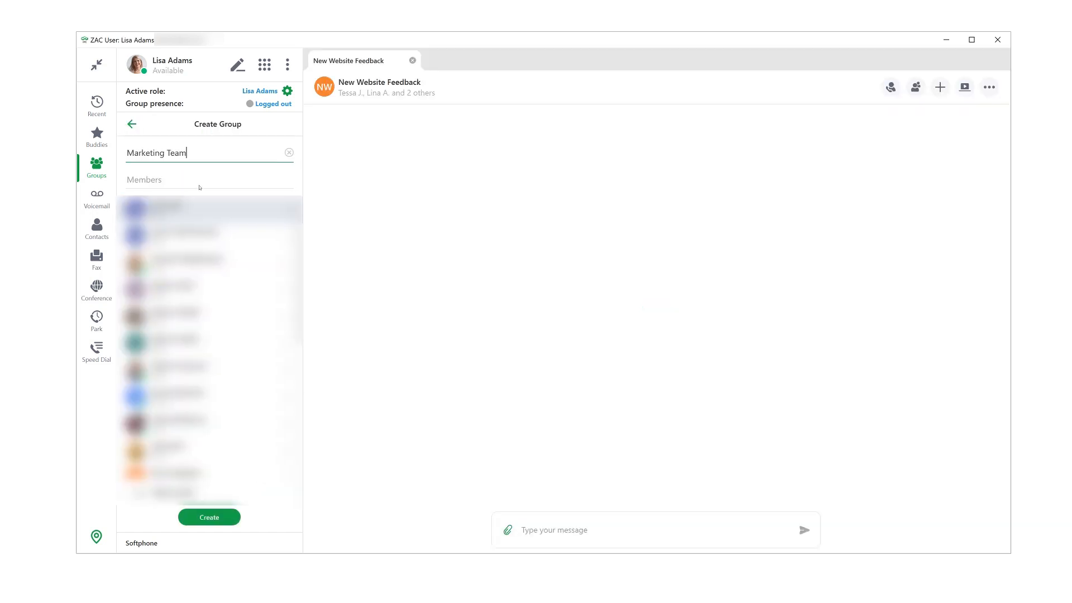
text(John S. jo)
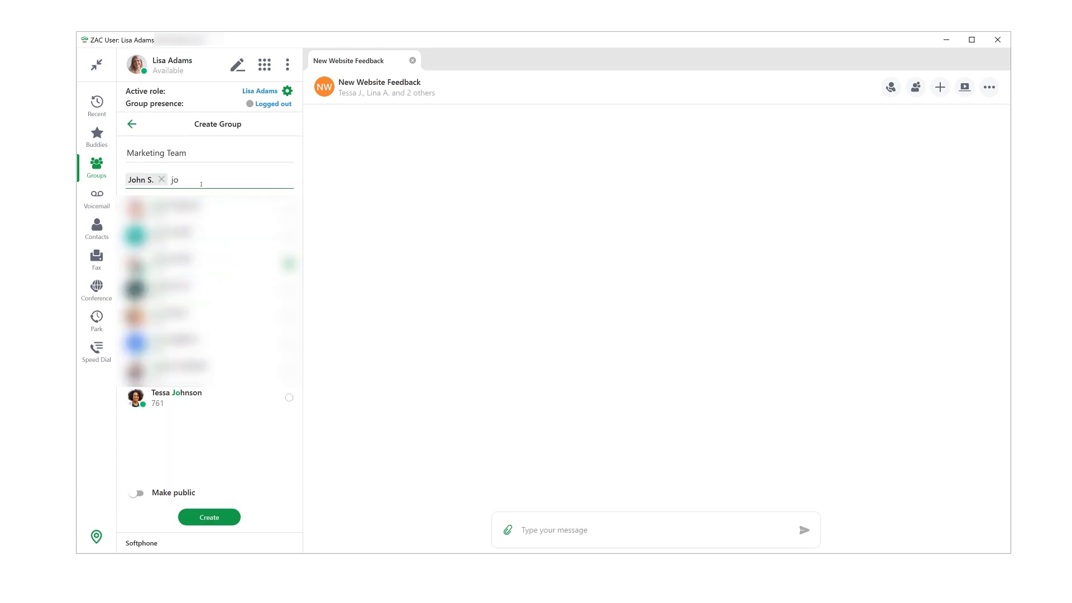
Step: Create the Marketing Team group and send 'Hi team!' to it
click(208, 517)
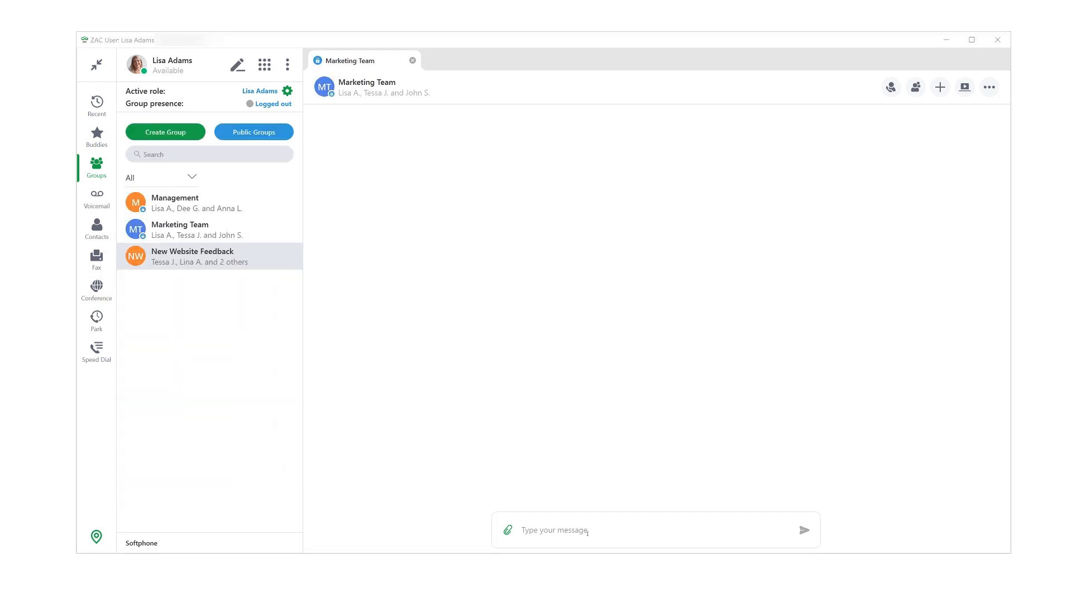
text(Hi team!)
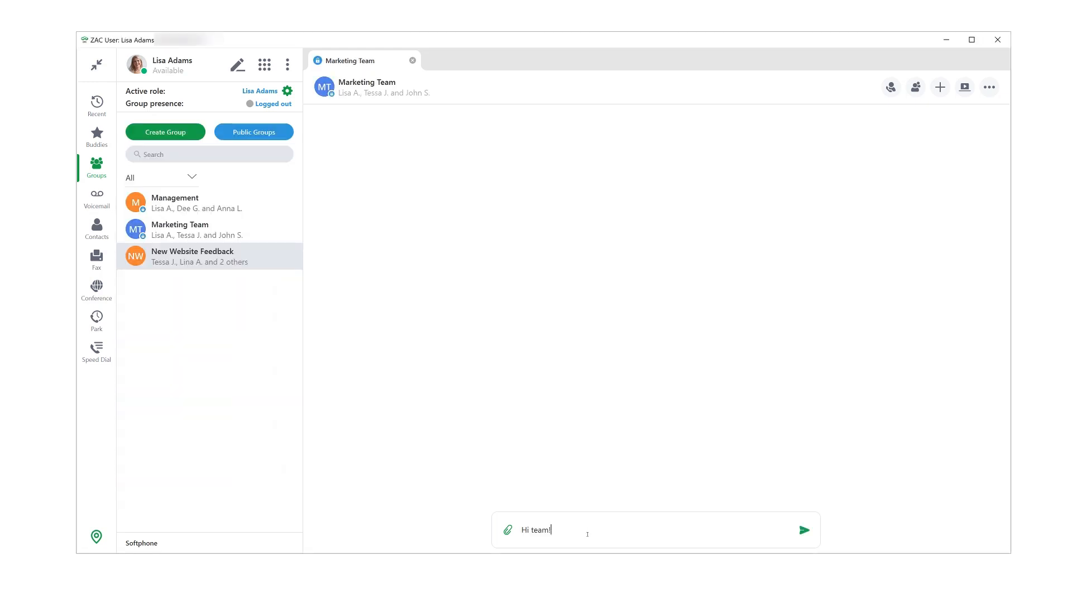
click(804, 529)
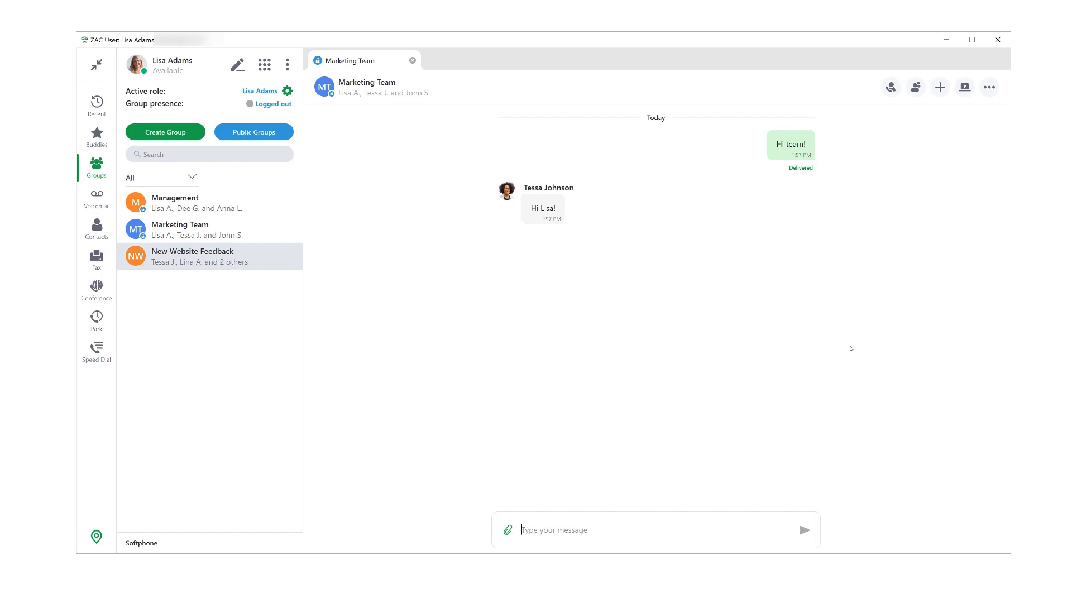
mouse_move(965, 88)
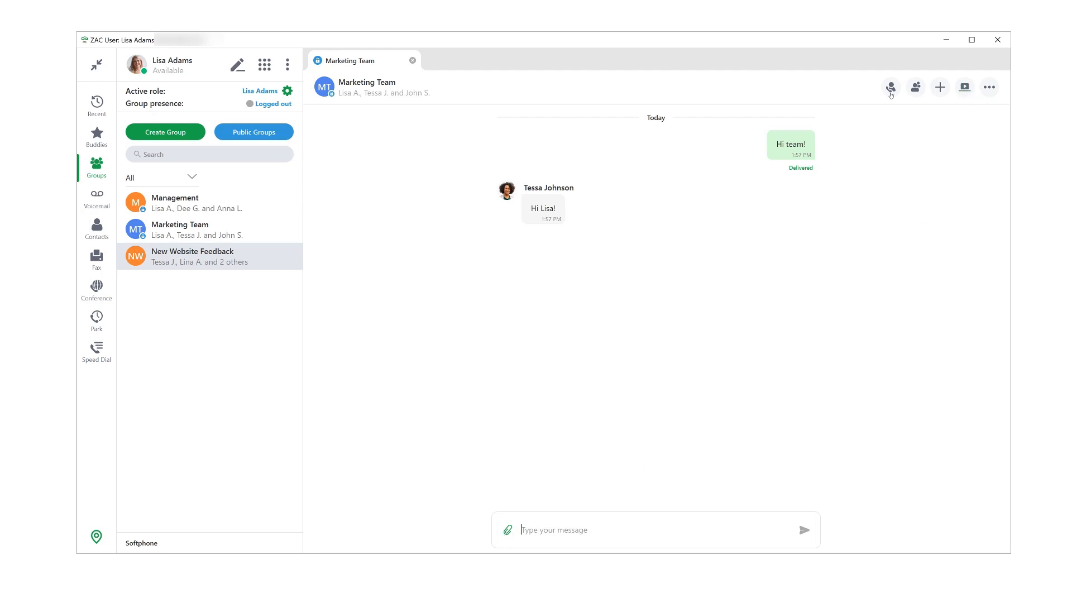
click(891, 87)
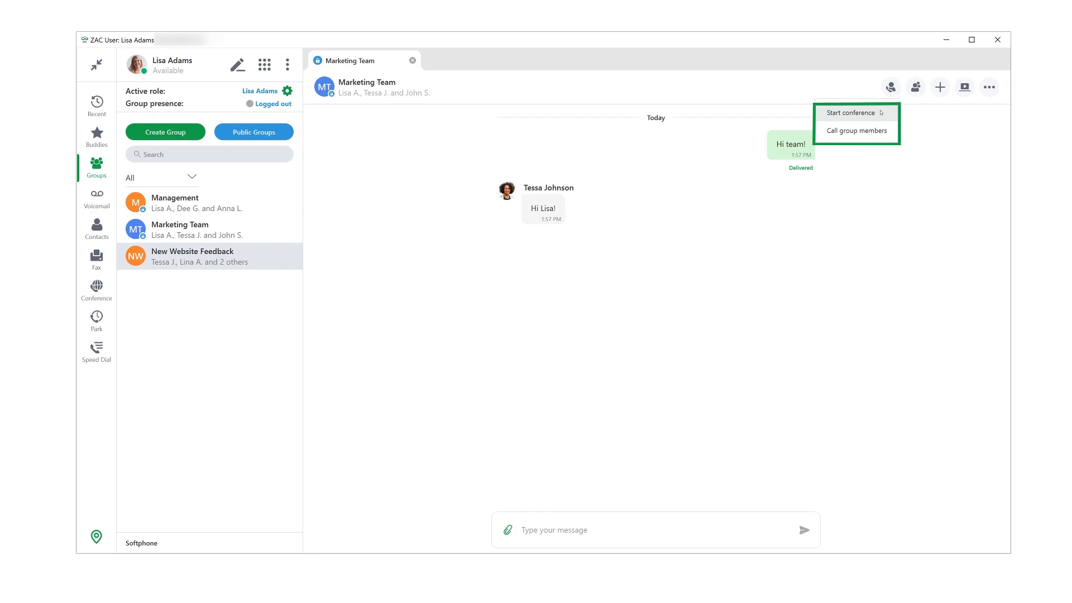
mouse_move(857, 131)
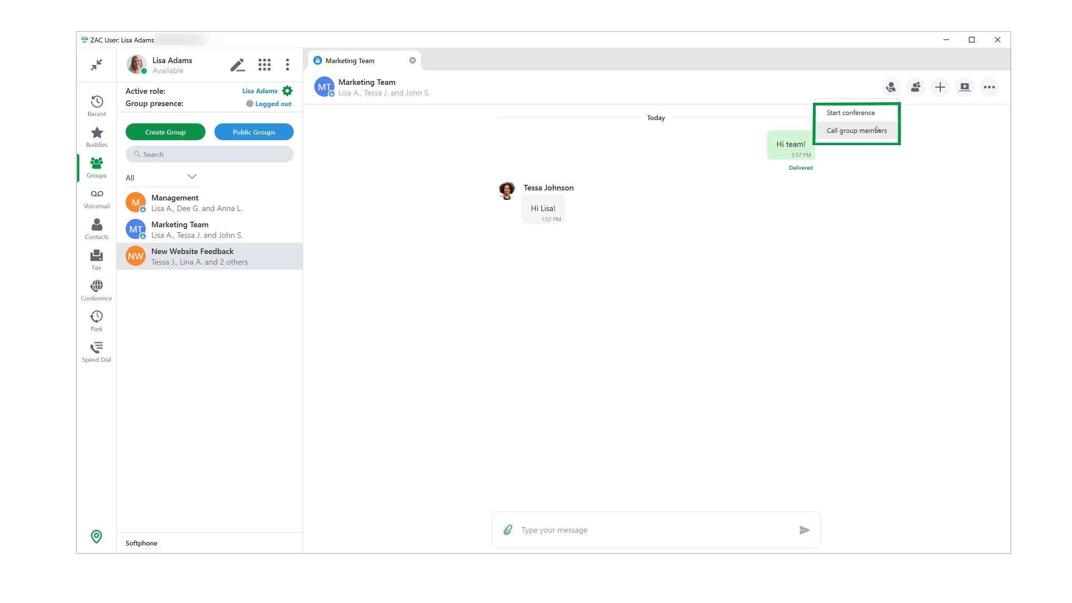
mouse_move(856, 131)
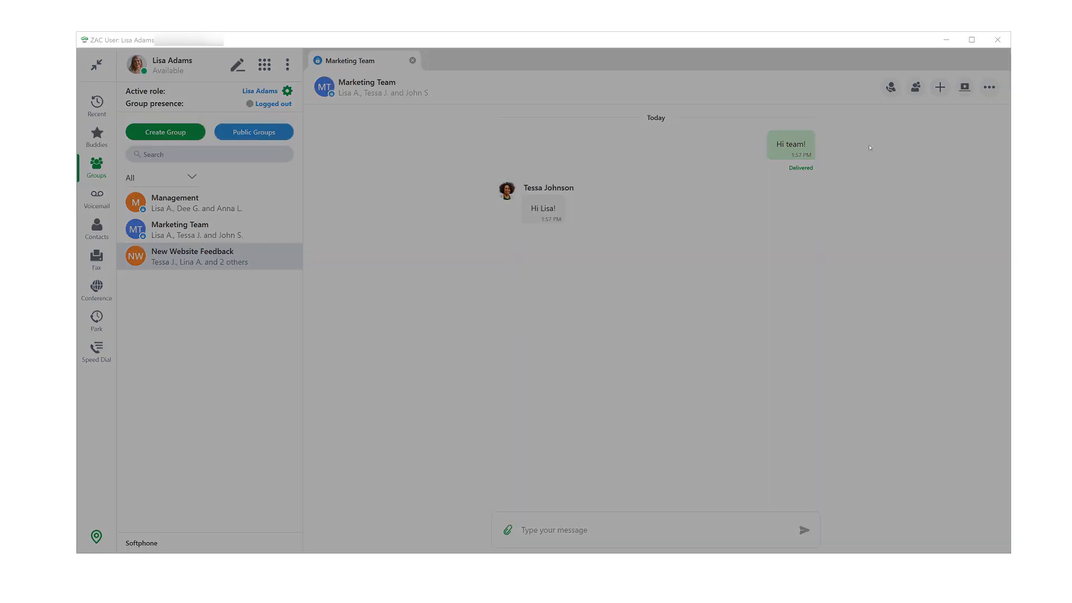
click(963, 87)
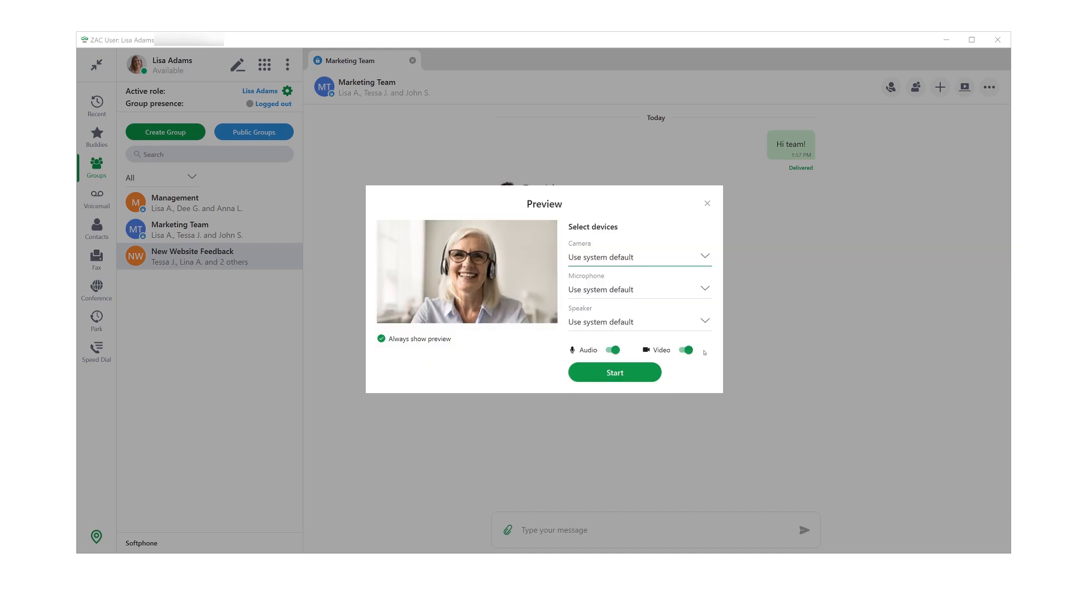
click(684, 349)
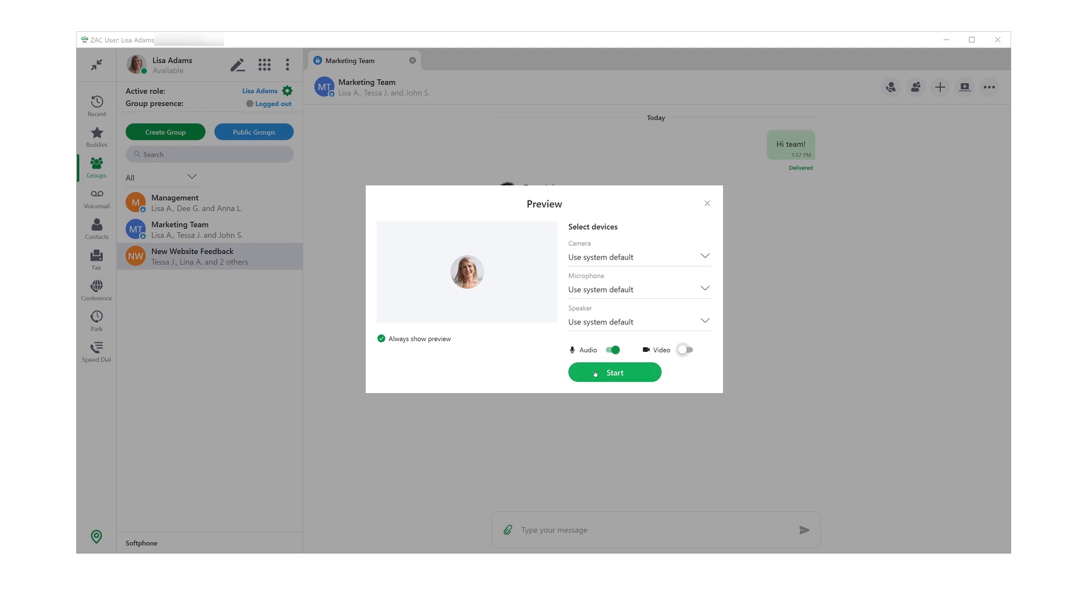
click(614, 373)
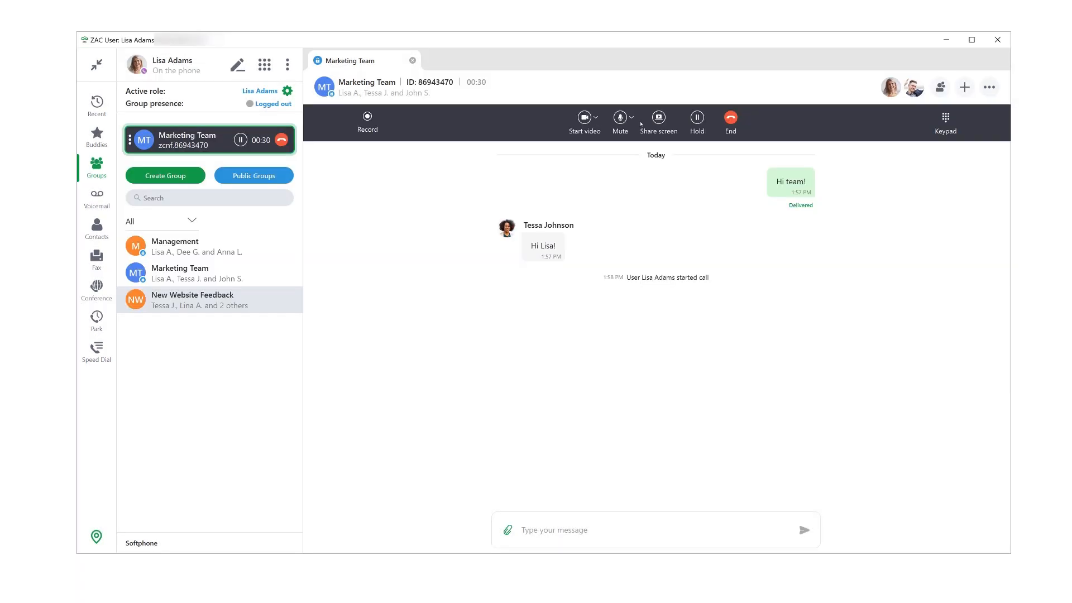
click(629, 115)
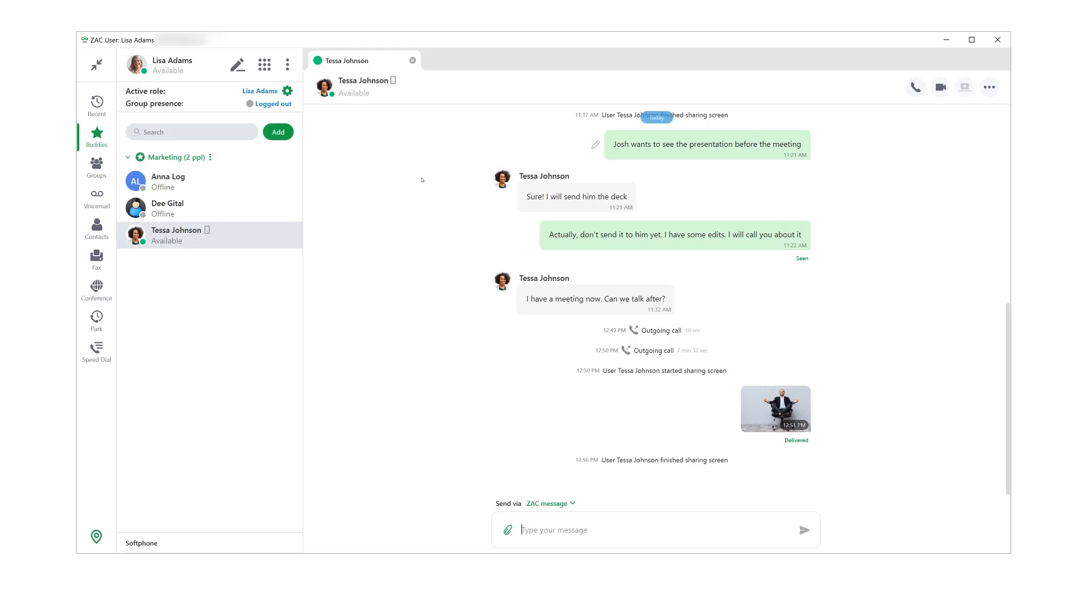
mouse_move(404, 184)
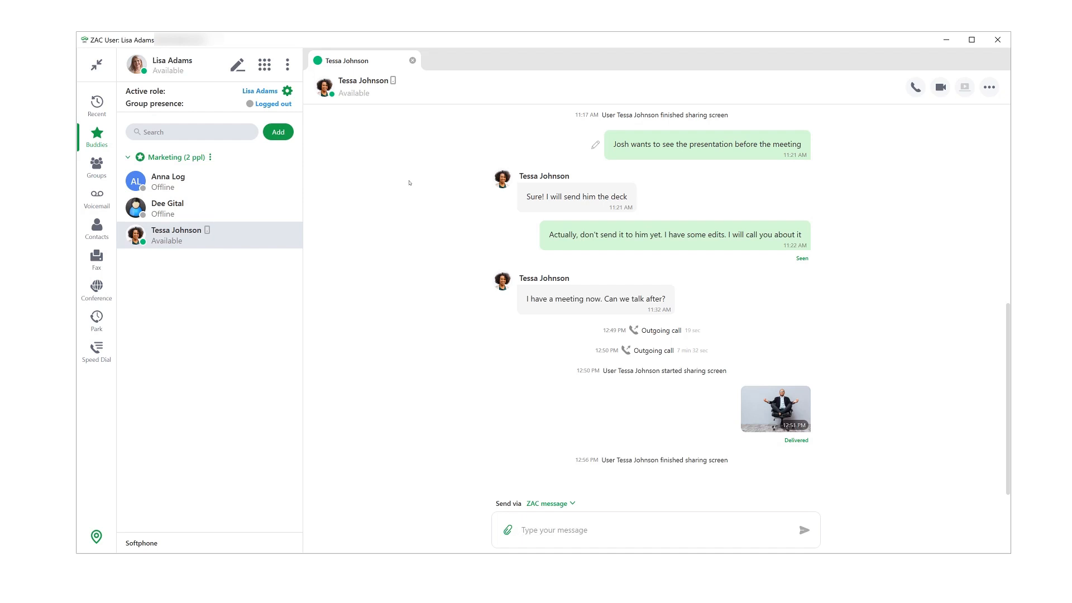
mouse_move(375, 176)
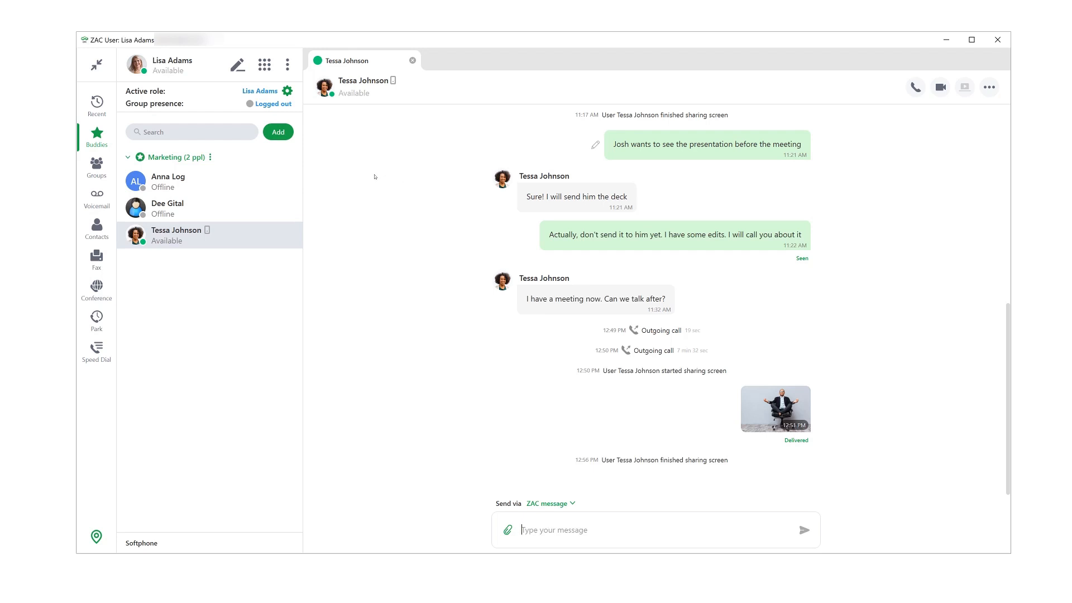
mouse_move(370, 172)
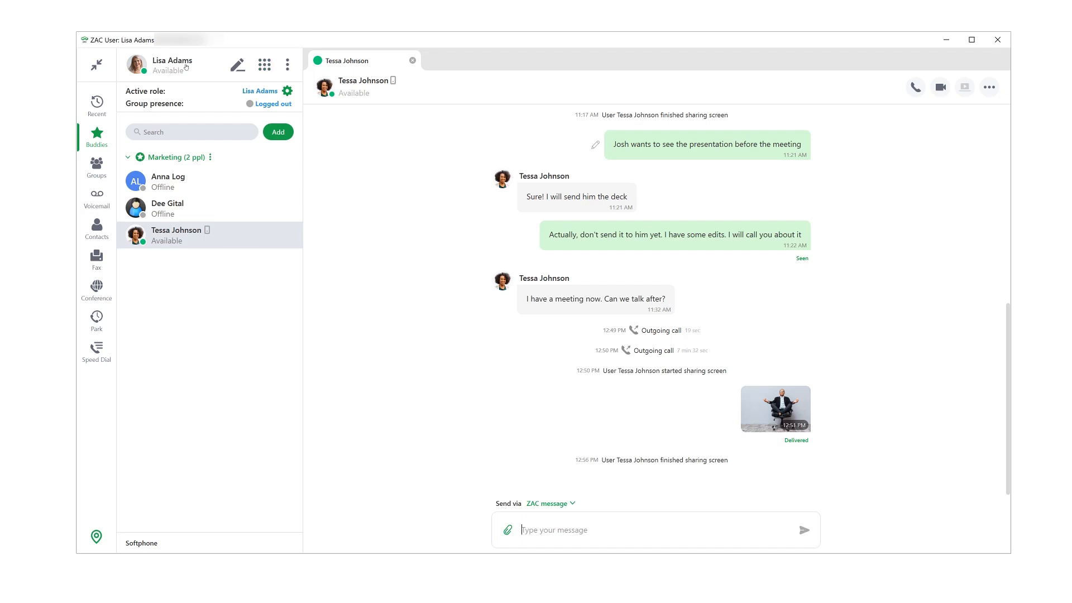
click(172, 60)
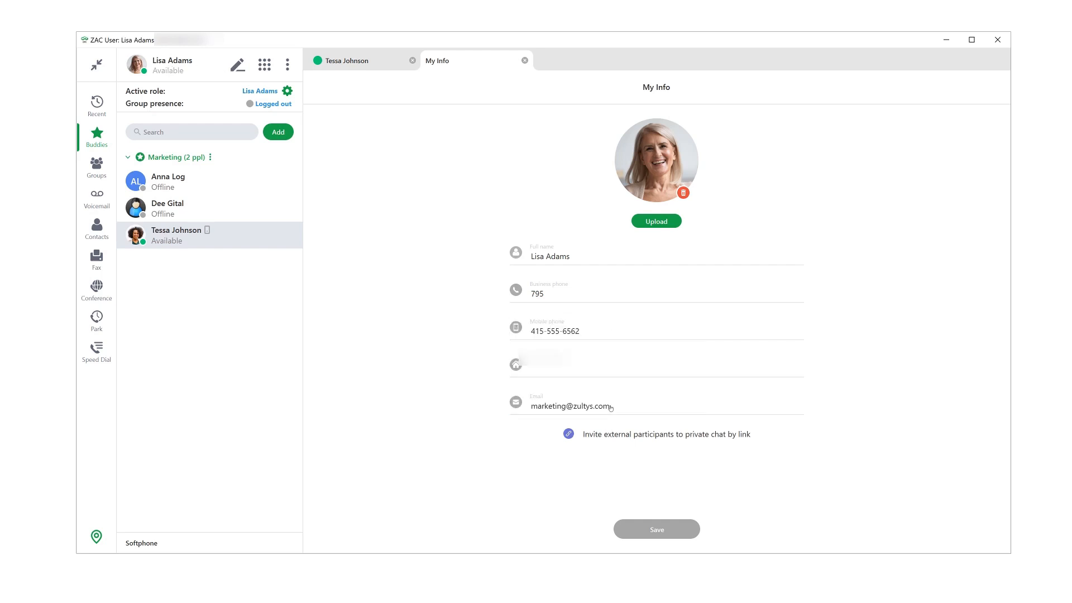
Step: Generate a password-protected external chat link expiring in 24 hours
click(567, 434)
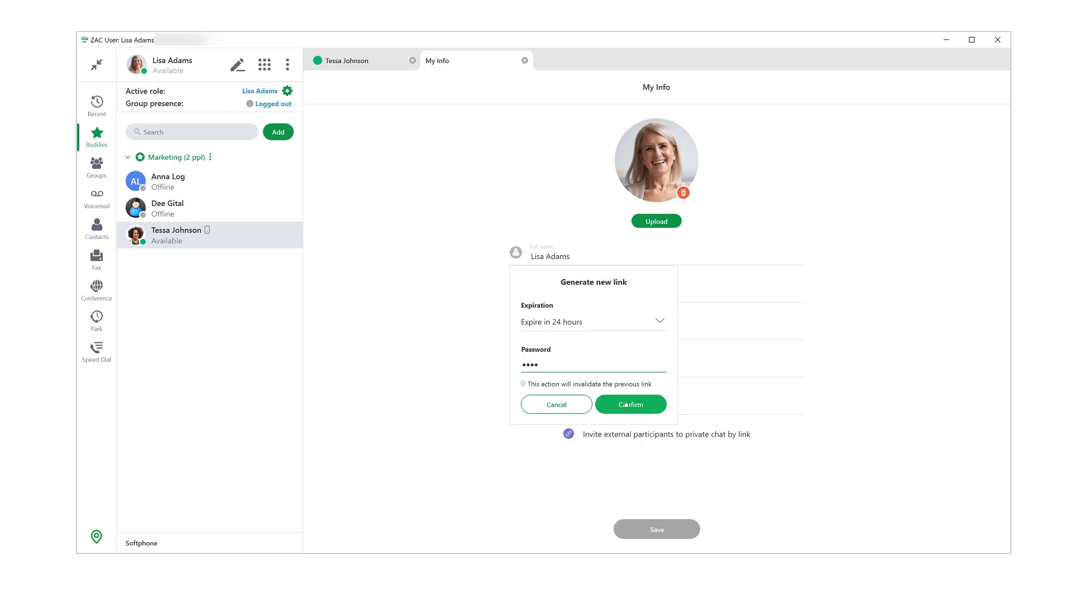
click(630, 404)
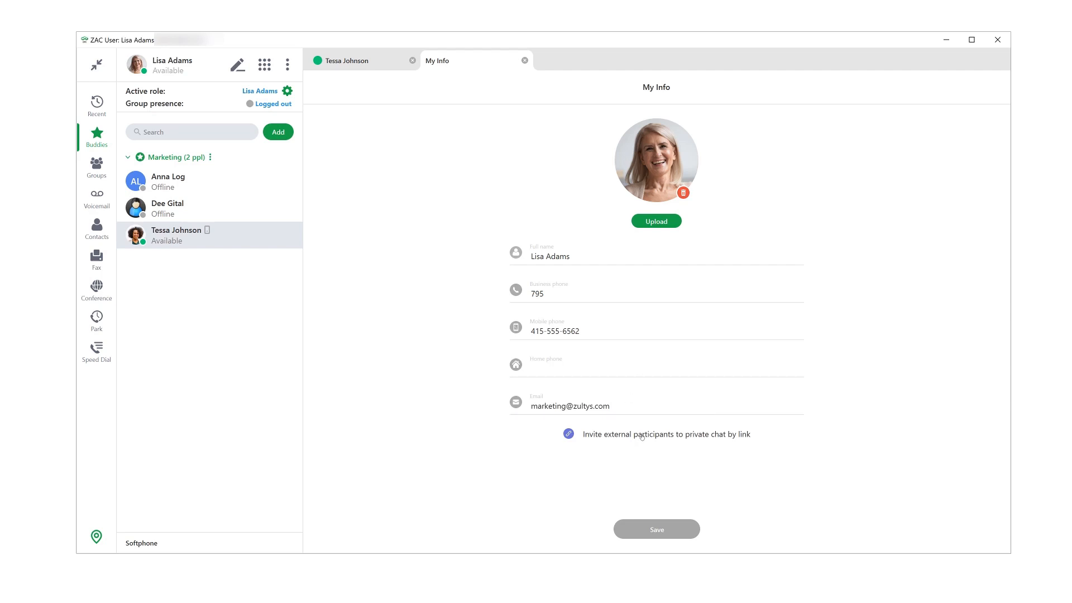
mouse_move(656, 437)
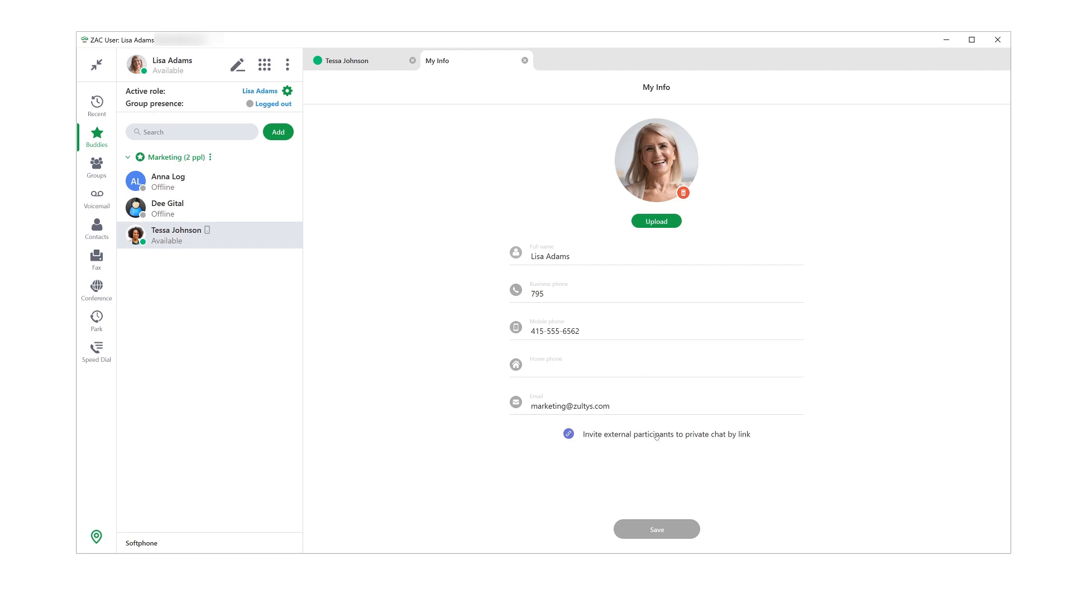
mouse_move(653, 435)
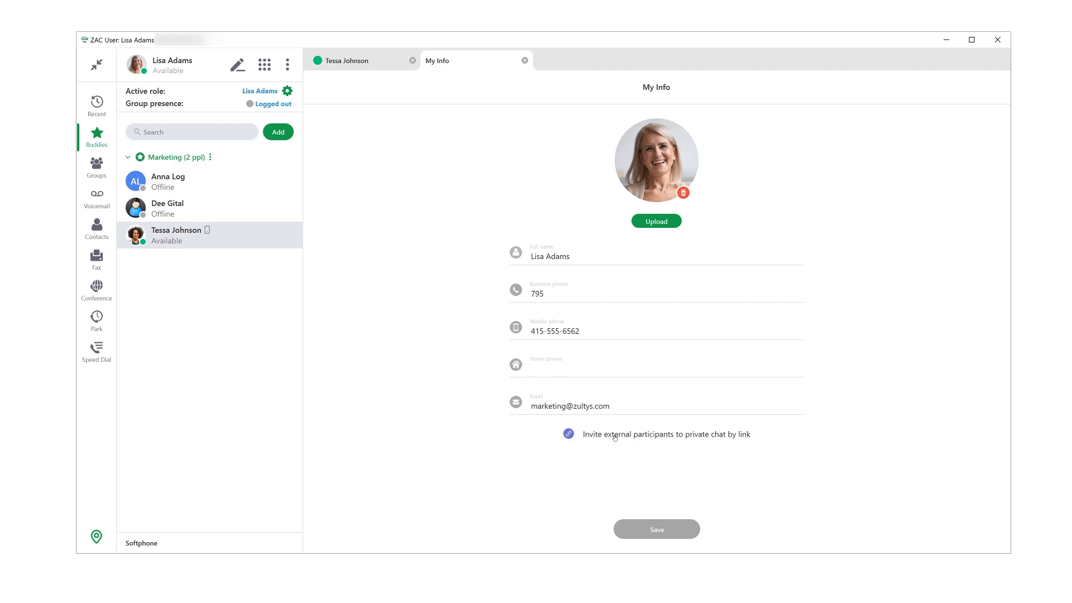
click(568, 434)
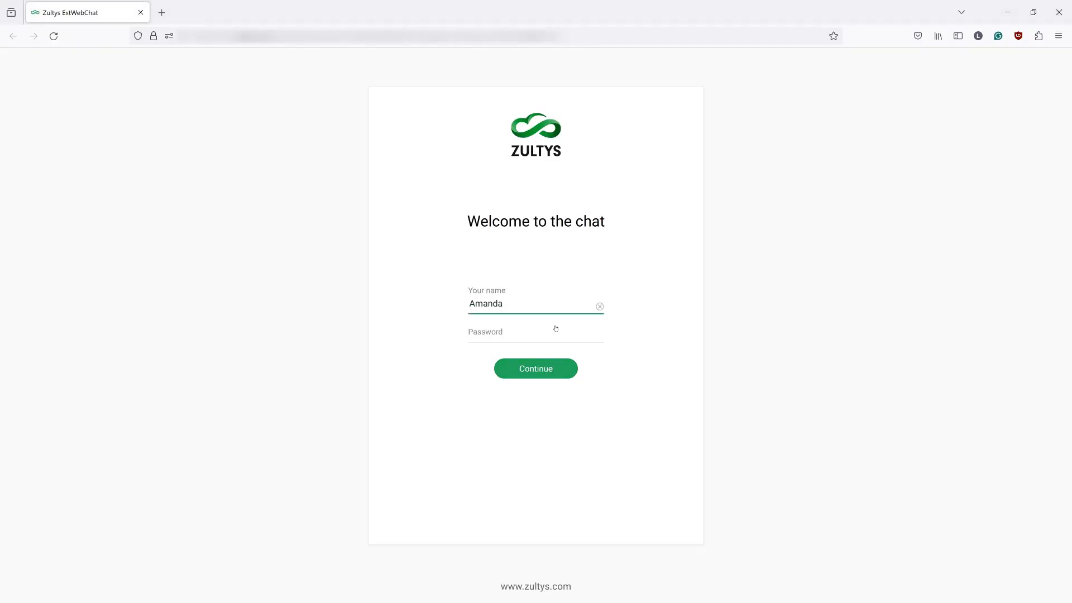
Step: Join the web chat as Amanda with the password, using computer audio and camera
click(535, 367)
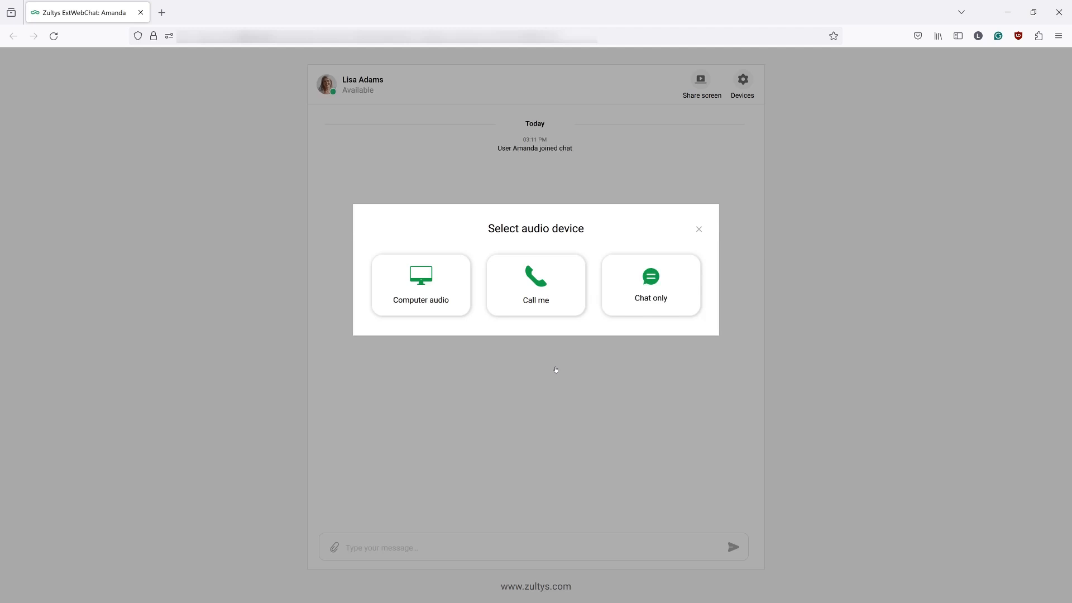
mouse_move(421, 299)
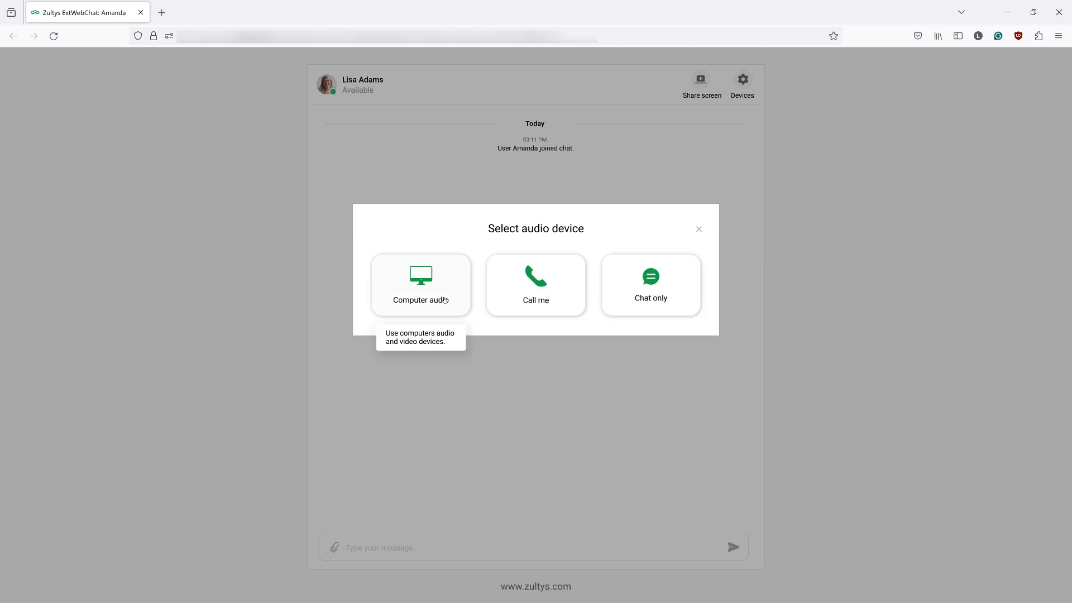
mouse_move(445, 290)
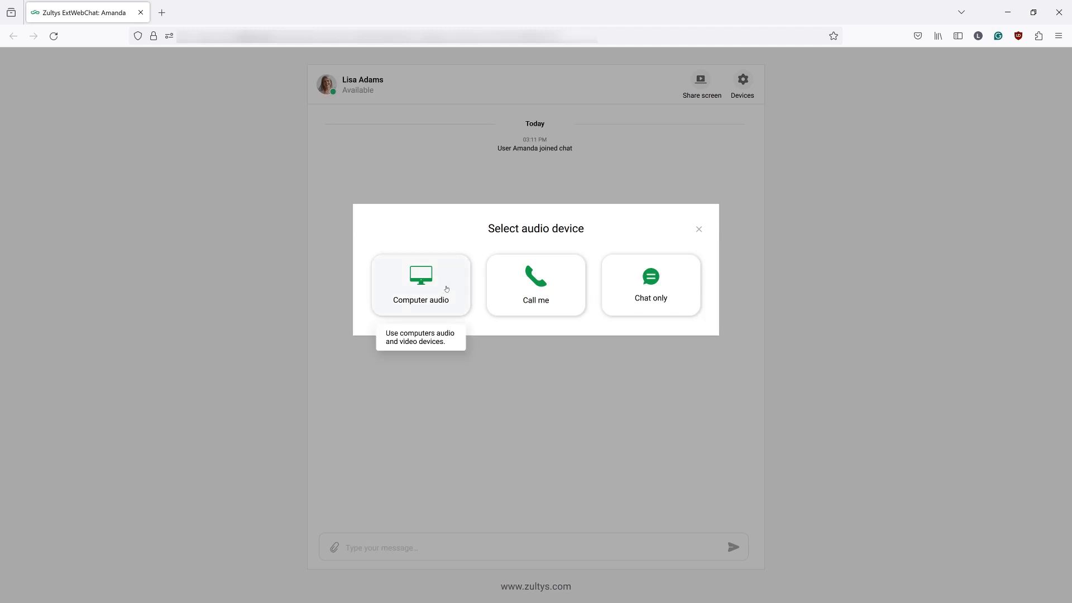
click(420, 284)
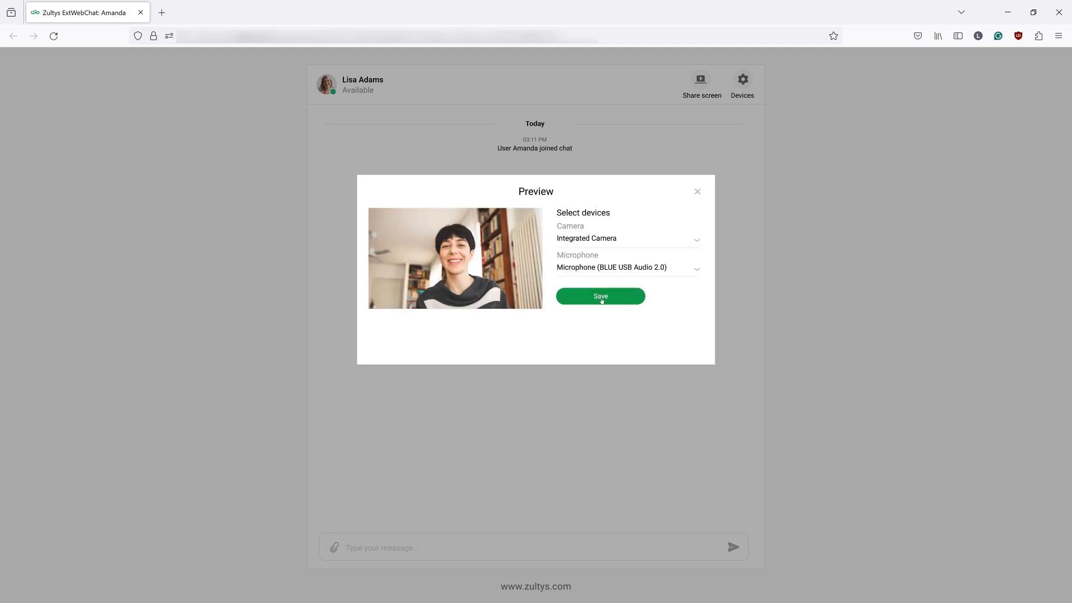
click(600, 296)
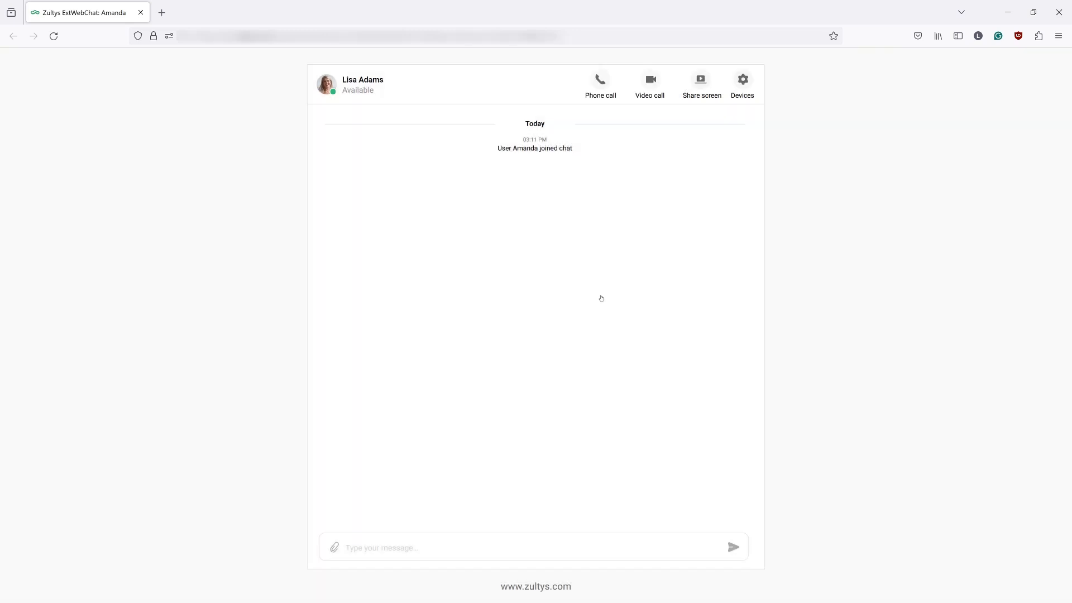
mouse_move(579, 274)
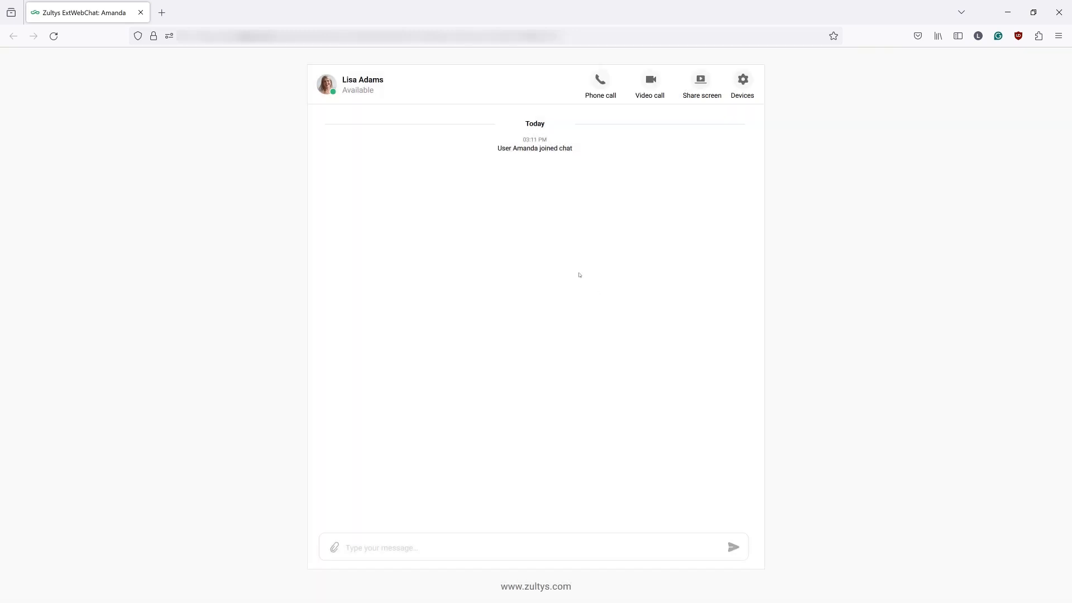
mouse_move(356, 100)
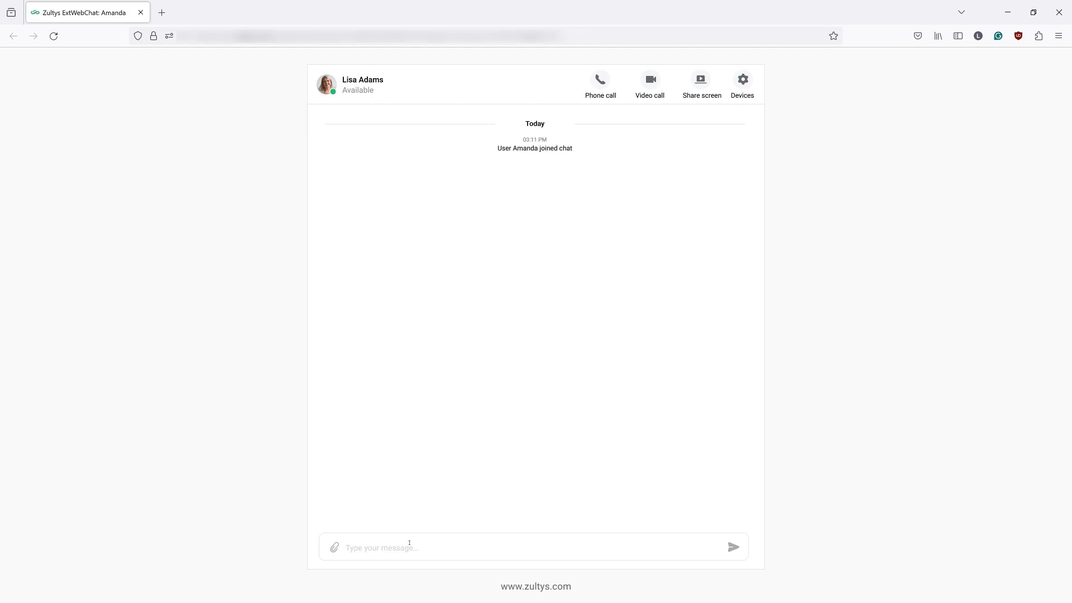
Step: Send the greeting 'Hi' in the guest web chat
text(Hi)
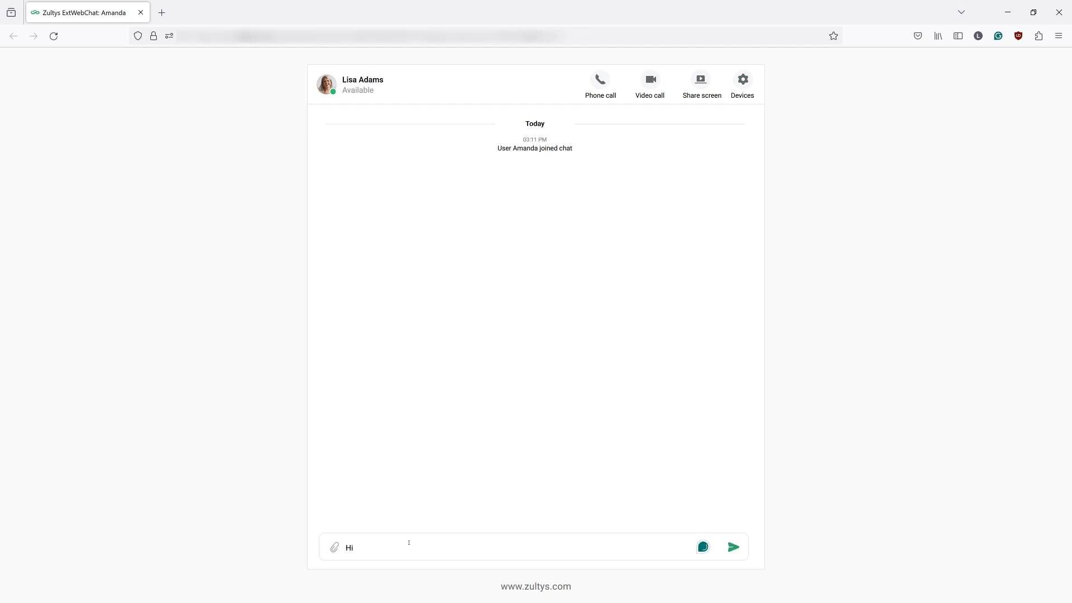
click(733, 547)
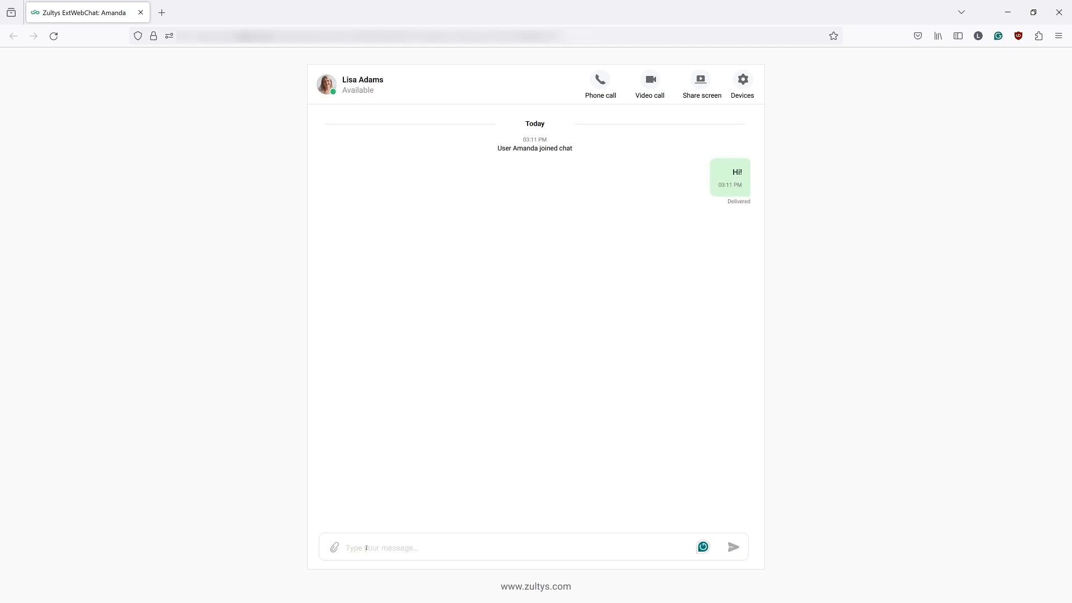
click(334, 547)
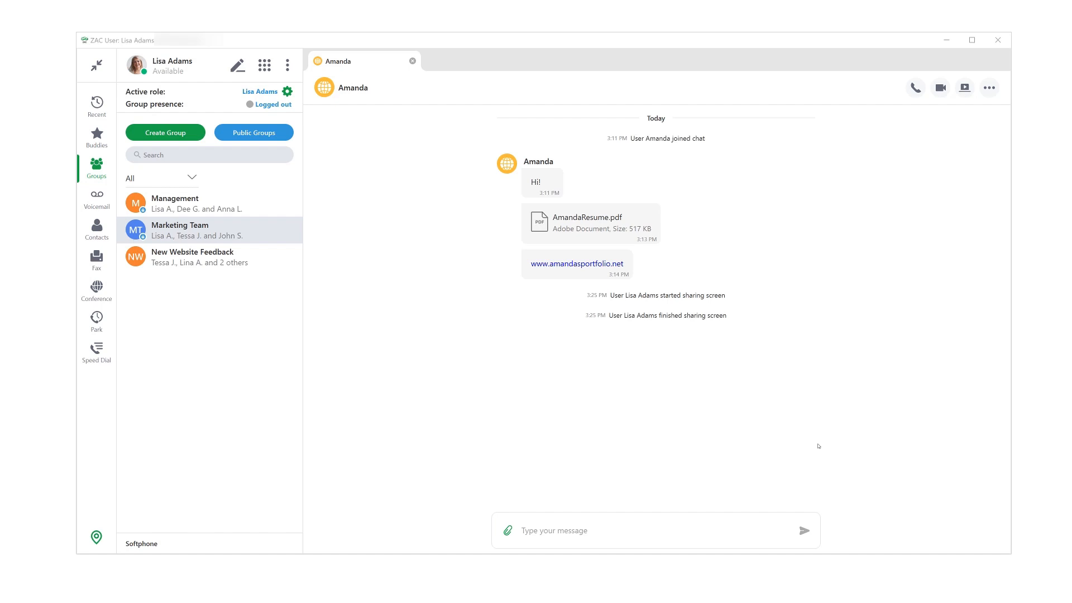
mouse_move(235, 235)
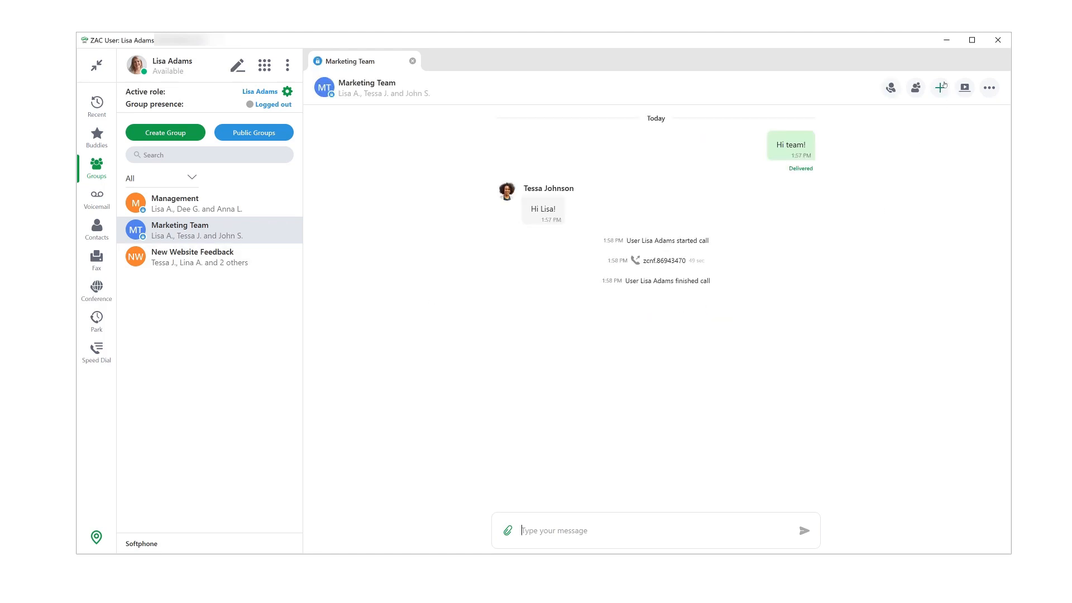
Step: Create a password-protected external invitation link for the Marketing Team chat, then go to Conference
click(914, 87)
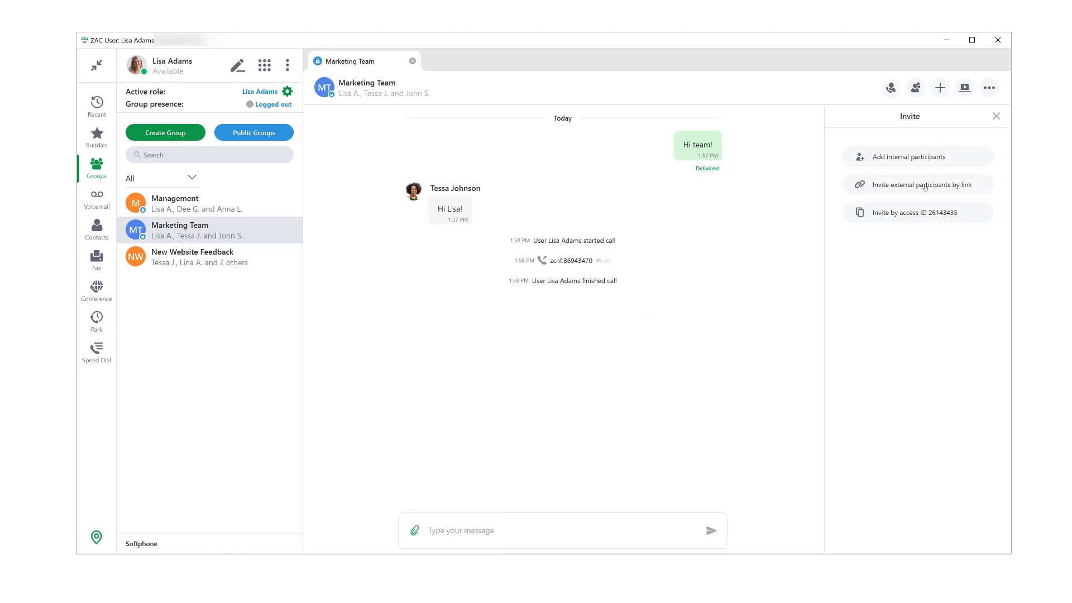
click(918, 185)
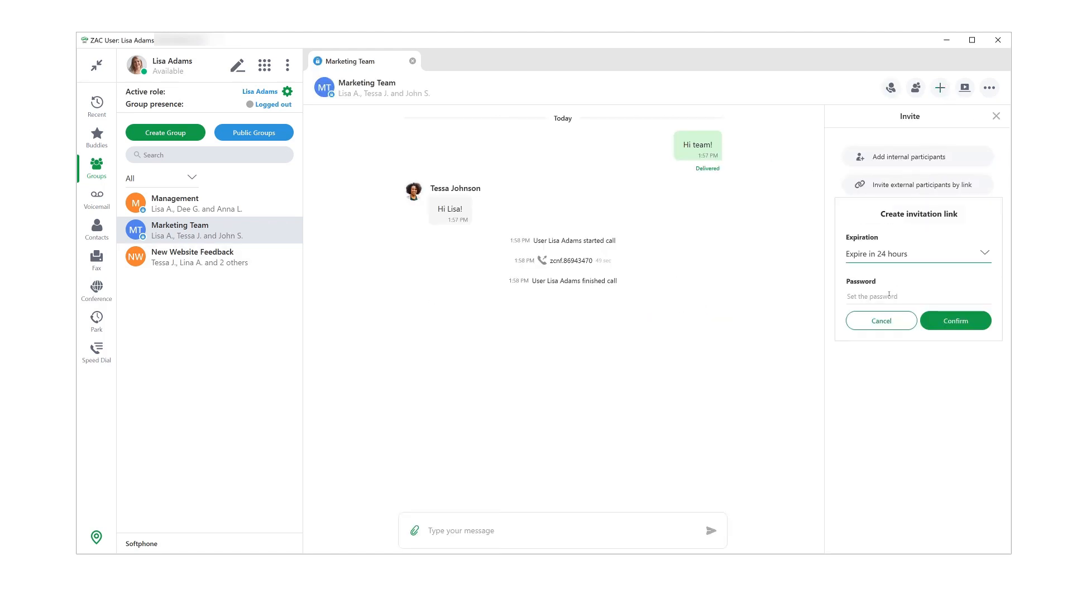
text(•••)
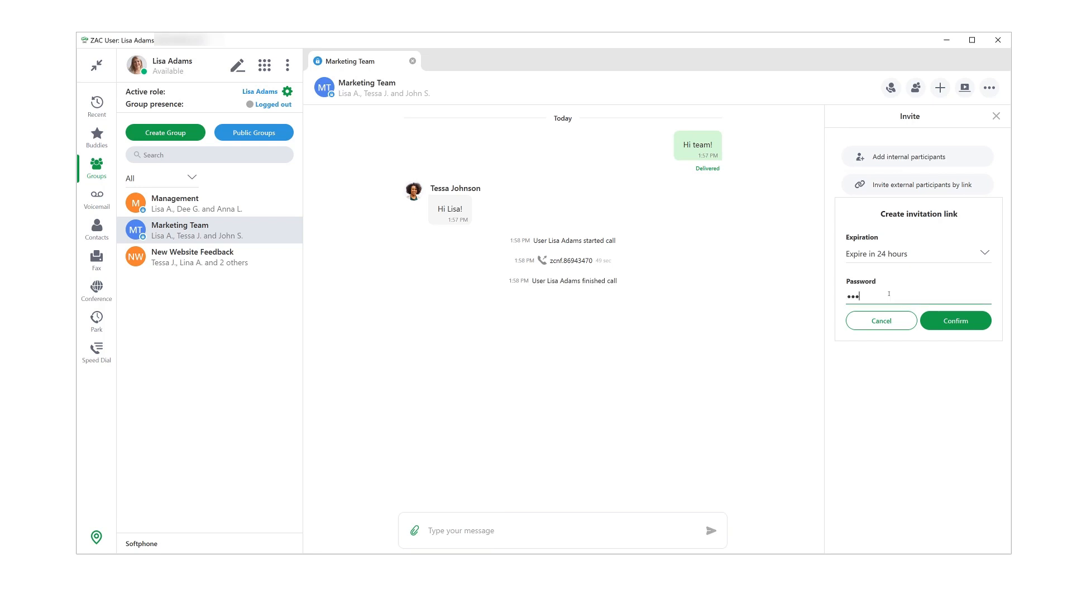
click(954, 320)
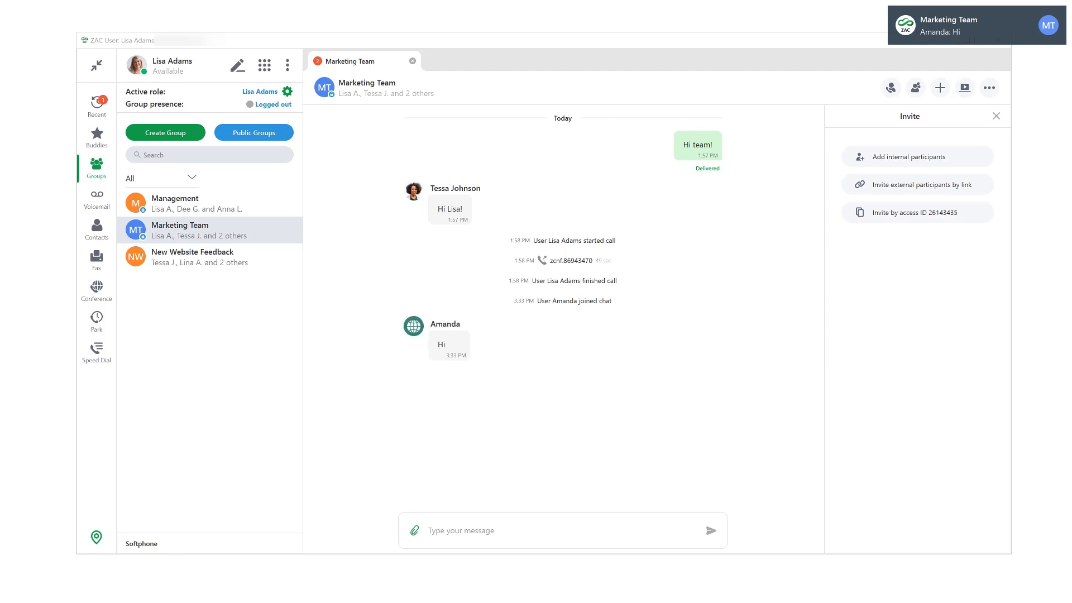
click(96, 287)
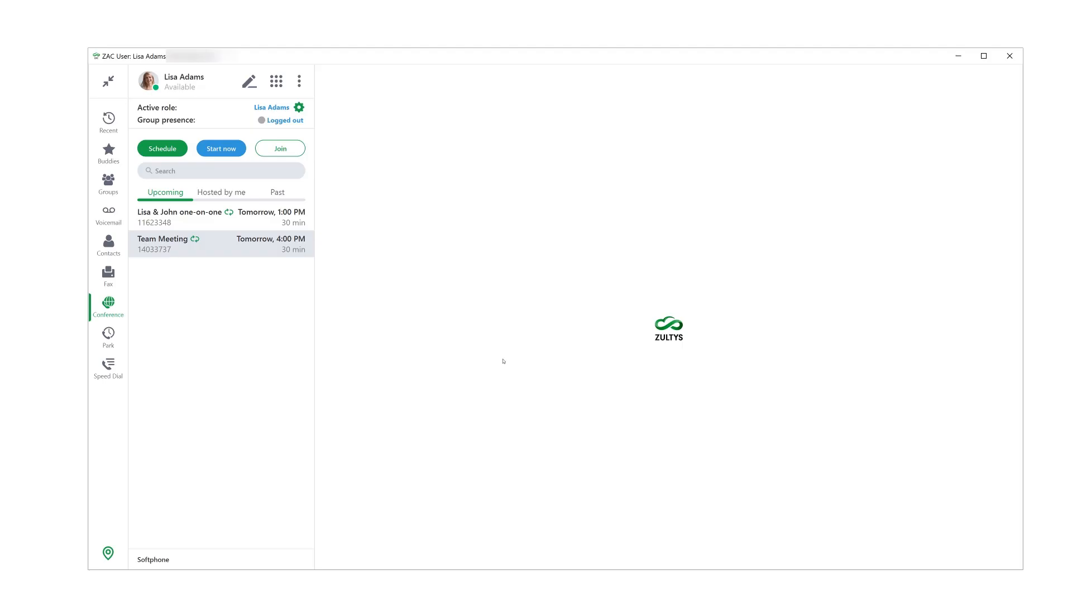
mouse_move(471, 346)
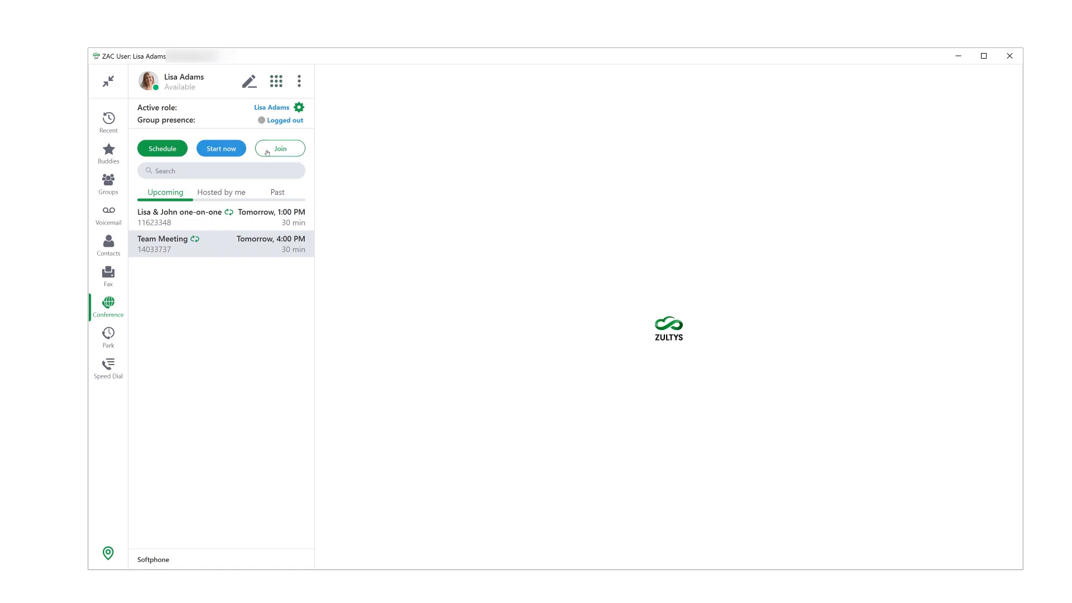
Step: Join John Smith's Website Feedback conference (ID 69877489) with audio on and video off, then leave it
click(279, 148)
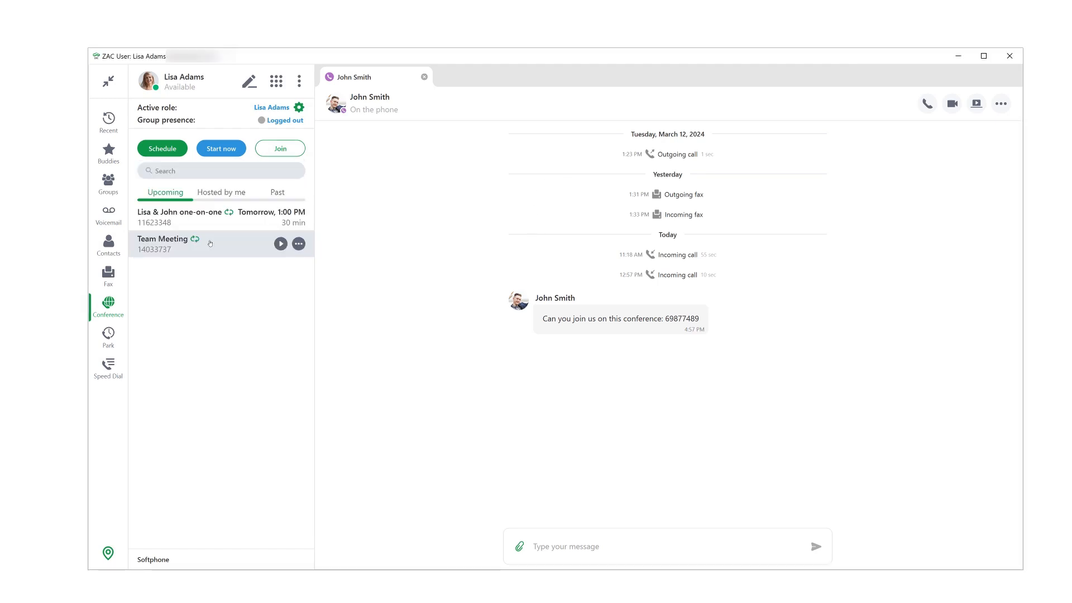
click(279, 244)
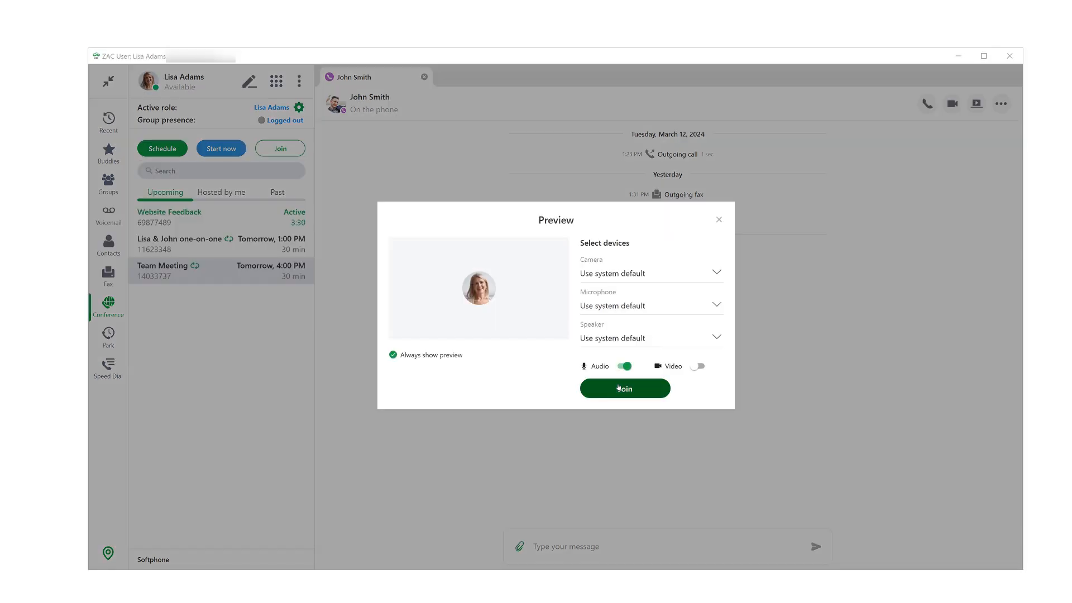
click(623, 387)
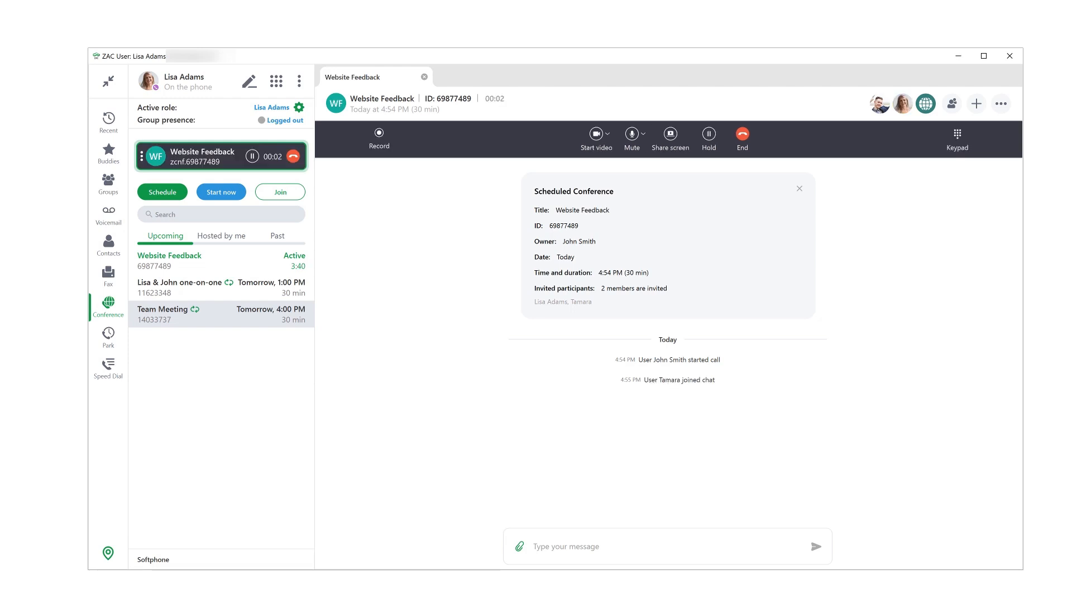
click(741, 135)
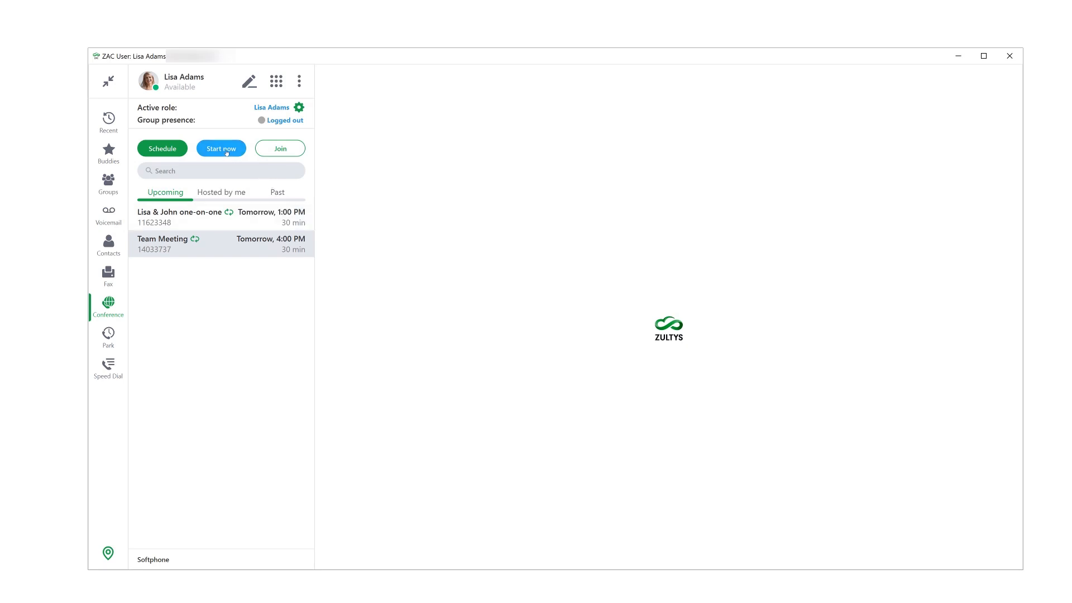
click(220, 149)
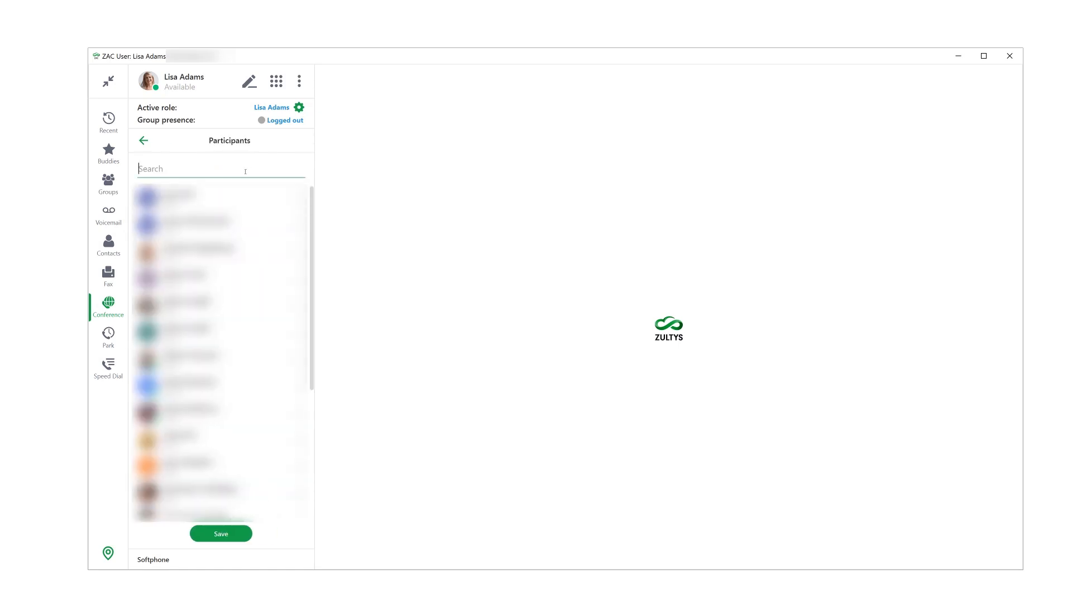
text(Tessa J.)
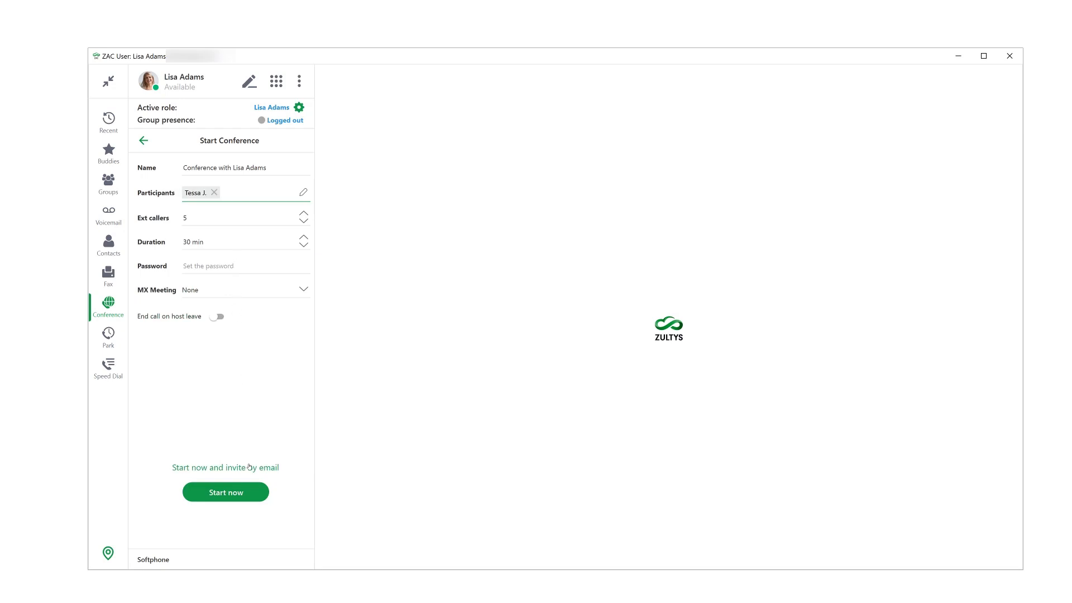
click(225, 467)
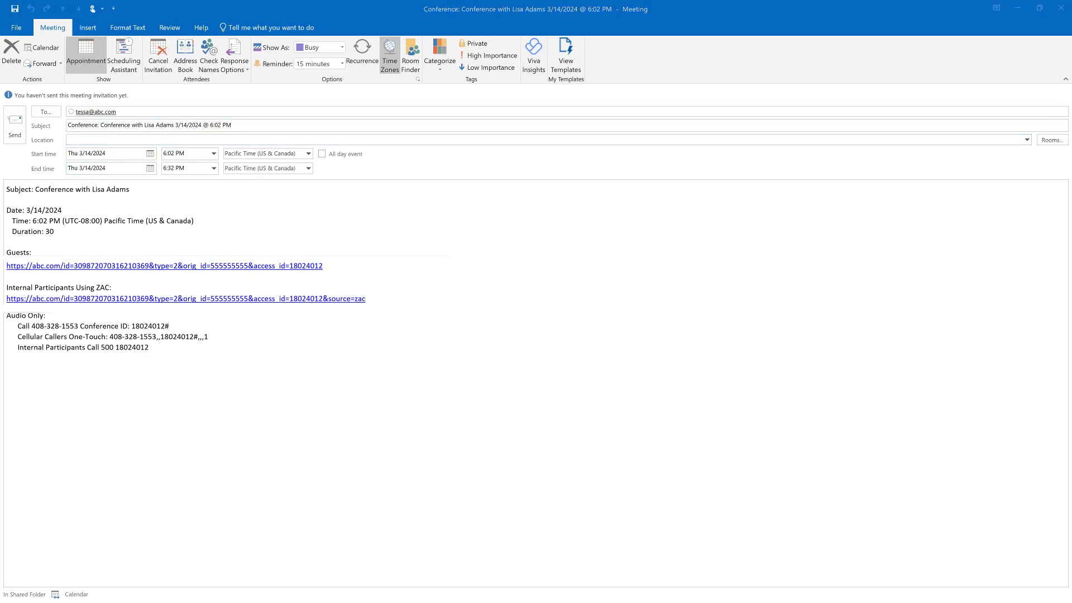
mouse_move(681, 237)
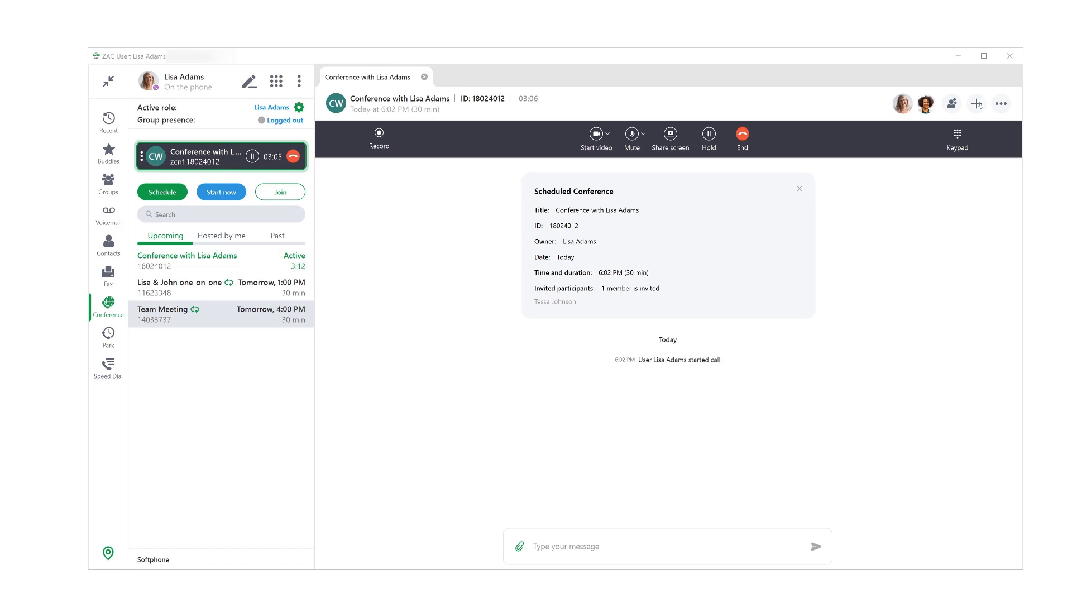
click(976, 103)
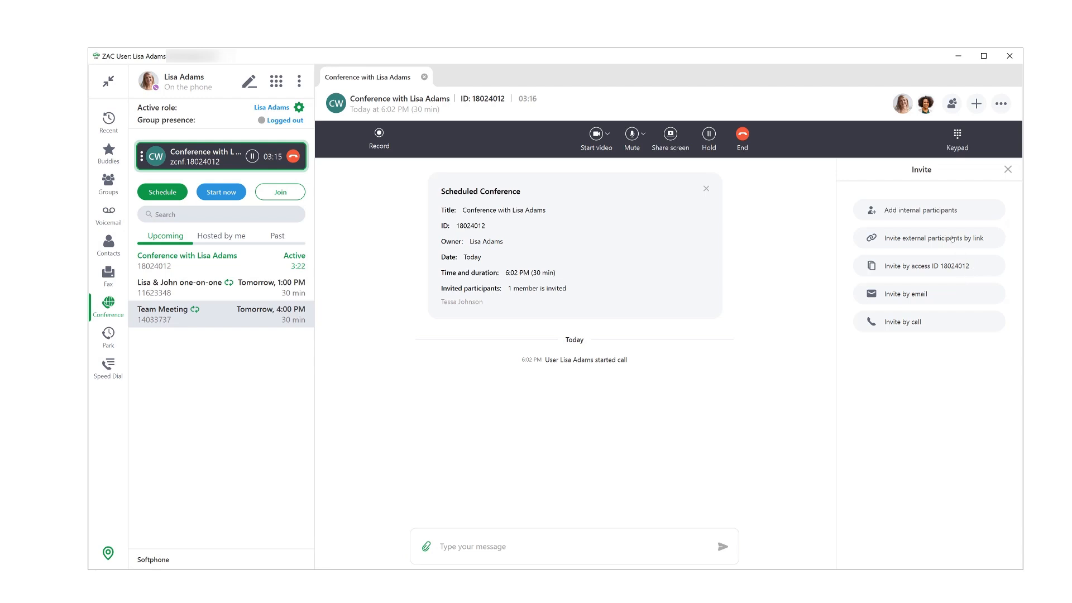
click(927, 236)
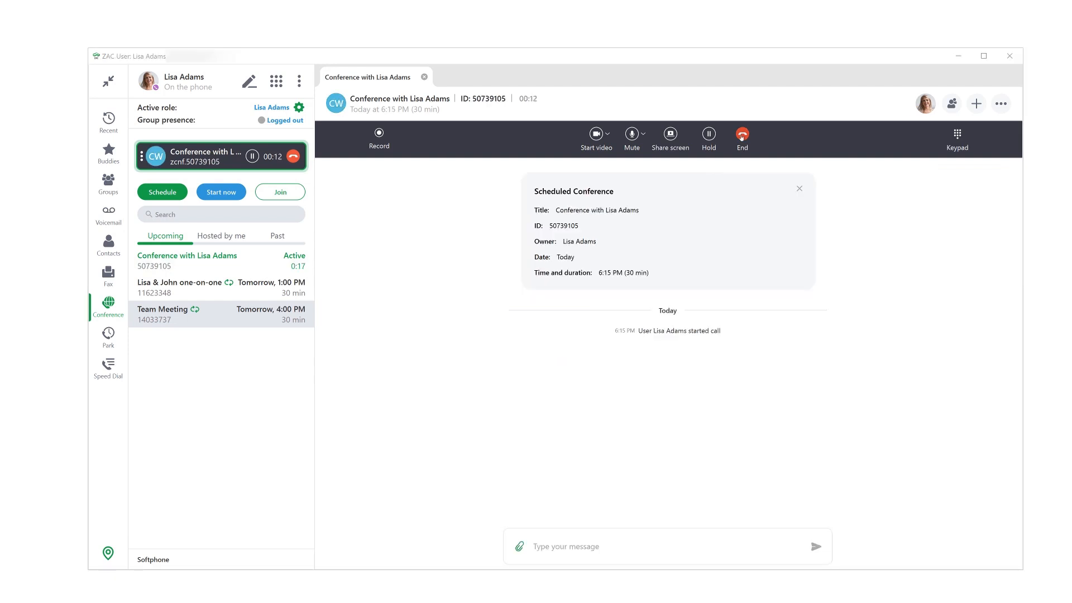
click(742, 135)
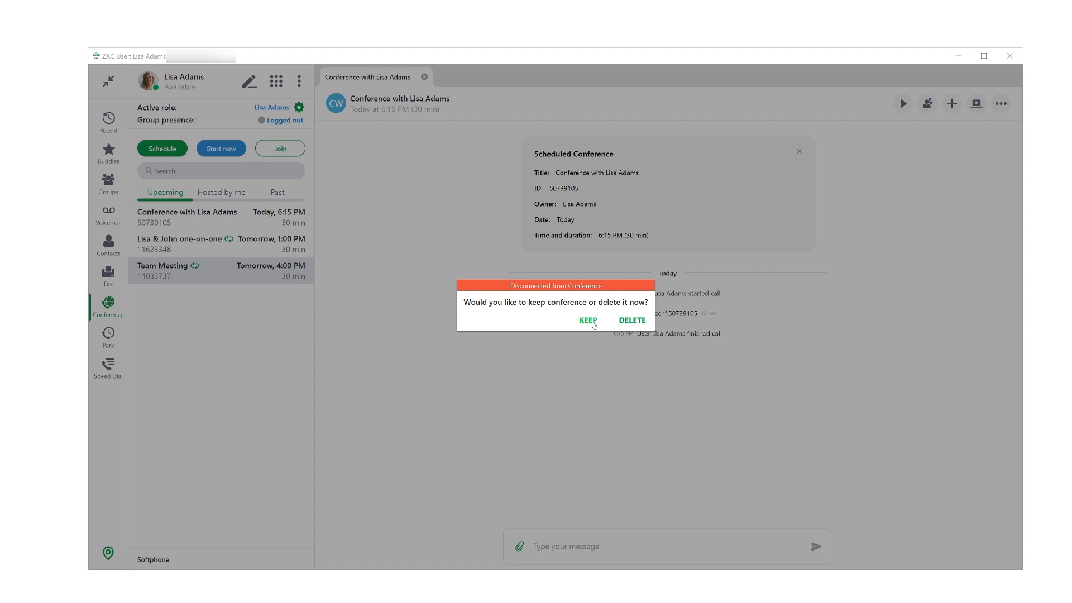
mouse_move(632, 321)
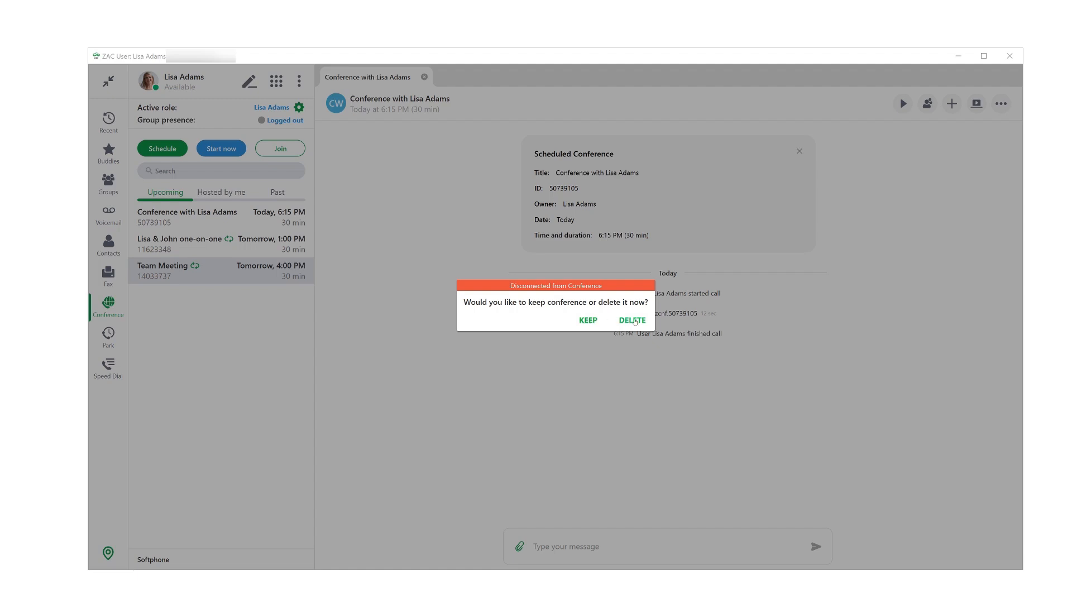
click(632, 321)
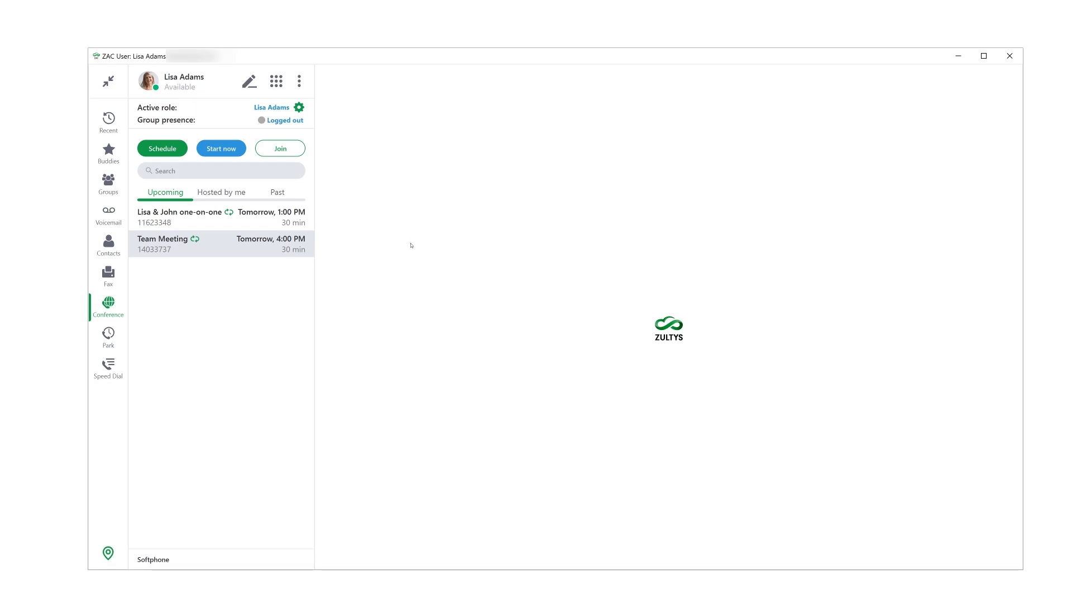
click(161, 149)
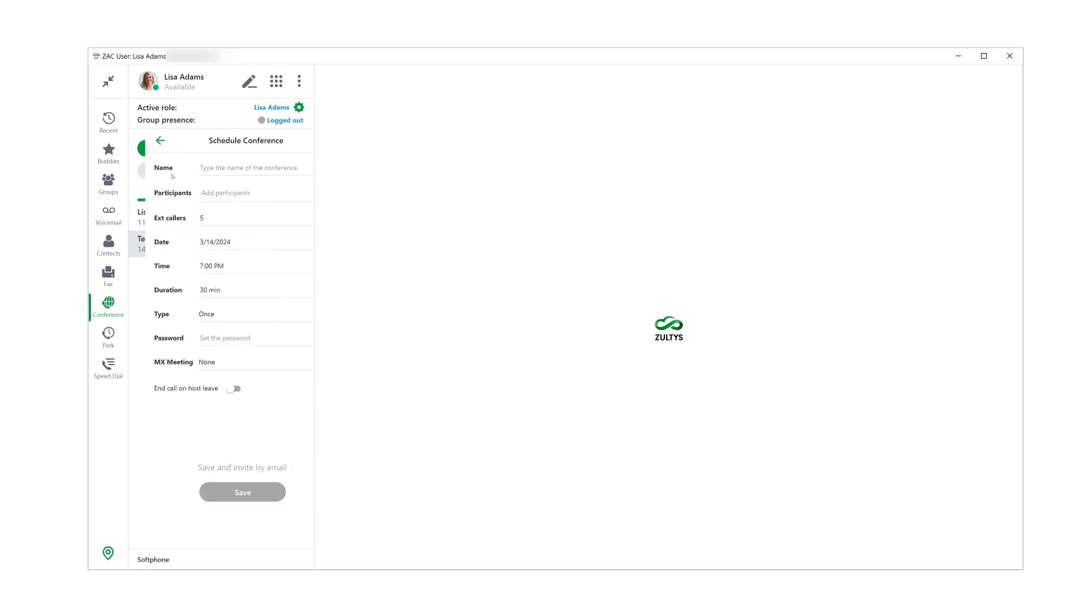
click(253, 192)
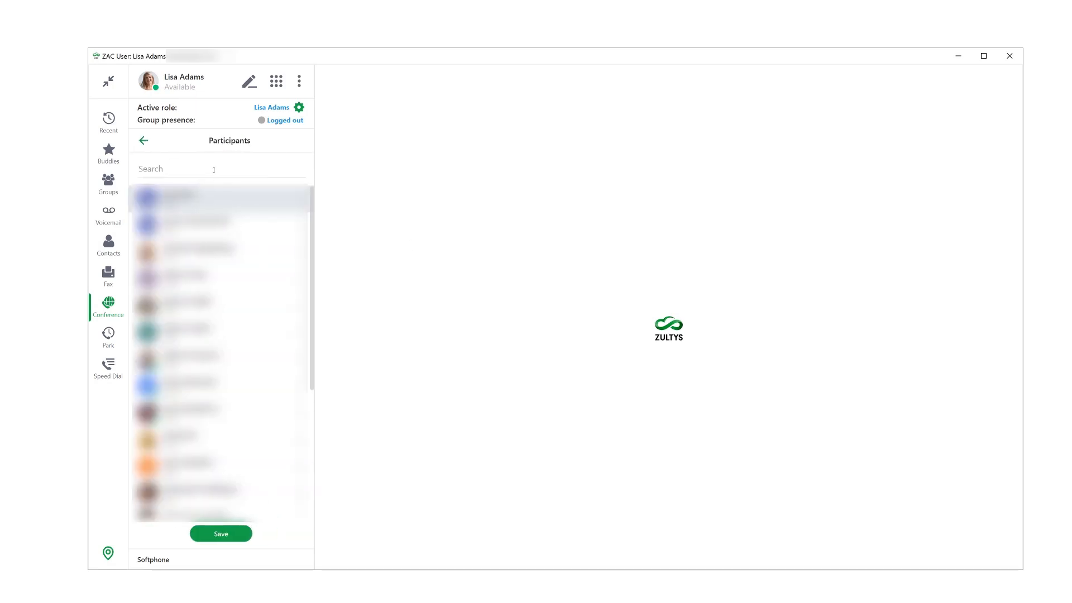
text(Tessa)
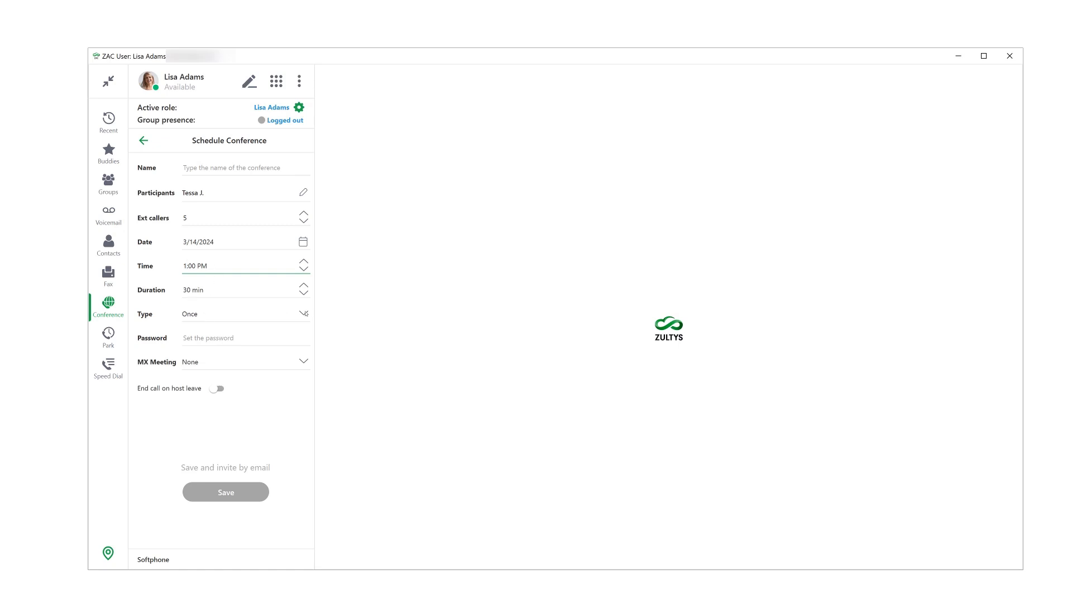
Step: Set the type to Ongoing (after trying Recurring weekly), name it 'Tessa & Lisa one-on-one' and save
click(244, 314)
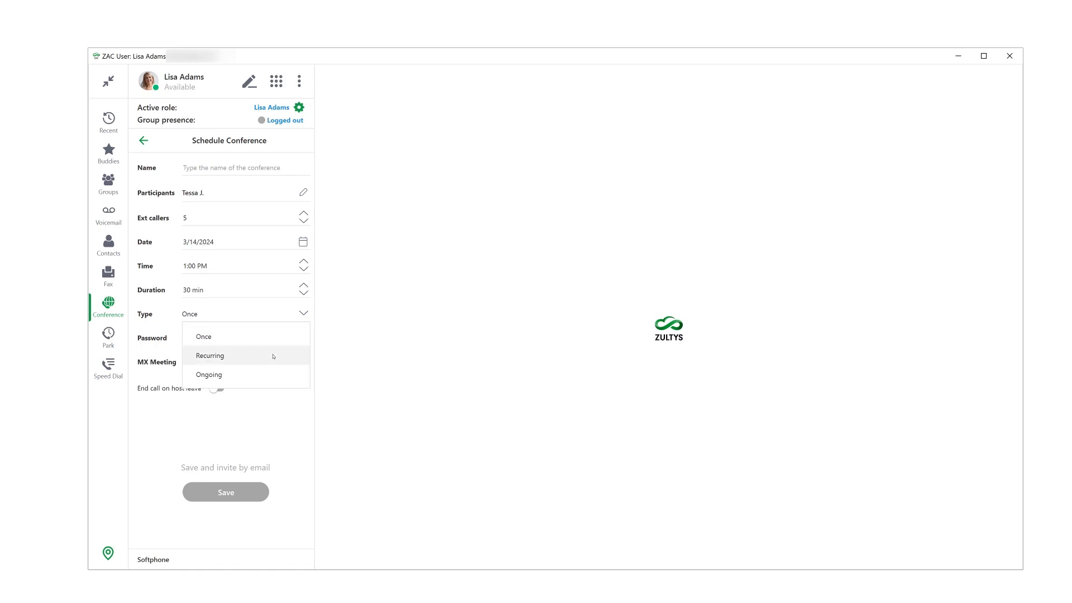
click(210, 355)
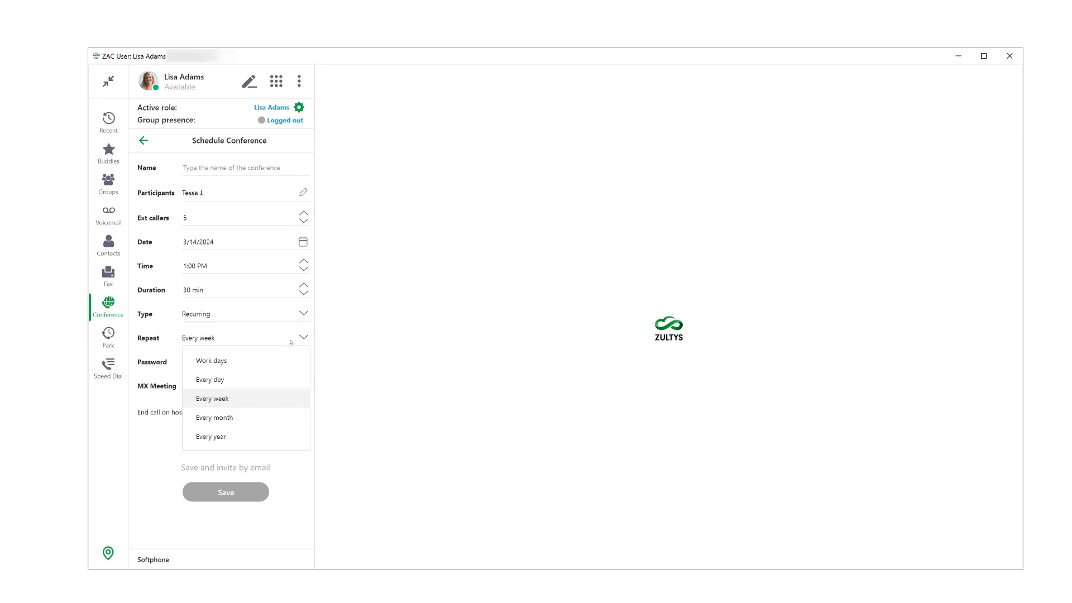
click(212, 398)
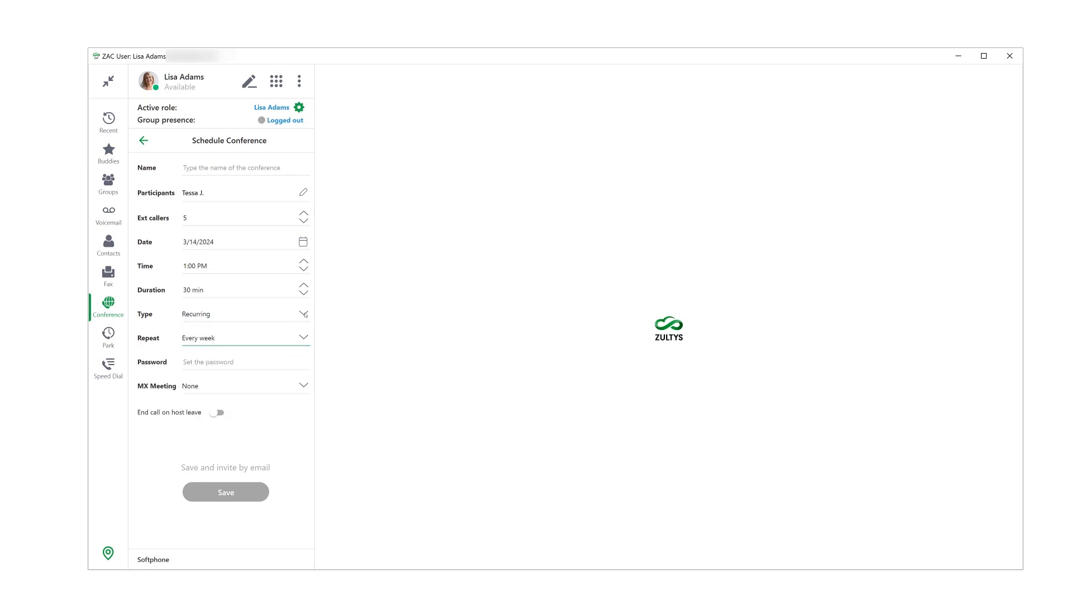
click(245, 314)
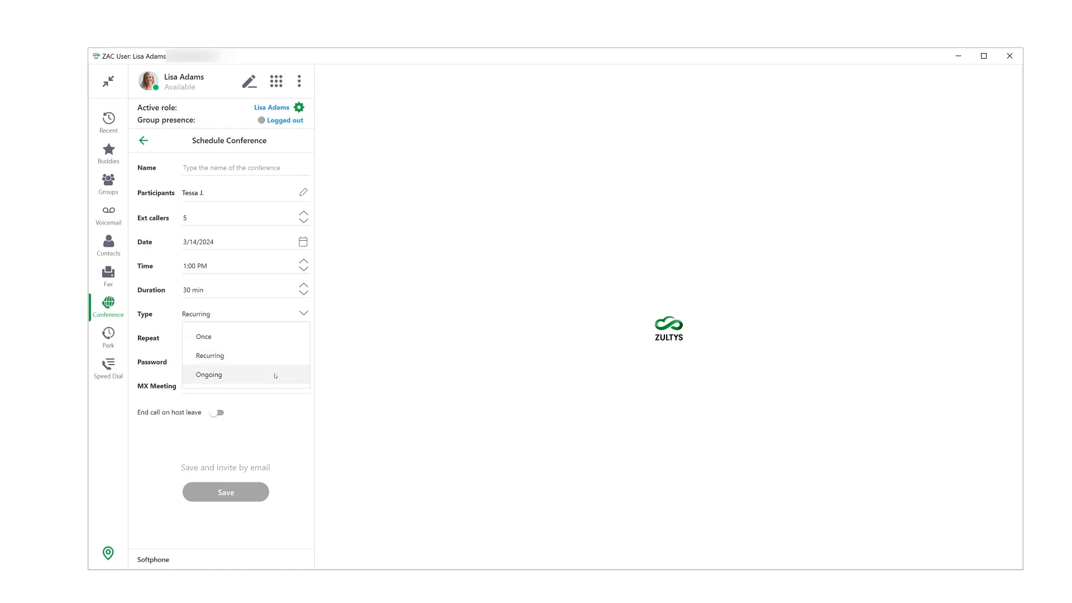
click(208, 374)
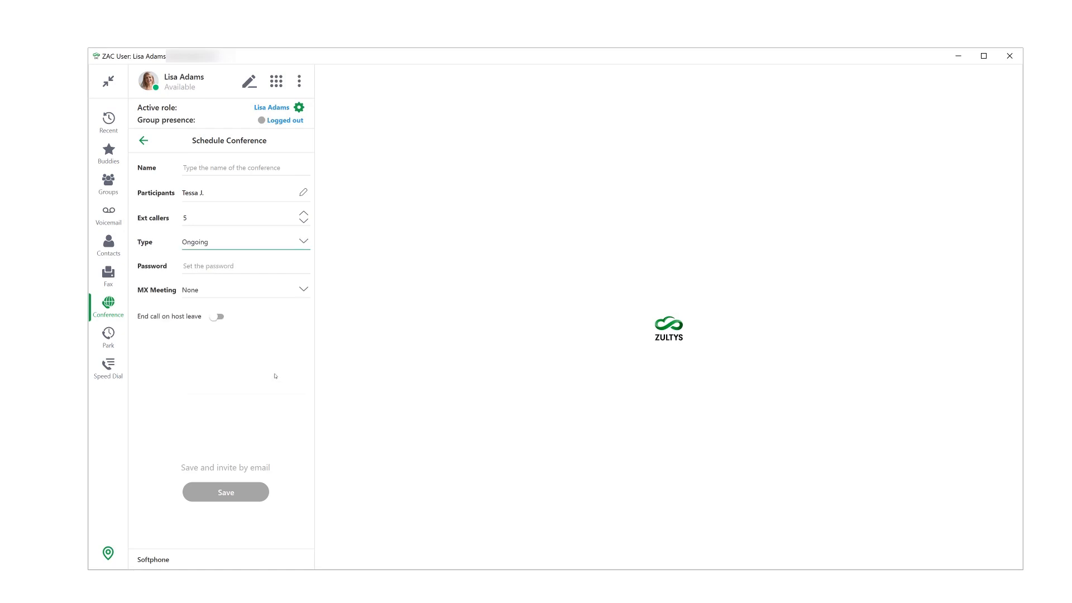
mouse_move(297, 376)
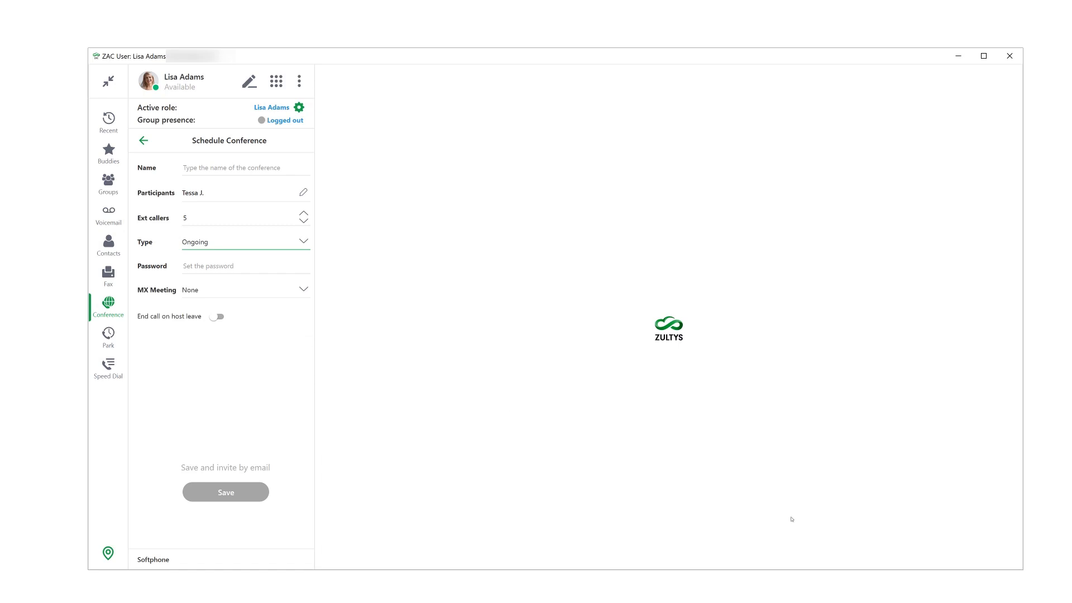
text(Tessa & Lisa one-on-one)
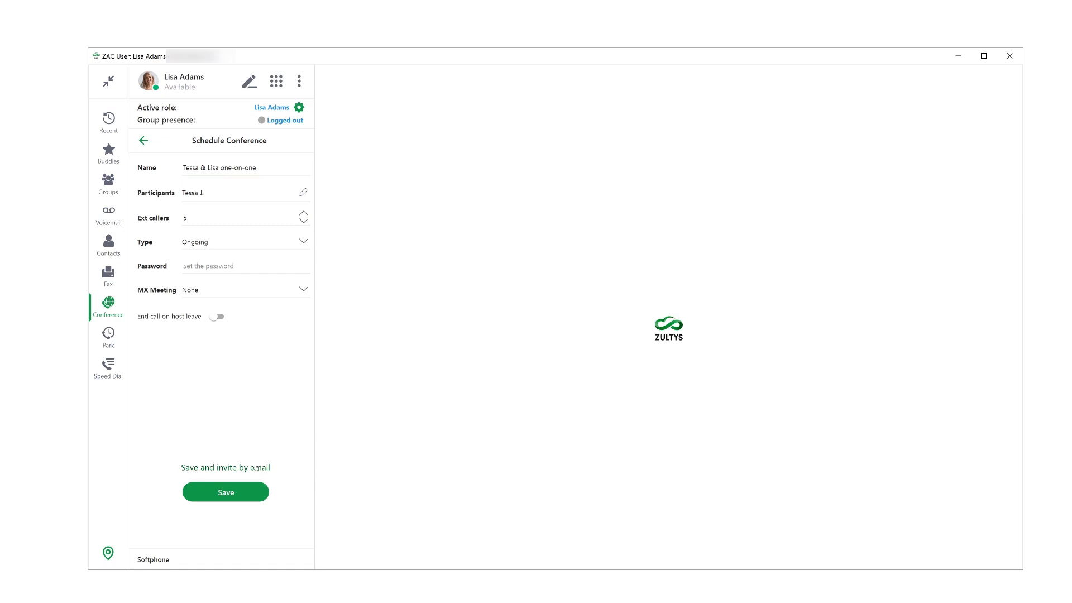
click(143, 141)
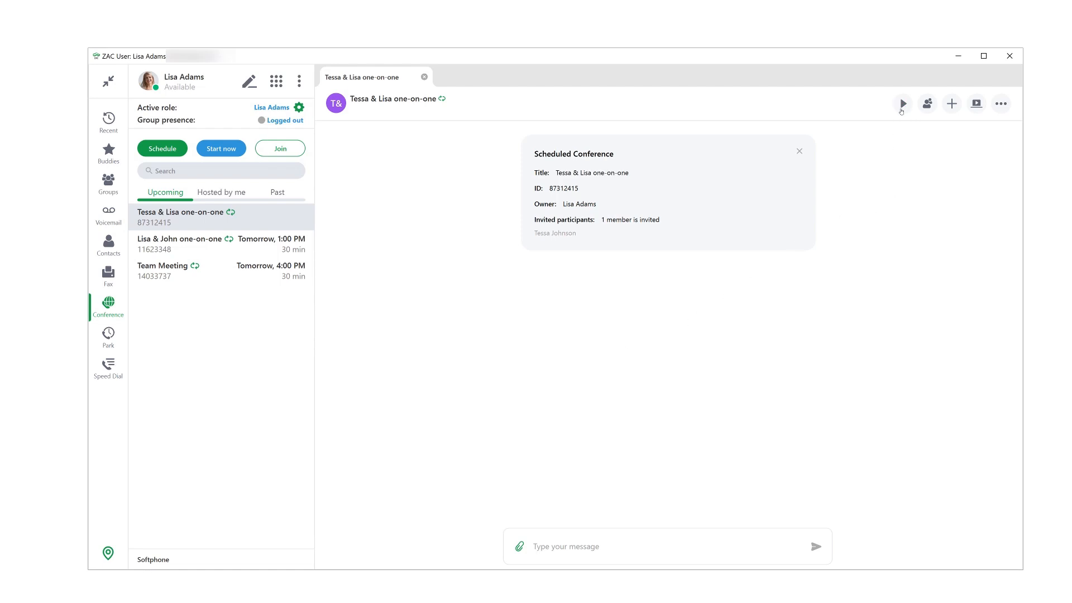
mouse_move(902, 103)
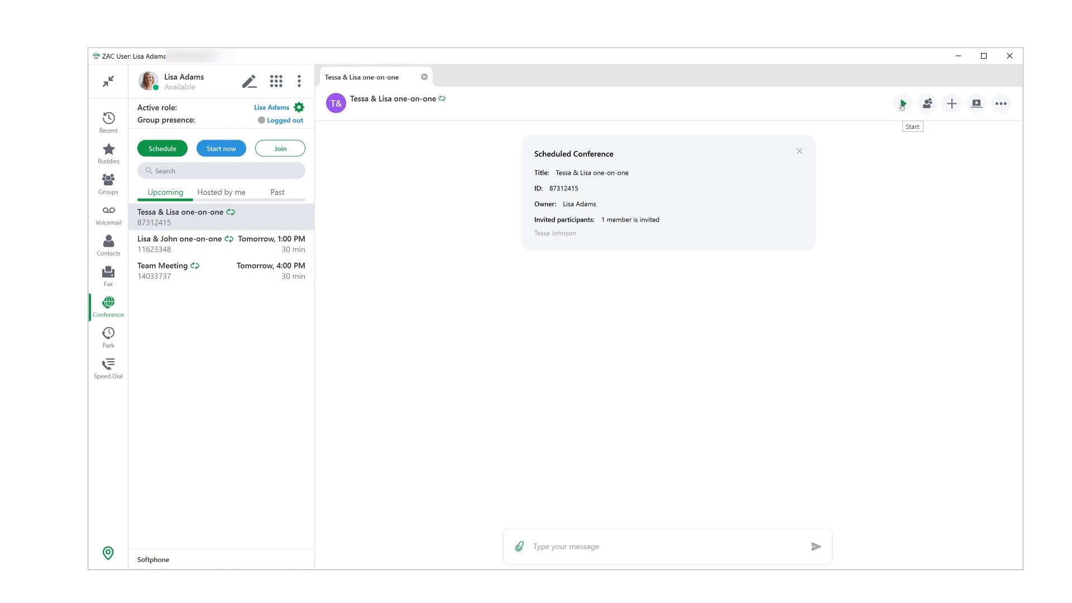
Step: Start the Tessa & Lisa one-on-one conference (ID 87312415) with audio
click(902, 103)
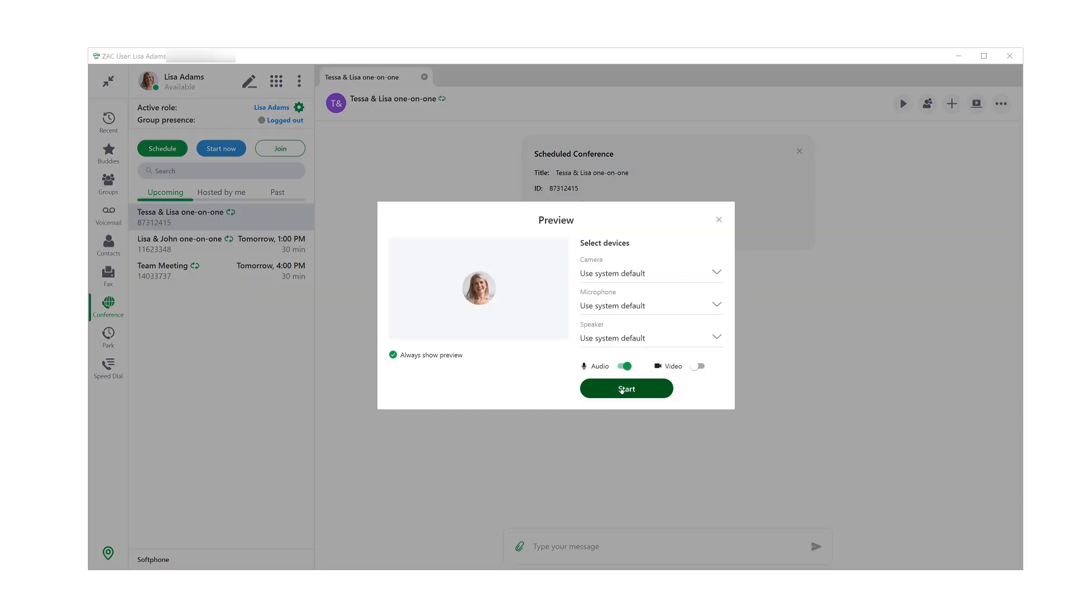
click(625, 388)
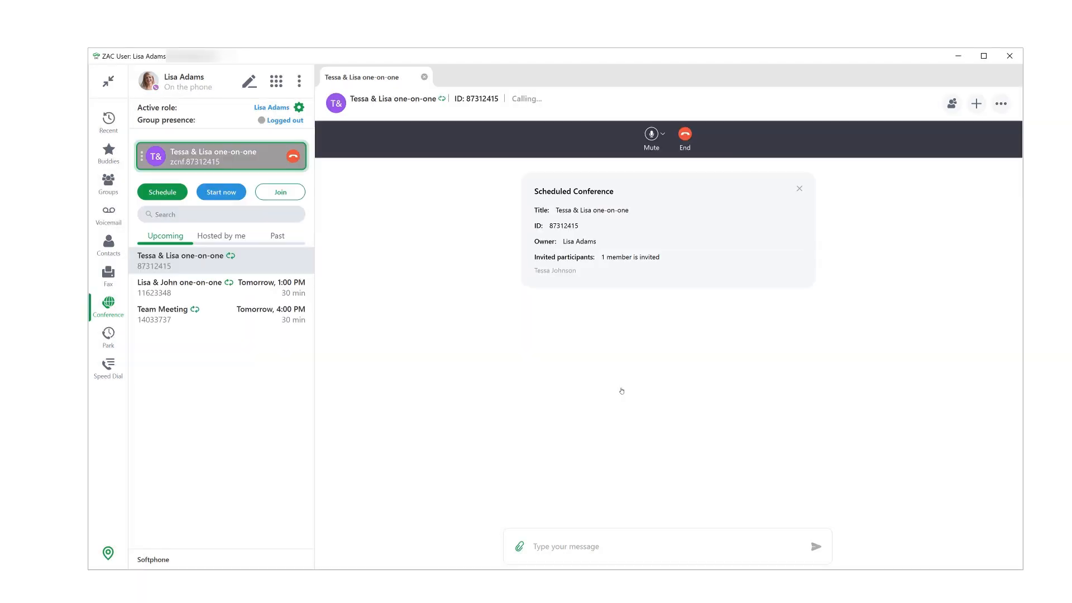